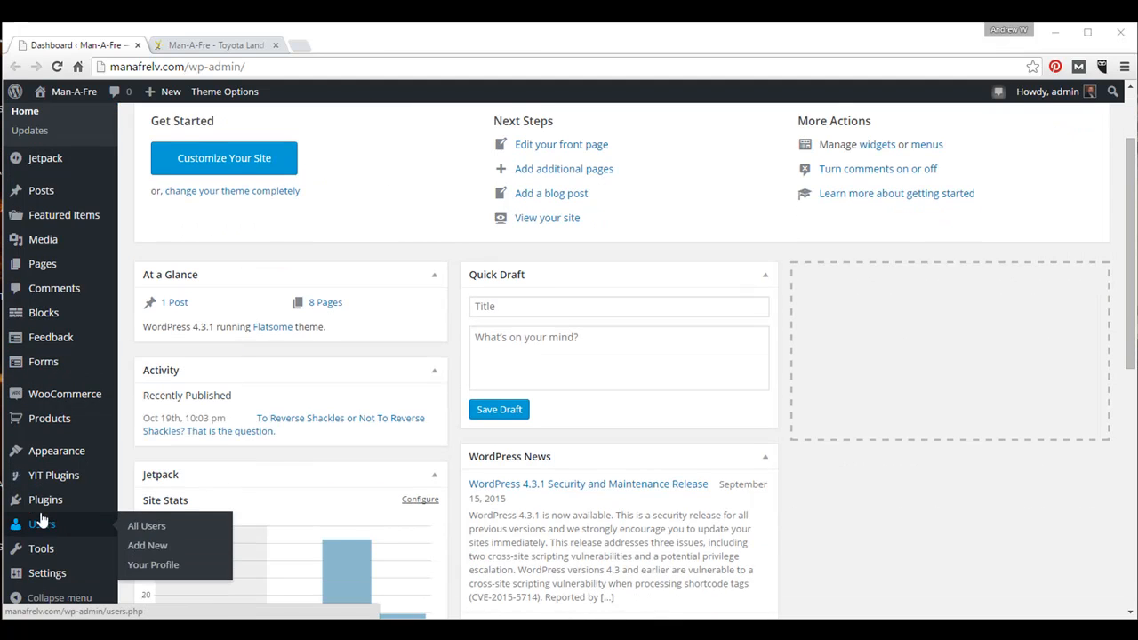
{"action": "mouse_move", "coordinate": [49, 418]}
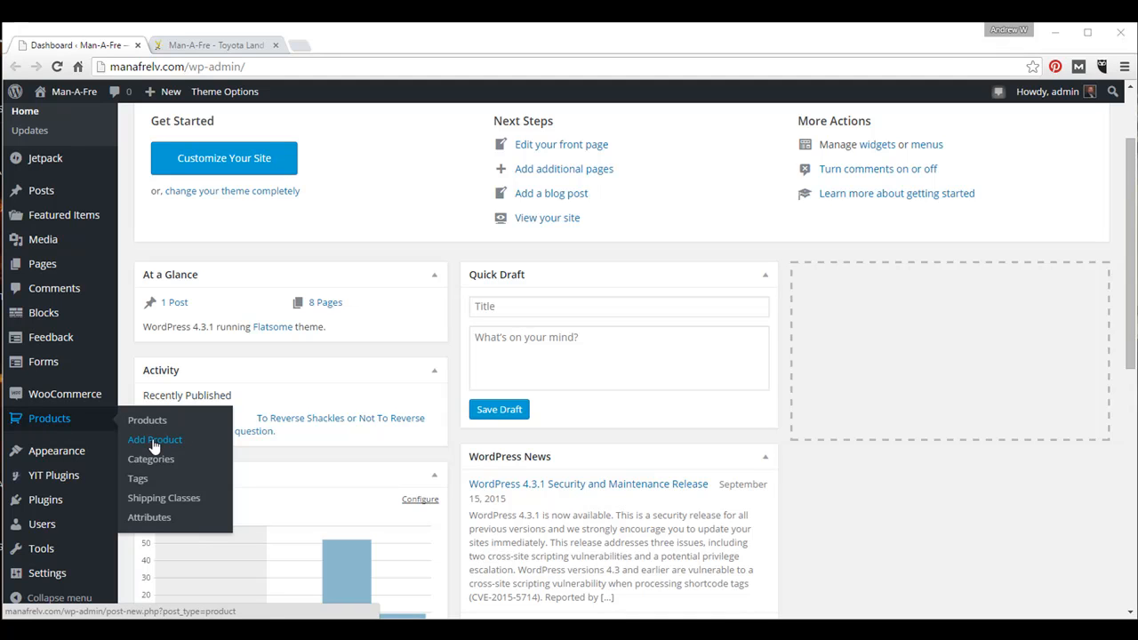
Start a new blank WooCommerce product from Products > Add Product
{"action": "left_click", "coordinate": [154, 440]}
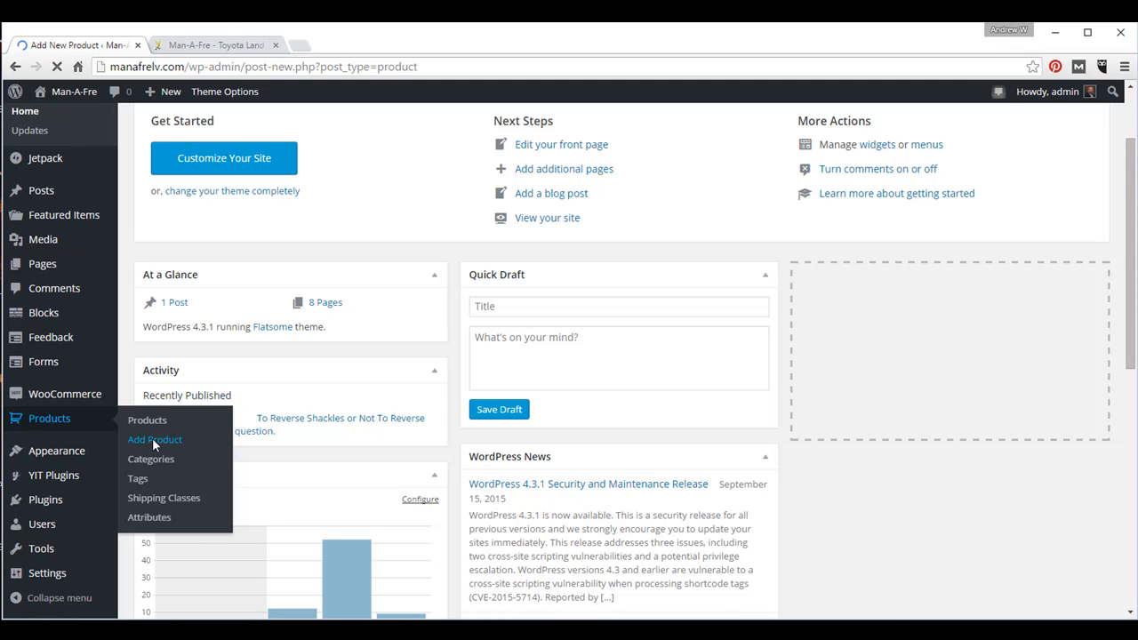
{"action": "left_click", "coordinate": [154, 440]}
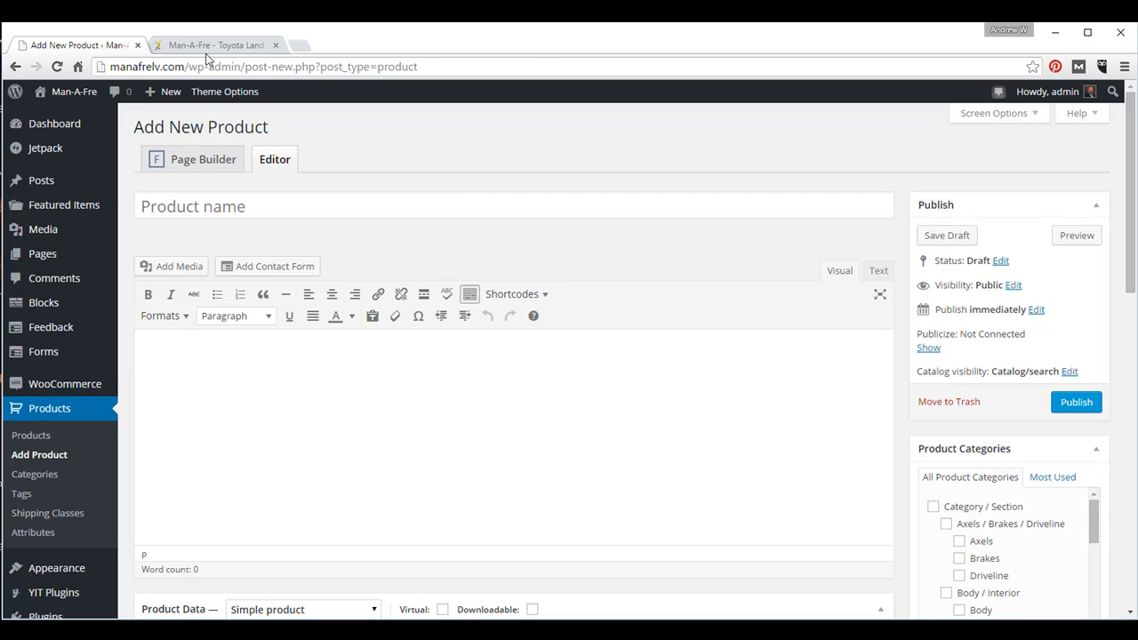
On the Man-A-Fre site, open the Bearings Front Wheel Axle page through the B index
{"action": "left_click", "coordinate": [213, 45]}
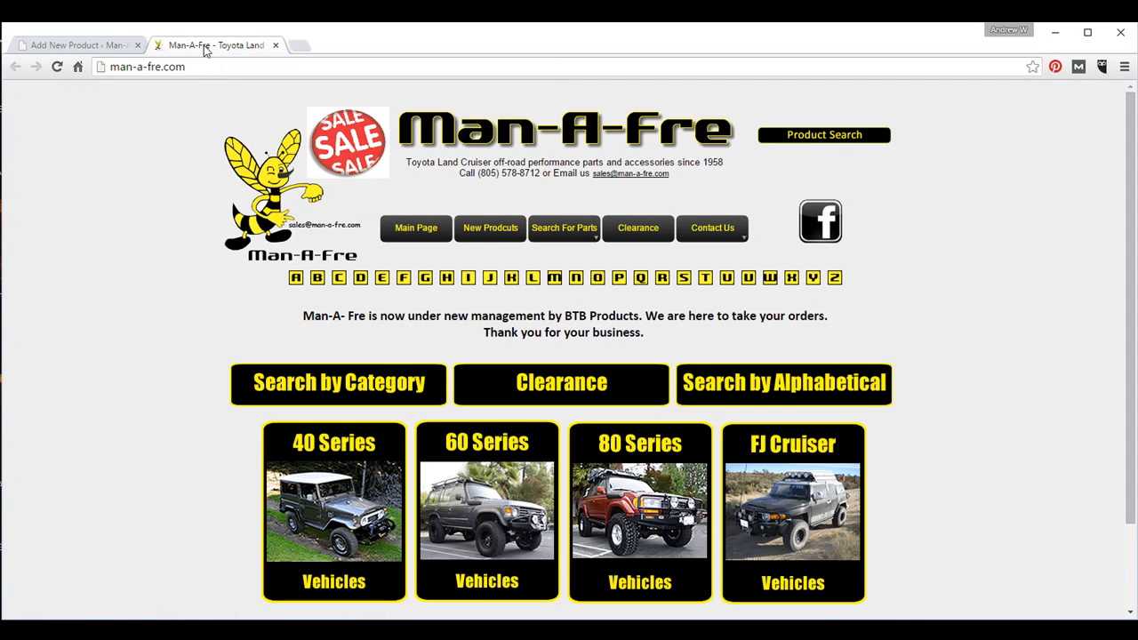
{"action": "left_click", "coordinate": [317, 278]}
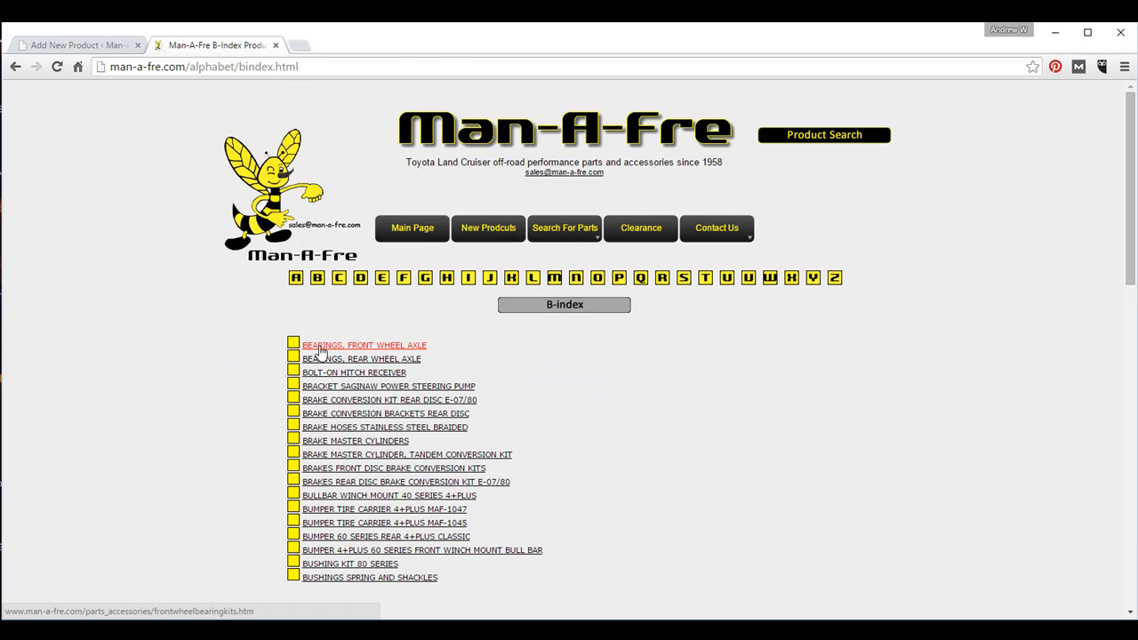
{"action": "left_click", "coordinate": [363, 345]}
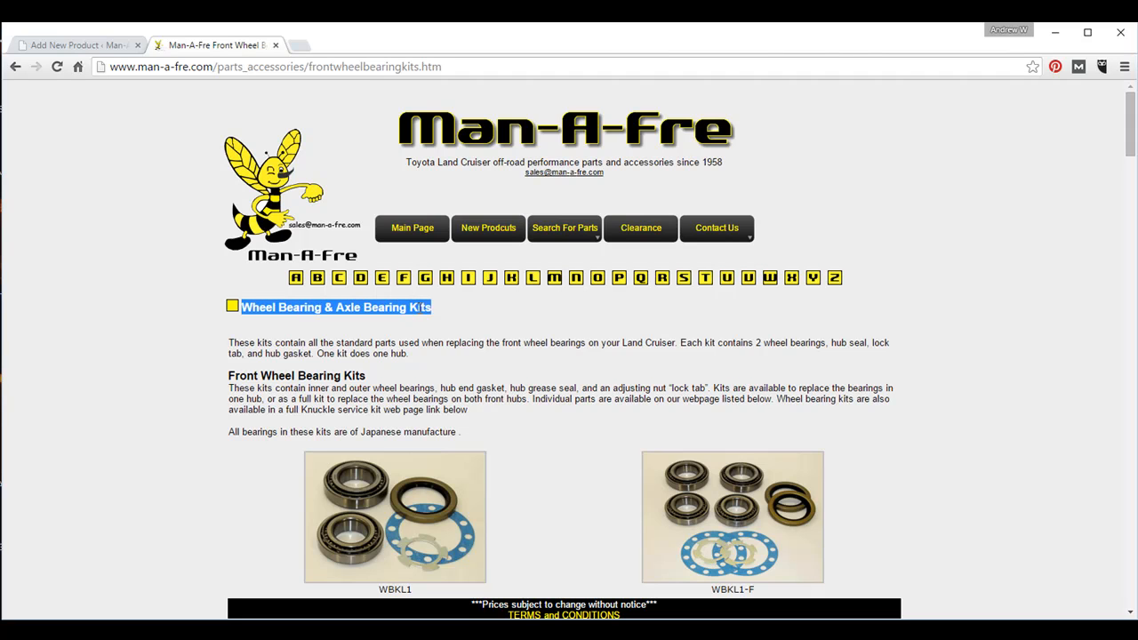
{"action": "mouse_move", "coordinate": [295, 252]}
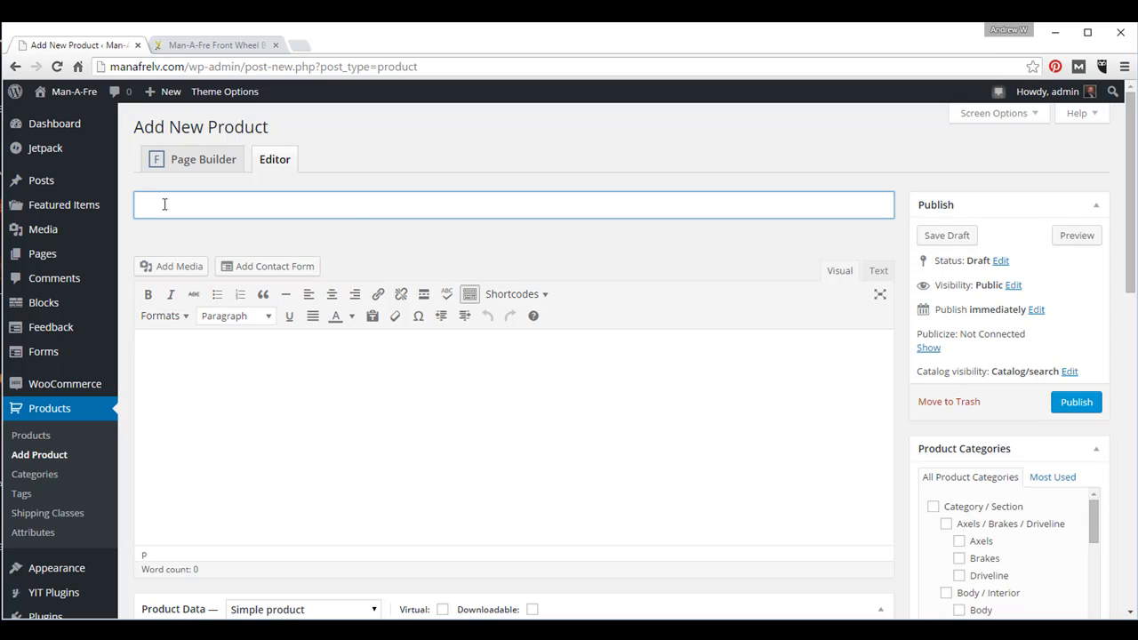
Paste the kit title into the product name and the Man-A-Fre kit paragraphs into the body
{"action": "right_click", "coordinate": [164, 205]}
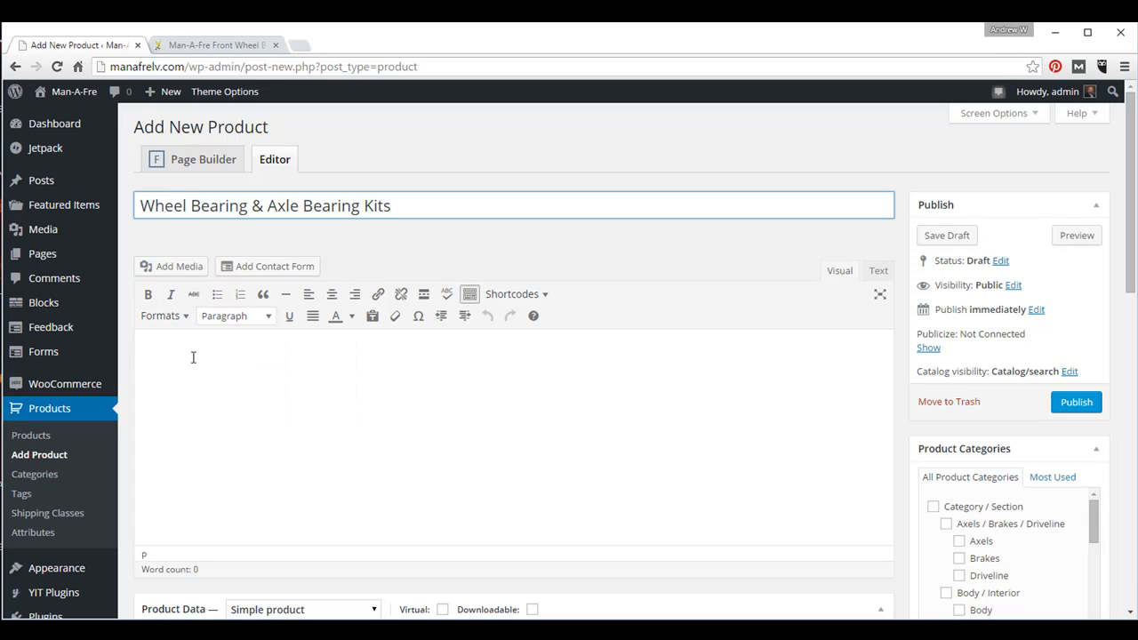
{"action": "left_click", "coordinate": [220, 45]}
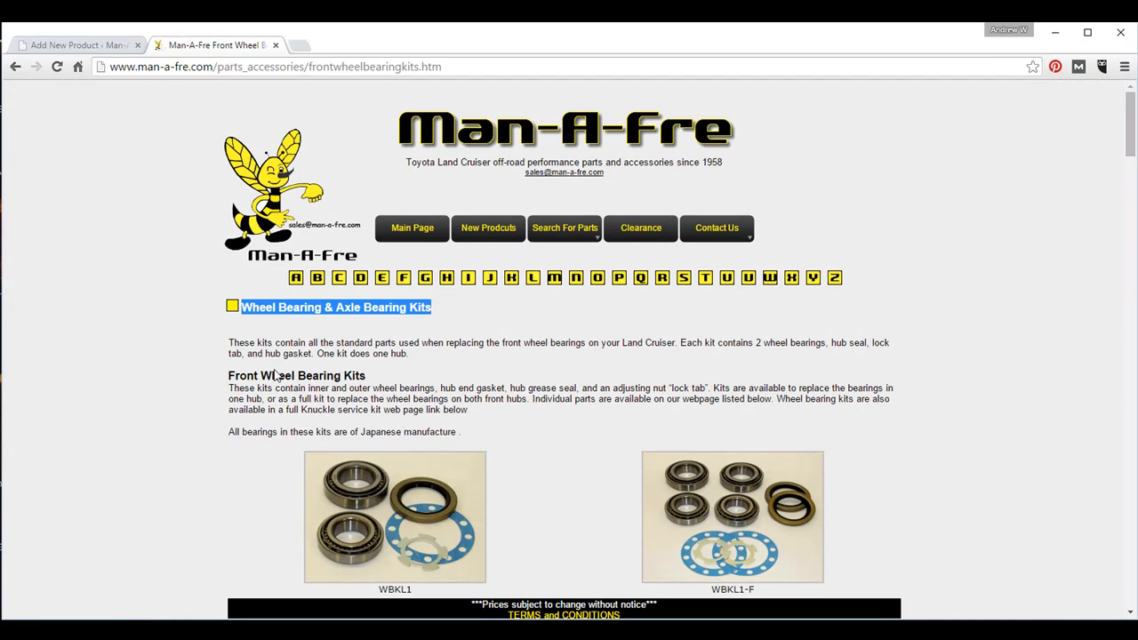
{"action": "left_click_drag", "start_coordinate": [228, 342], "coordinate": [458, 431]}
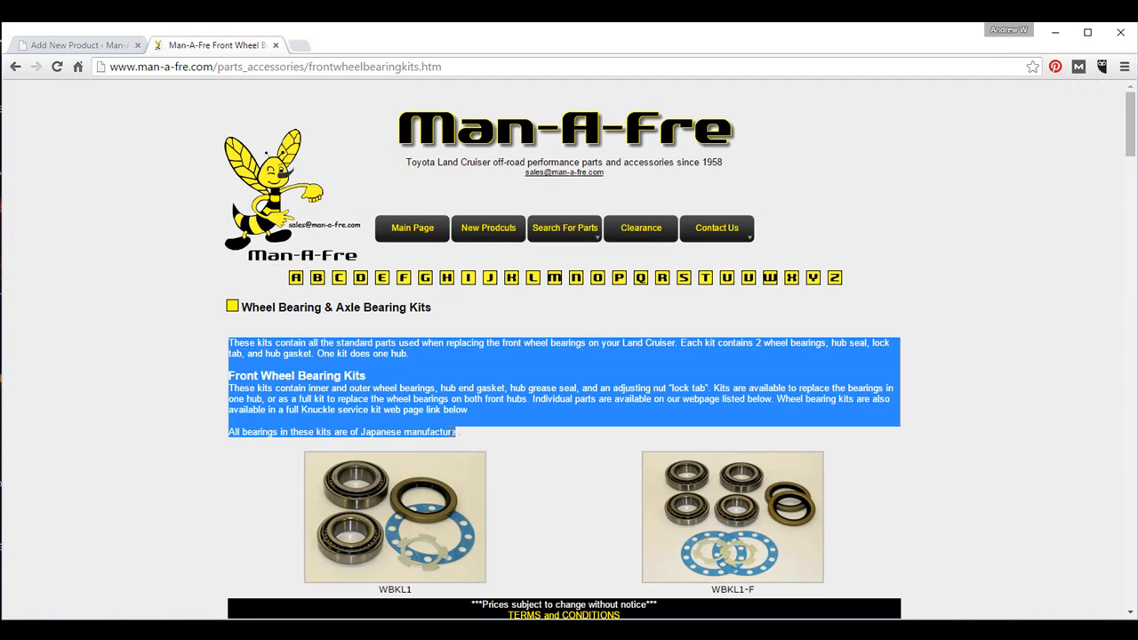
{"action": "right_click", "coordinate": [435, 389]}
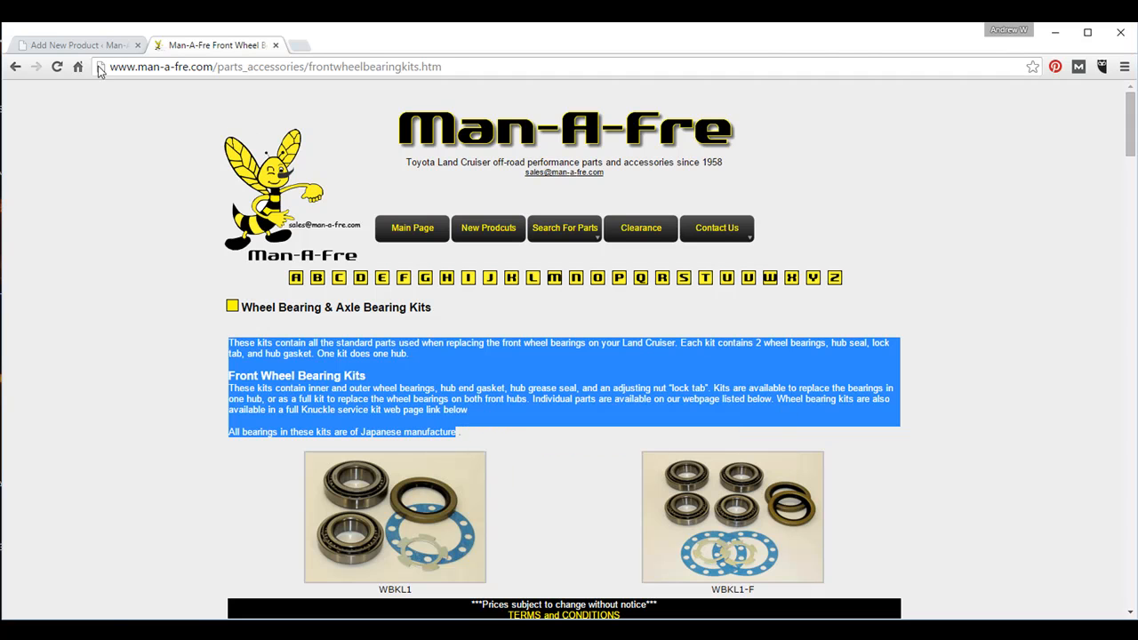
{"action": "right_click", "coordinate": [143, 356]}
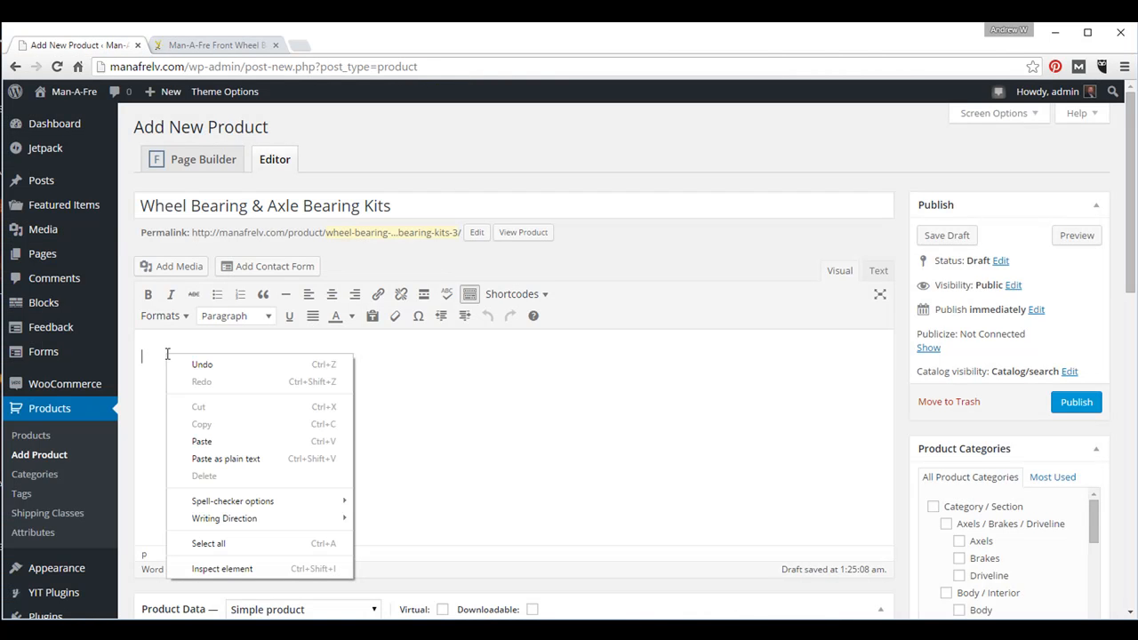
{"action": "left_click", "coordinate": [202, 441]}
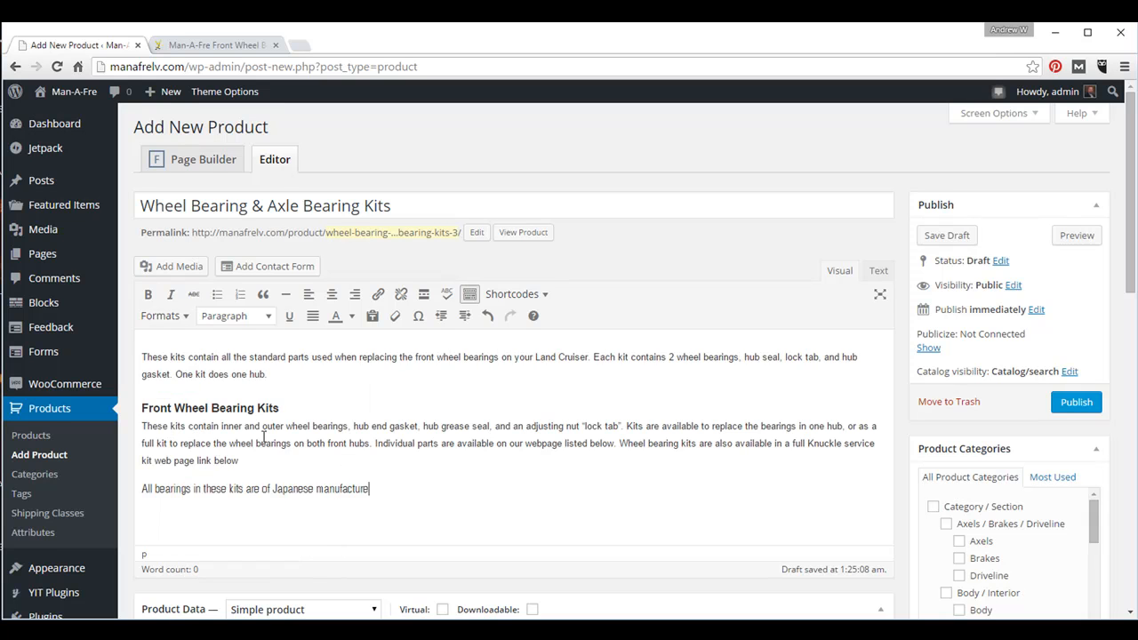
{"action": "scroll", "scroll_direction": "down", "scroll_amount": 3}
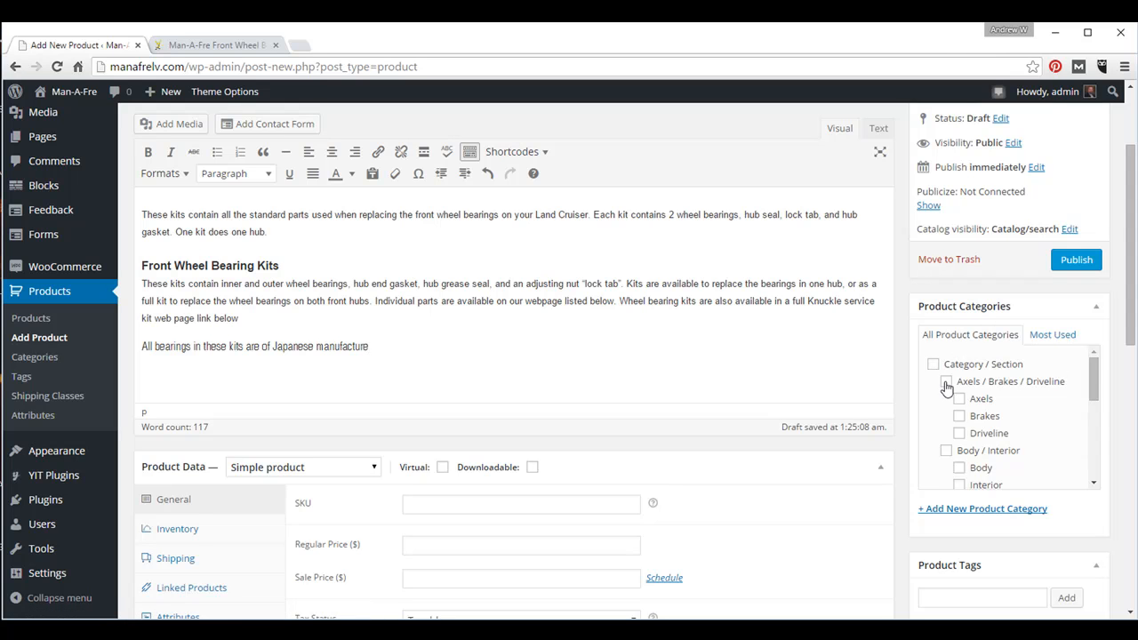
Tick the Axels product category and publish the product
{"action": "left_click", "coordinate": [959, 398]}
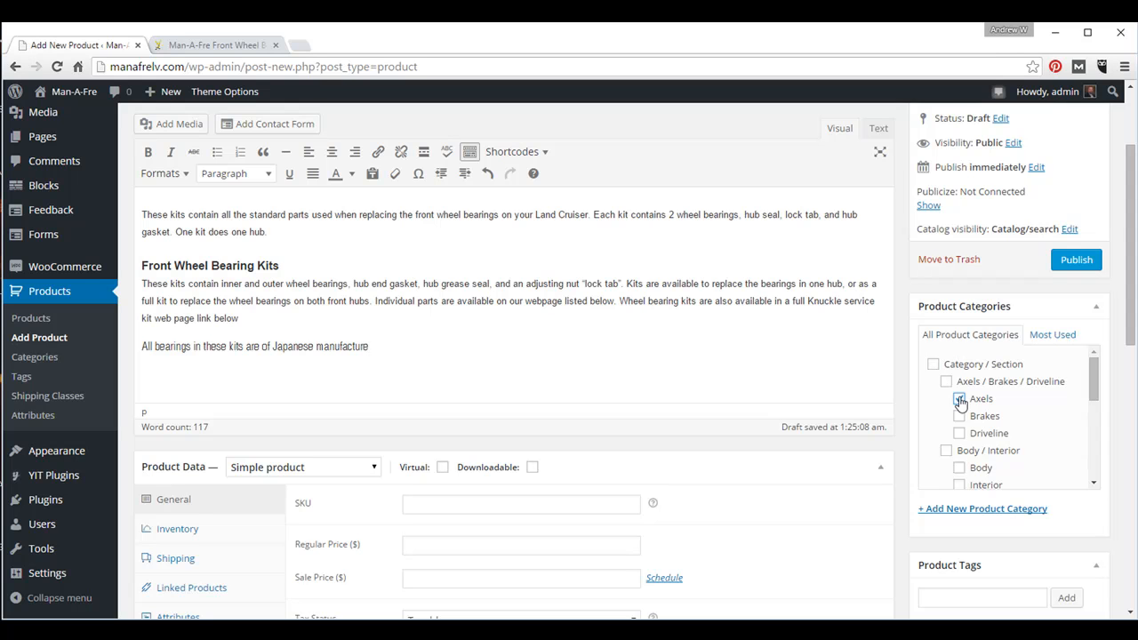
{"action": "left_click", "coordinate": [959, 397]}
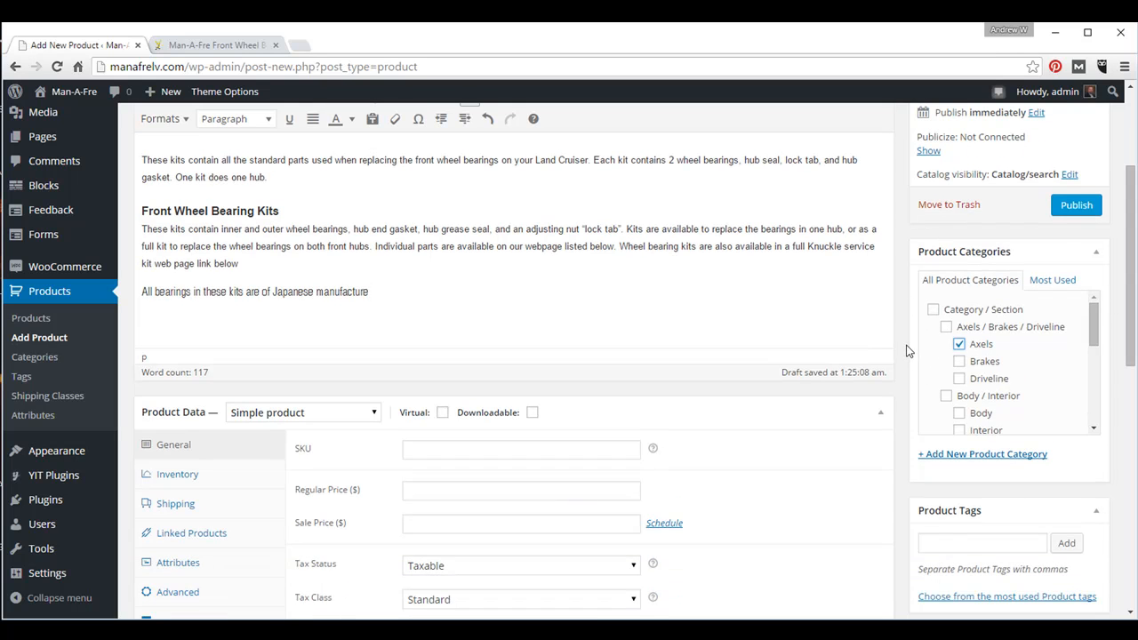
{"action": "left_click", "coordinate": [1076, 205]}
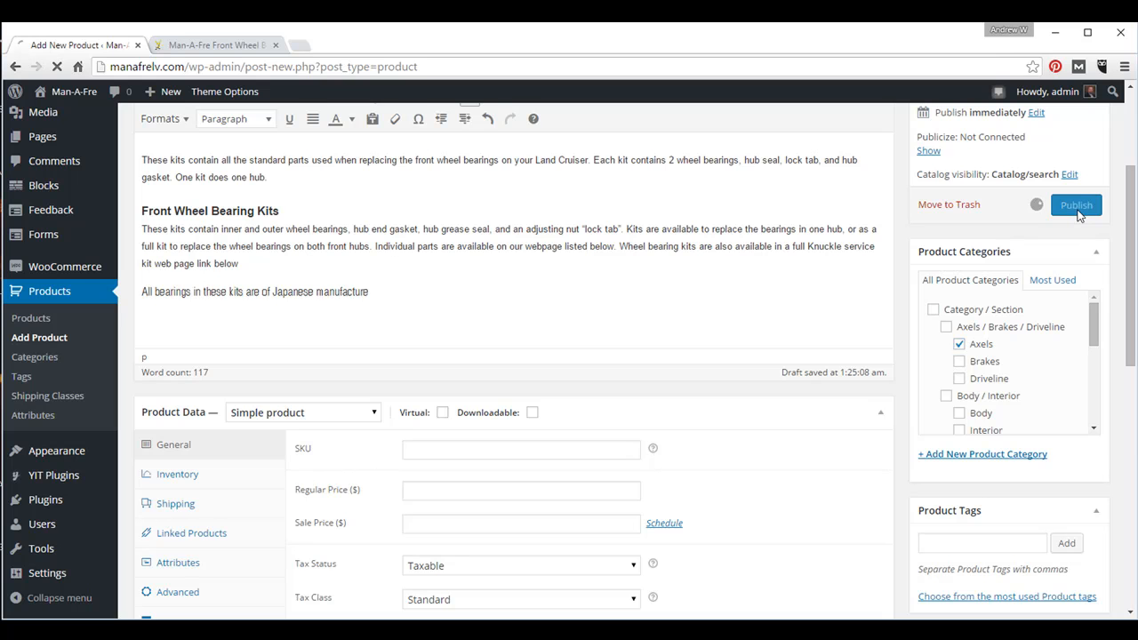
{"action": "left_click", "coordinate": [1076, 205]}
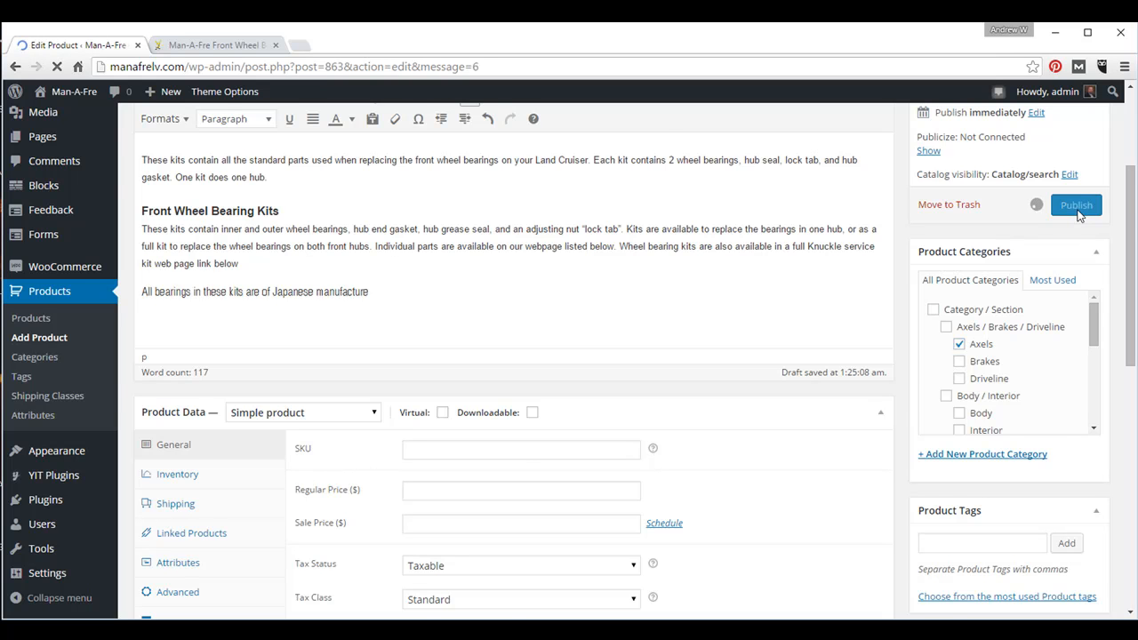
{"action": "left_click", "coordinate": [1076, 204]}
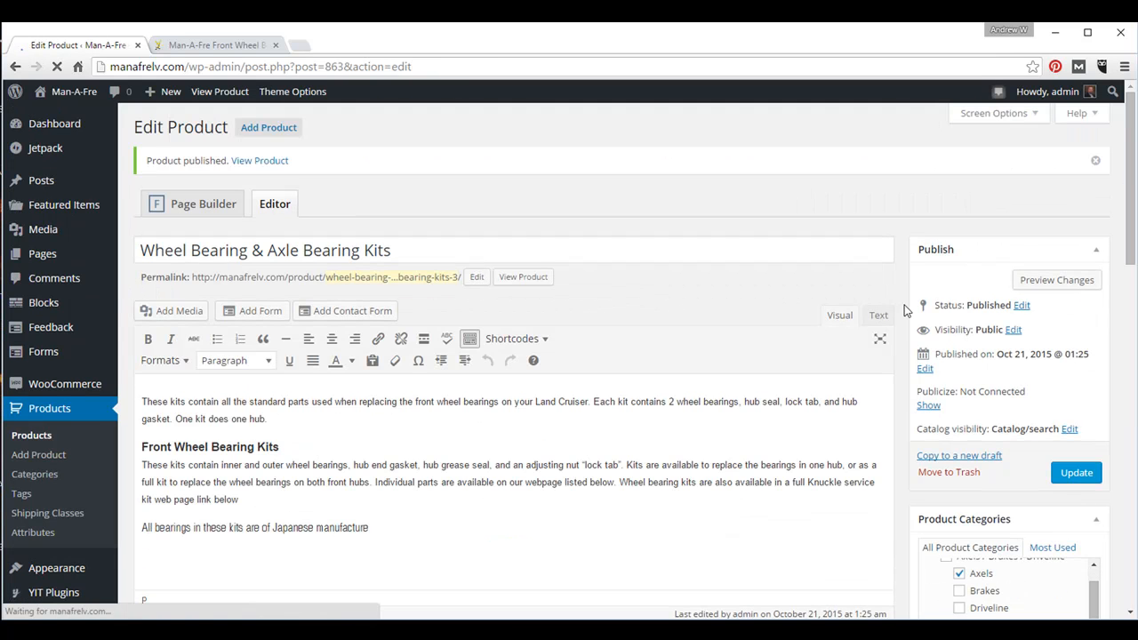
{"action": "scroll", "scroll_direction": "down", "scroll_amount": 3}
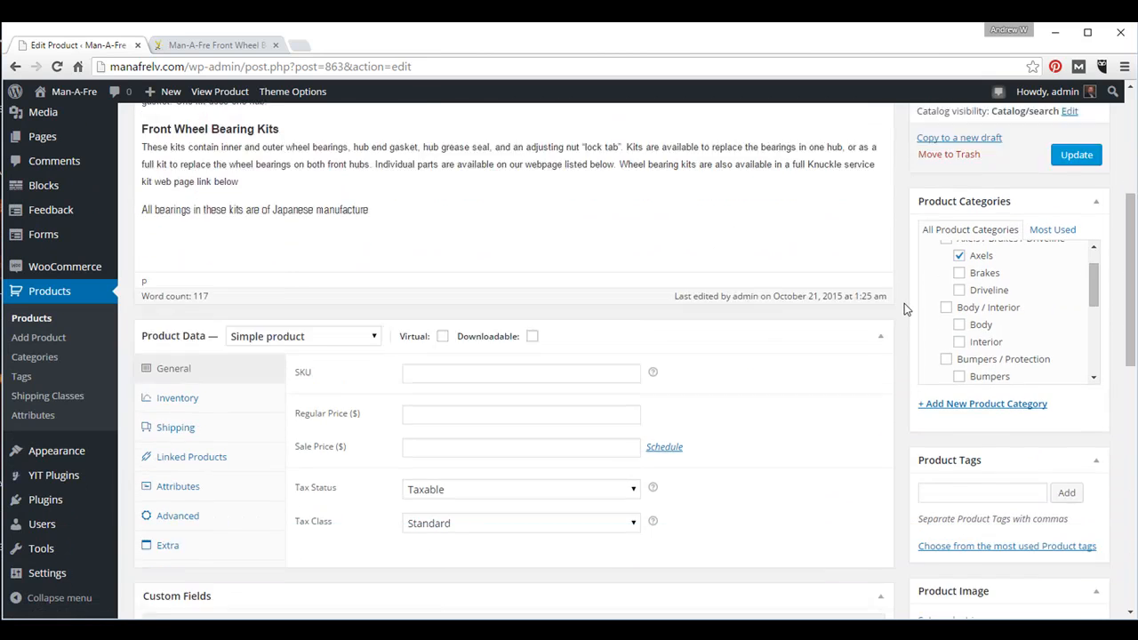
{"action": "scroll", "scroll_direction": "down", "scroll_amount": 3}
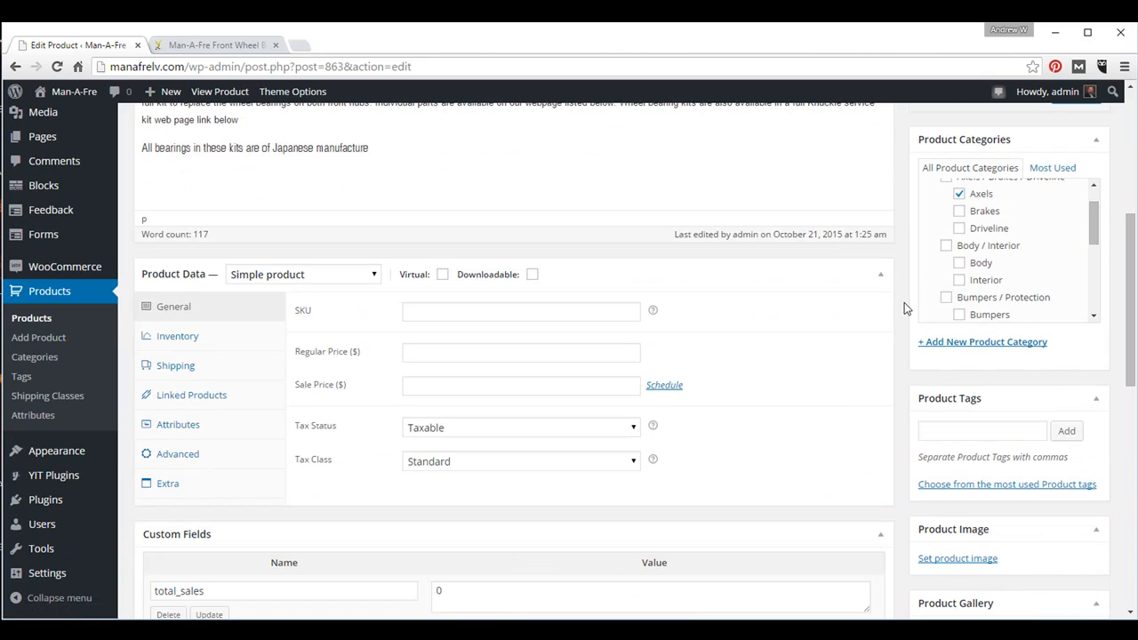
{"action": "mouse_move", "coordinate": [146, 258]}
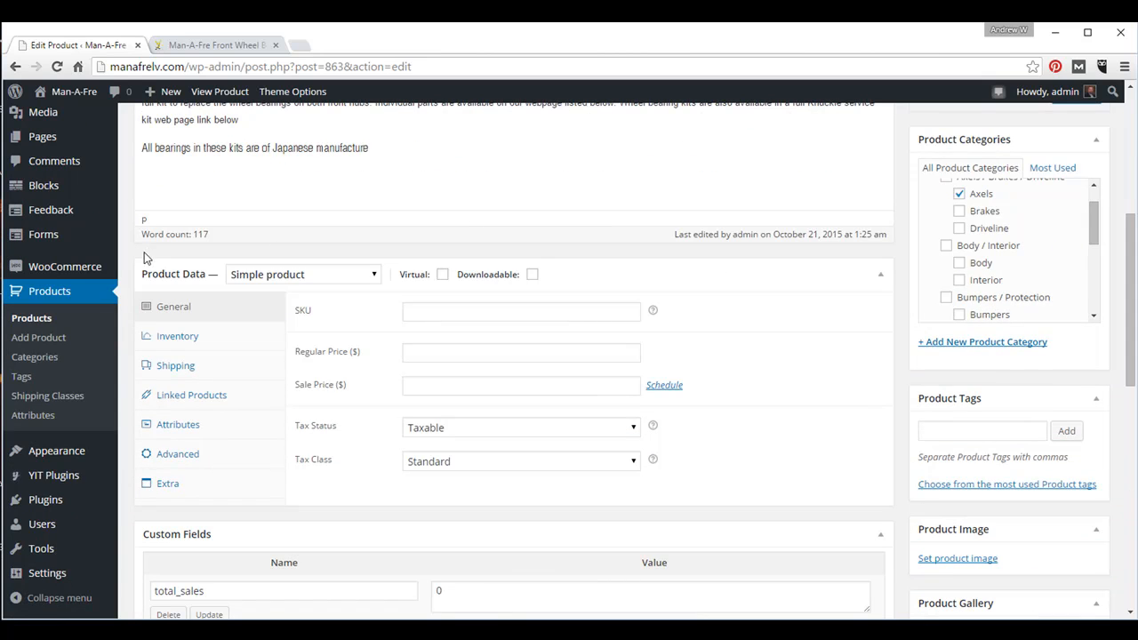
{"action": "mouse_move", "coordinate": [249, 260]}
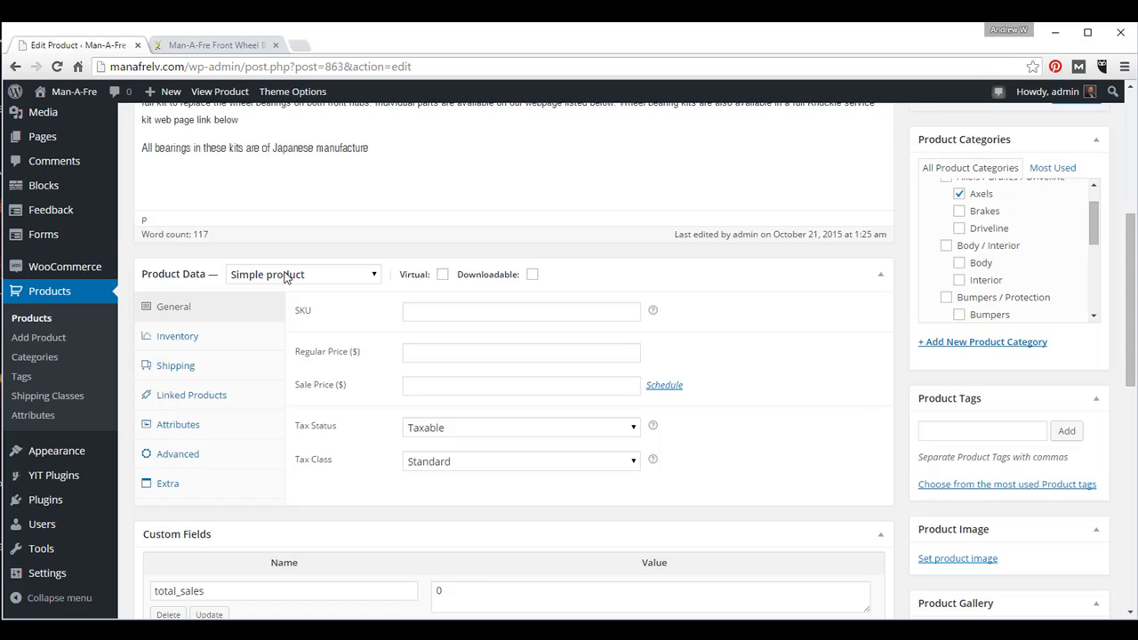
{"action": "mouse_move", "coordinate": [278, 262]}
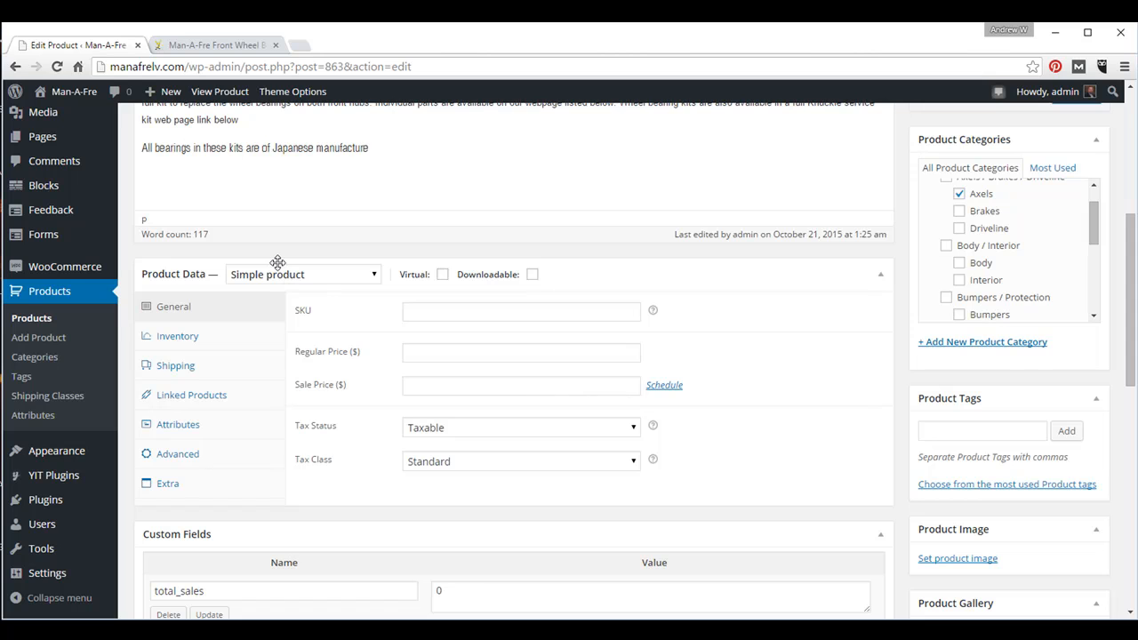
{"action": "mouse_move", "coordinate": [301, 283]}
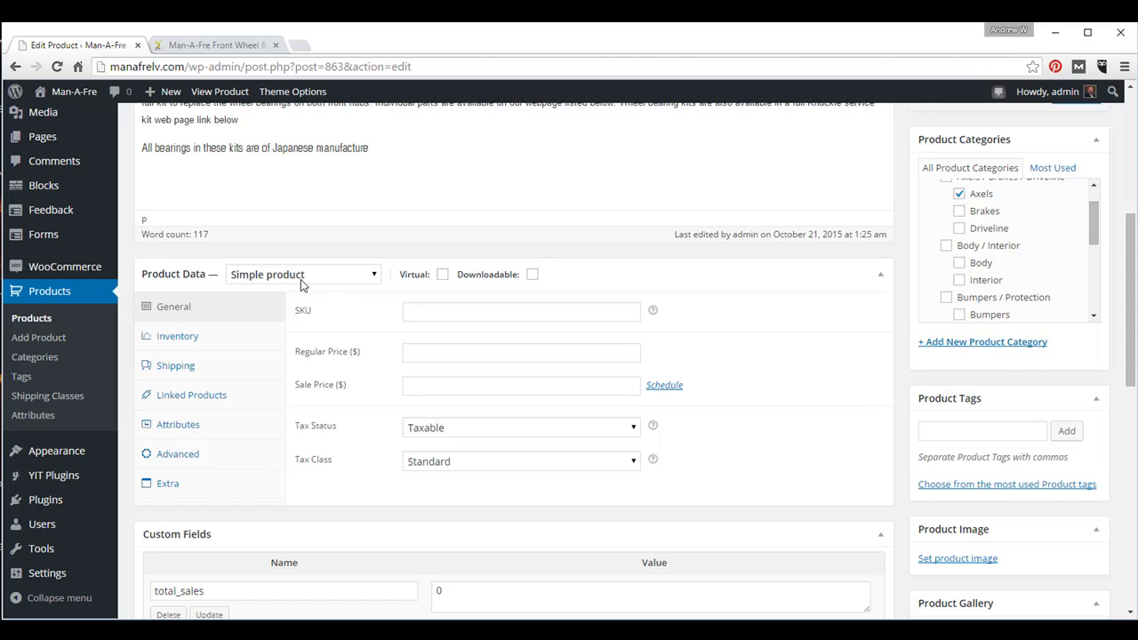
{"action": "mouse_move", "coordinate": [311, 280]}
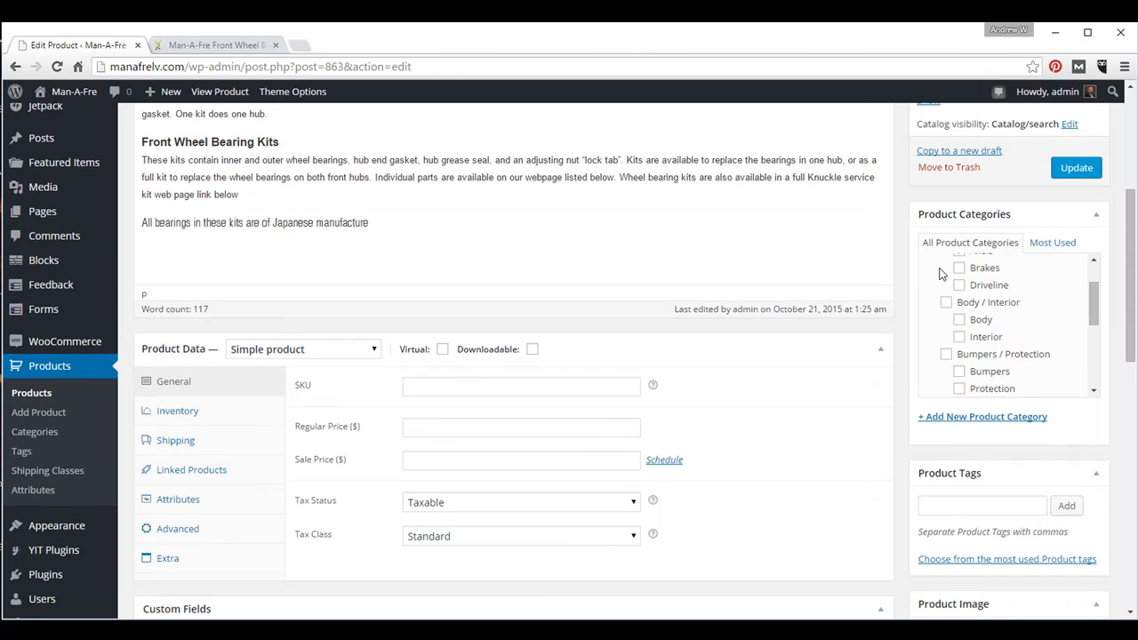
Review the Man-A-Fre kit table of part numbers, years and prices, selecting 1997
{"action": "left_click", "coordinate": [222, 45]}
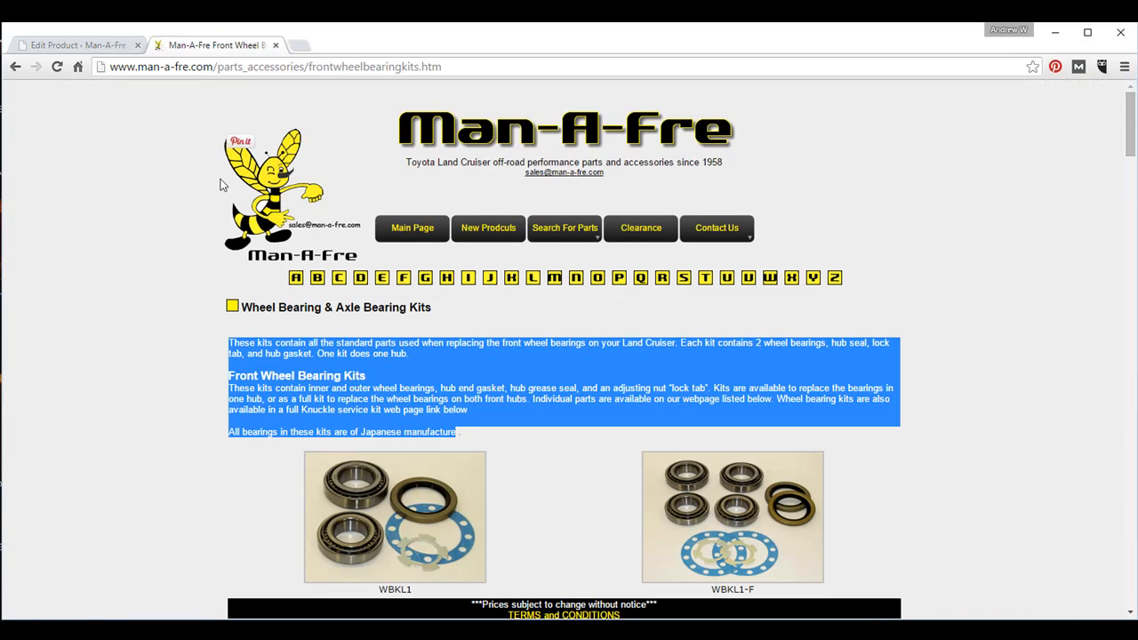
{"action": "scroll", "scroll_direction": "down", "scroll_amount": 3}
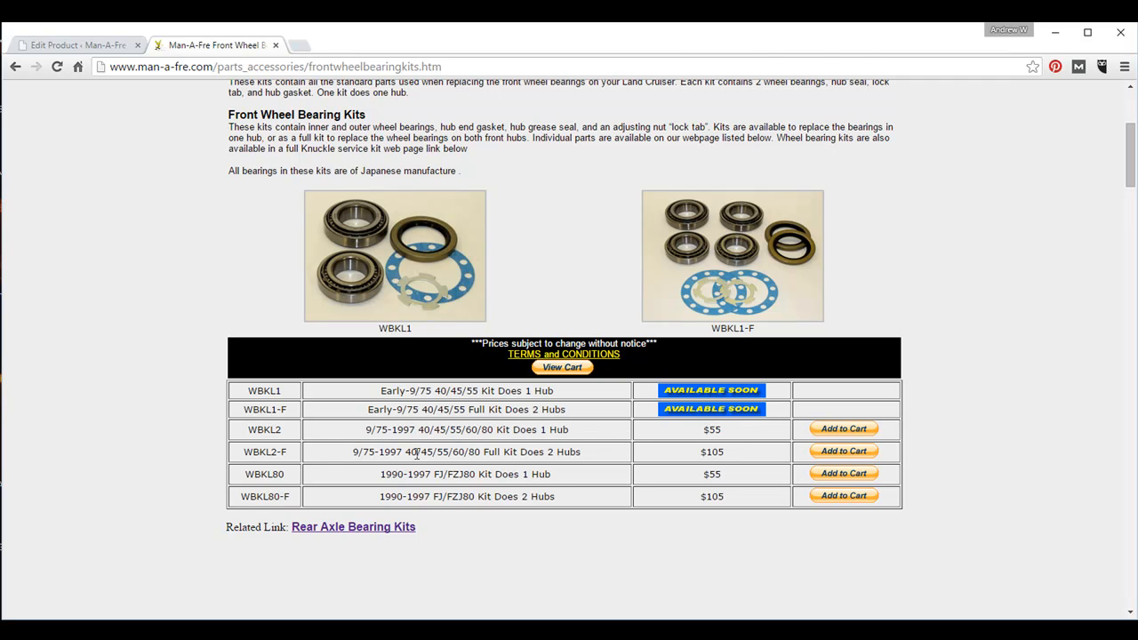
{"action": "double_click", "coordinate": [420, 496]}
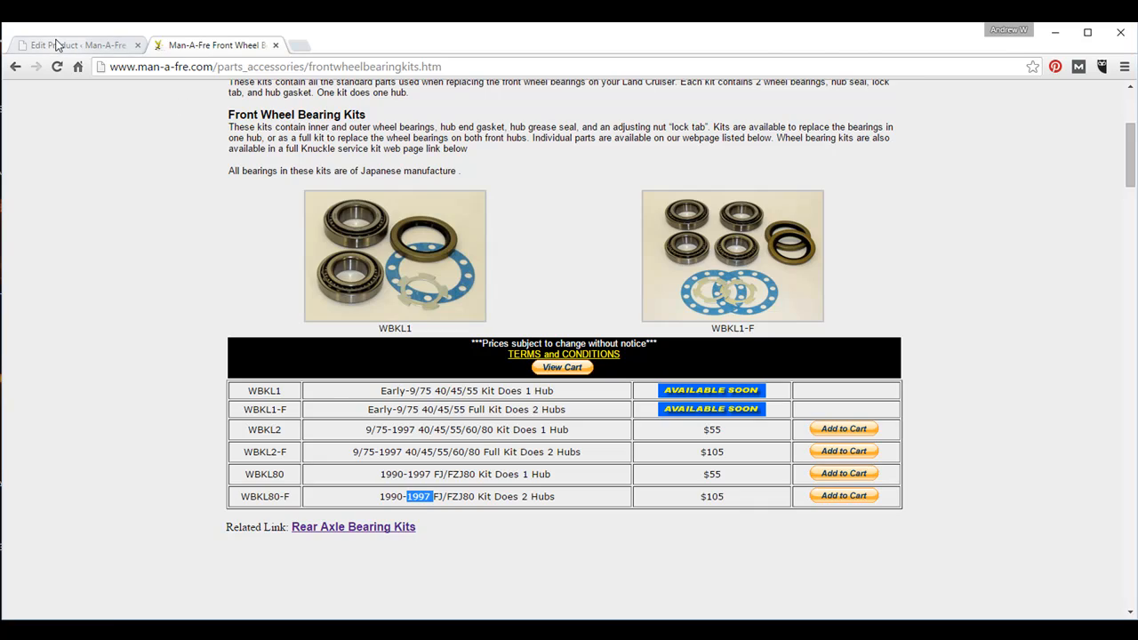
{"action": "left_click", "coordinate": [75, 44]}
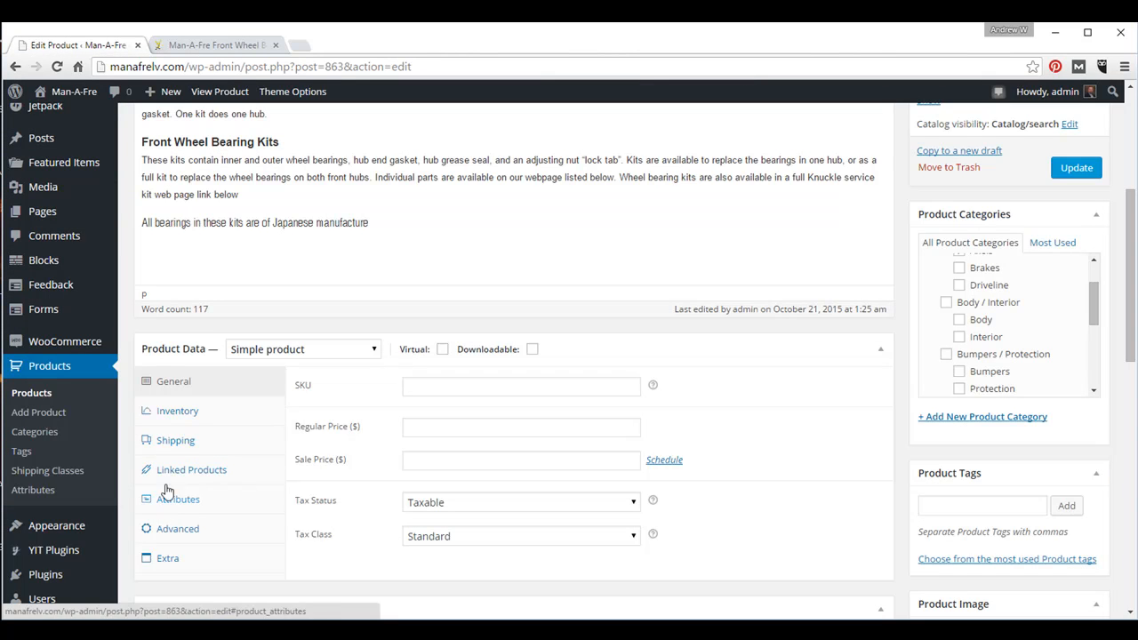
Set the product type to Variable product and show its Attributes settings
{"action": "left_click", "coordinate": [302, 348]}
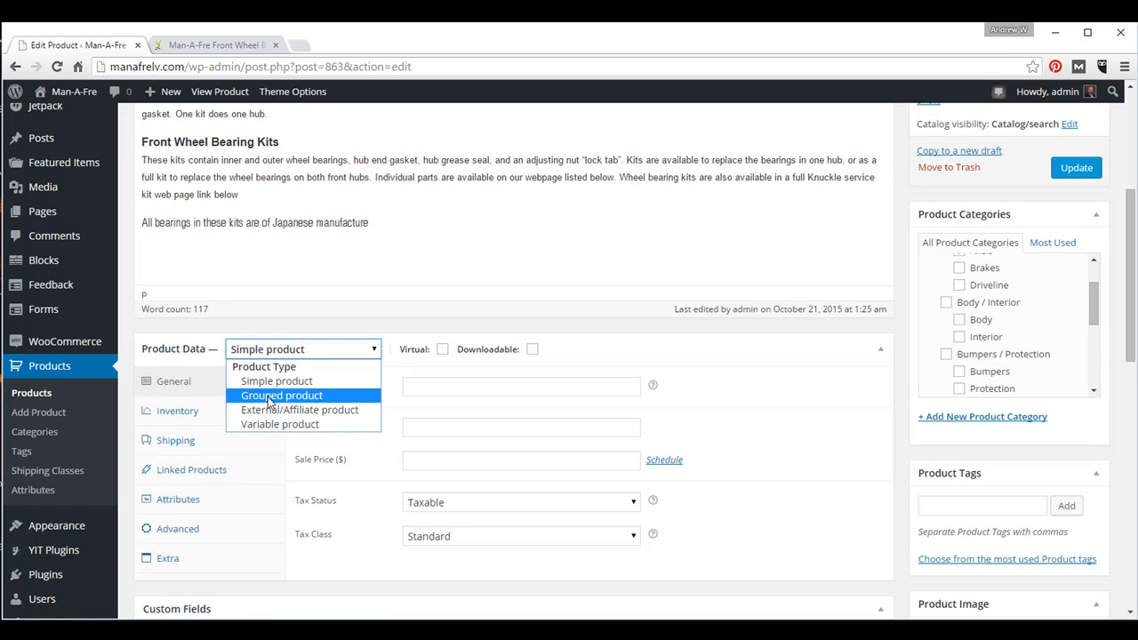
{"action": "left_click", "coordinate": [279, 425]}
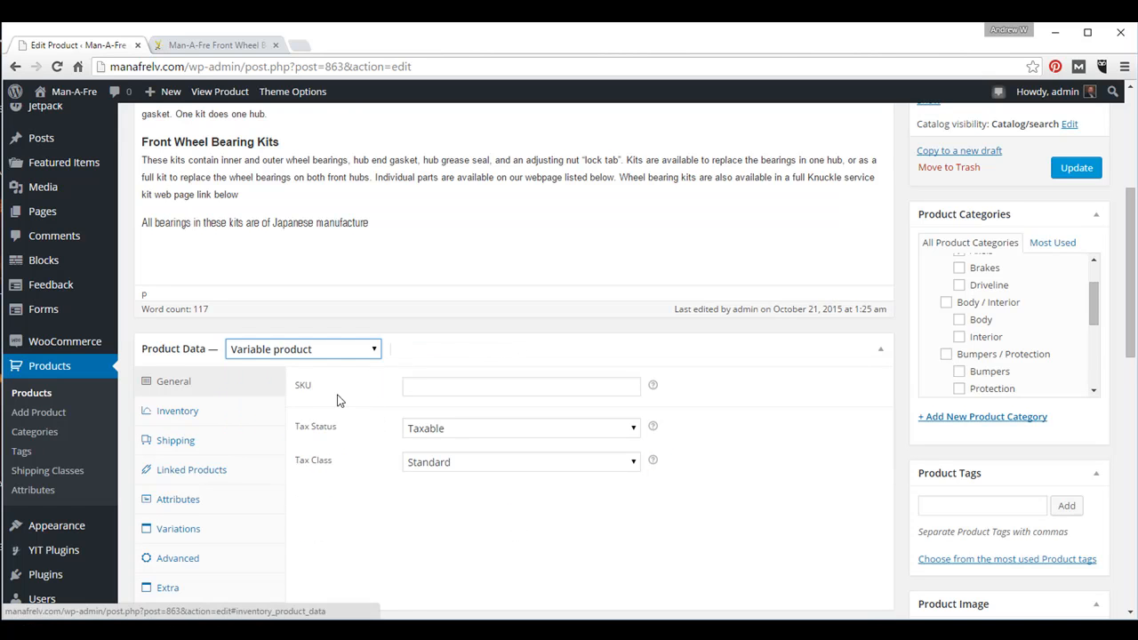
{"action": "mouse_move", "coordinate": [334, 411]}
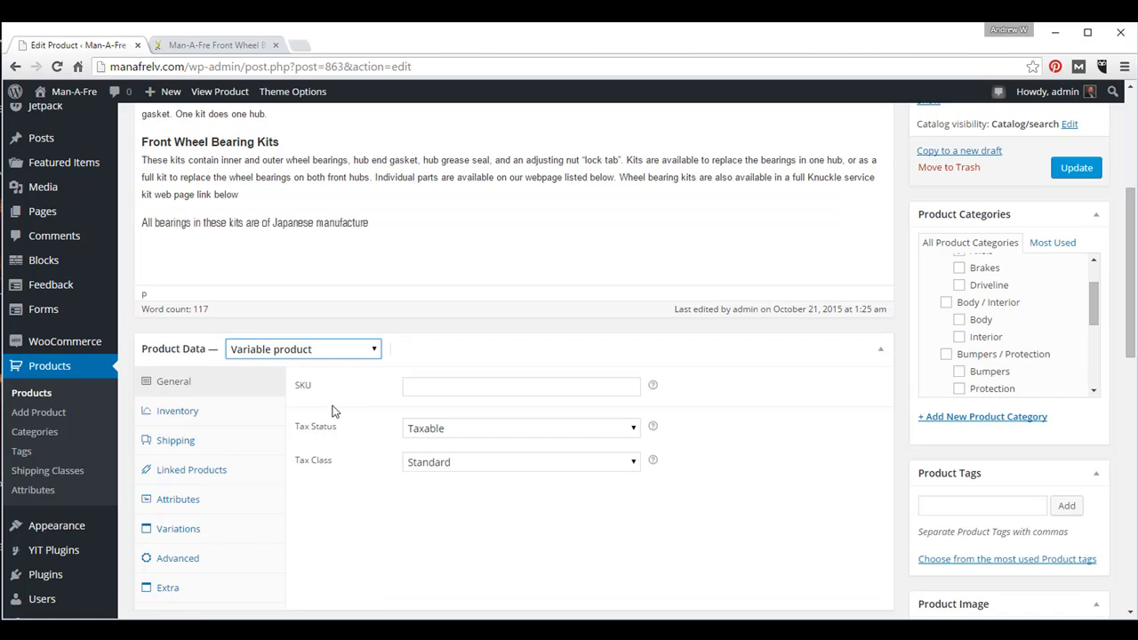
{"action": "scroll", "scroll_direction": "down", "scroll_amount": 3}
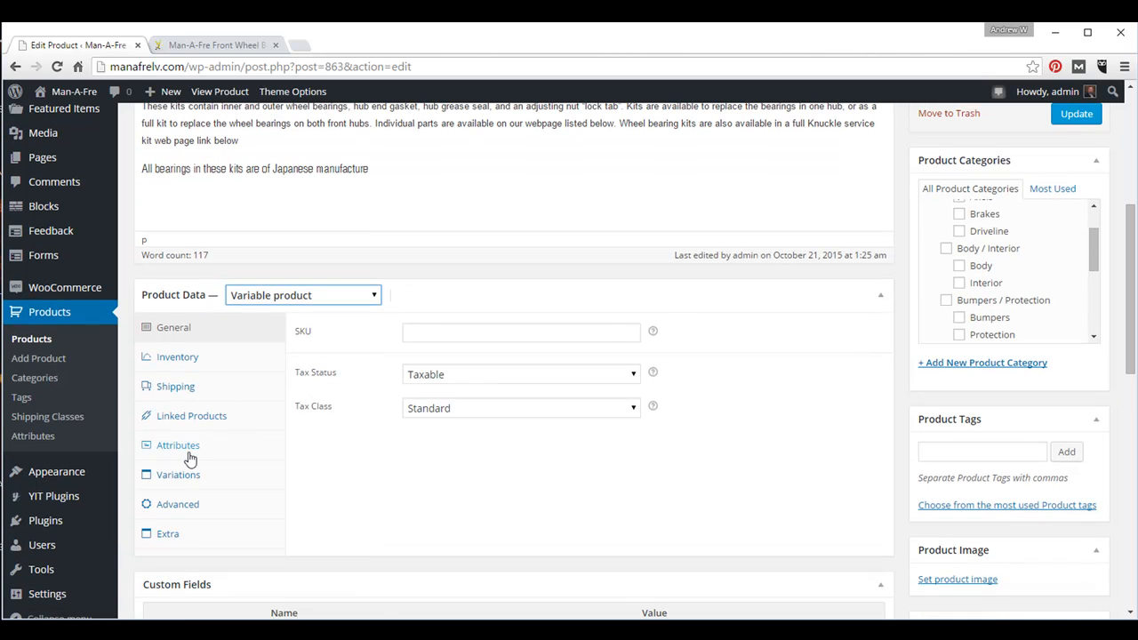
{"action": "left_click", "coordinate": [178, 445]}
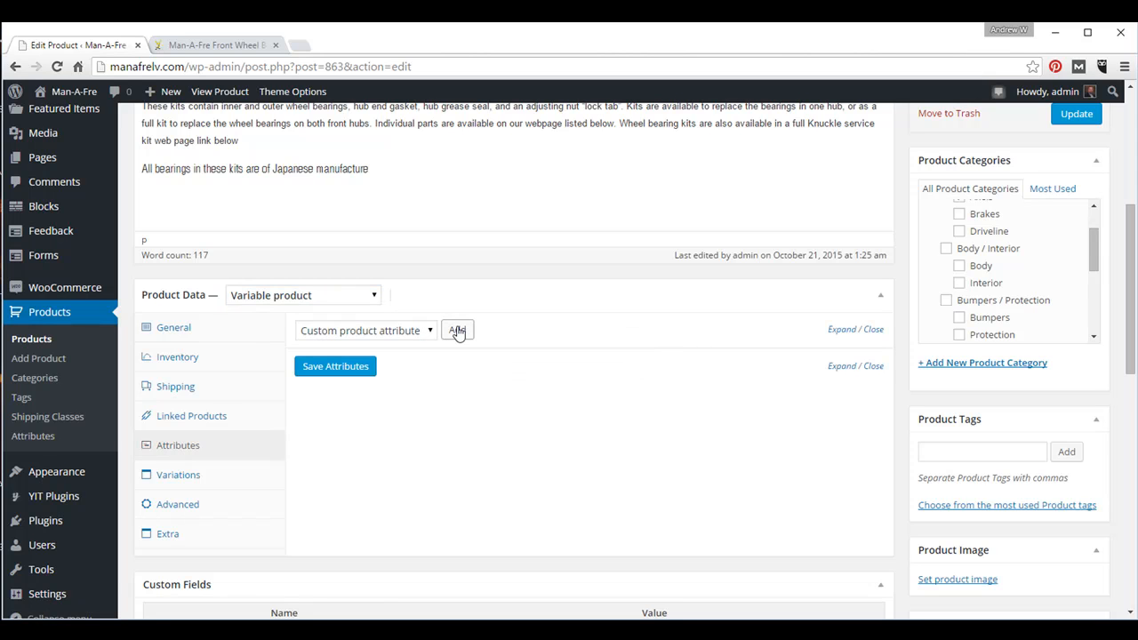
{"action": "mouse_move", "coordinate": [447, 340]}
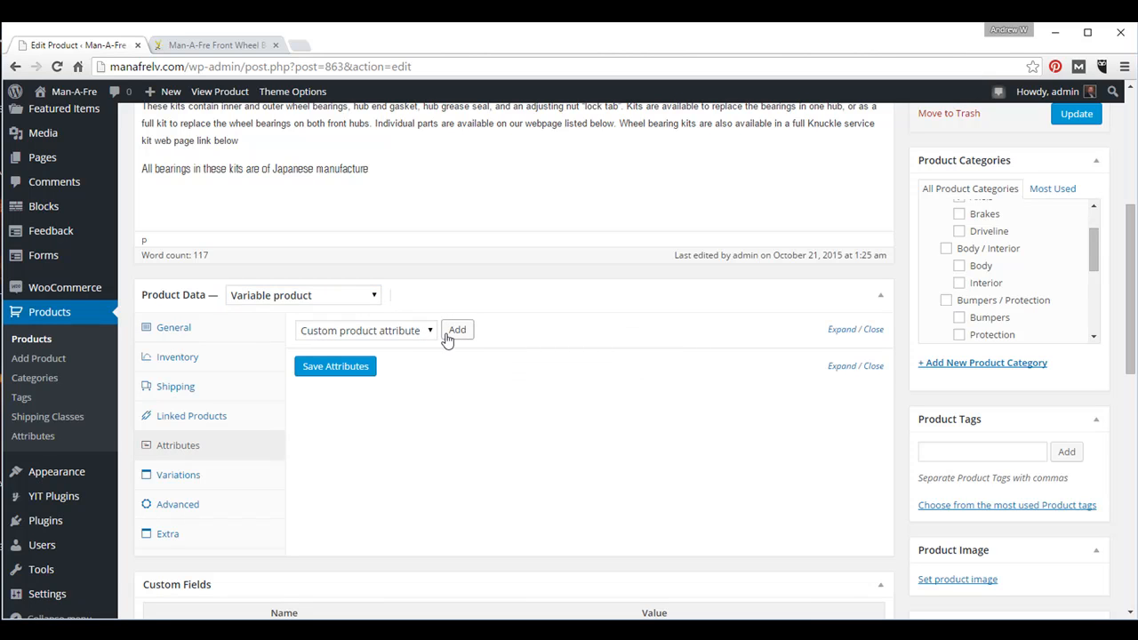
{"action": "mouse_move", "coordinate": [458, 331]}
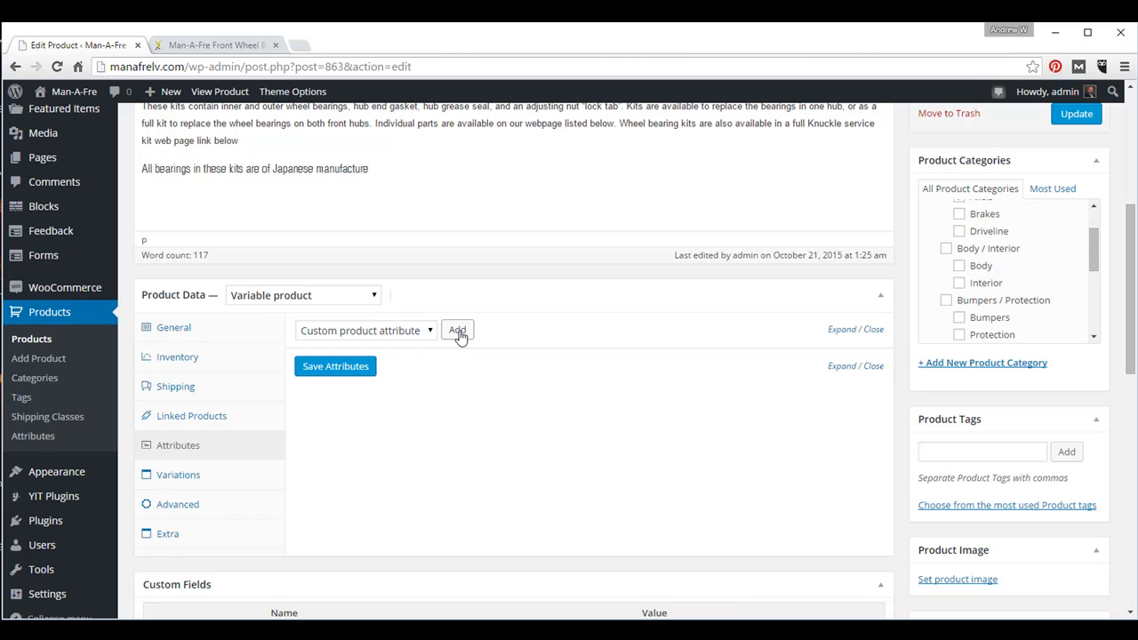
Add a custom product attribute named Kits, used for variations
{"action": "left_click", "coordinate": [457, 330]}
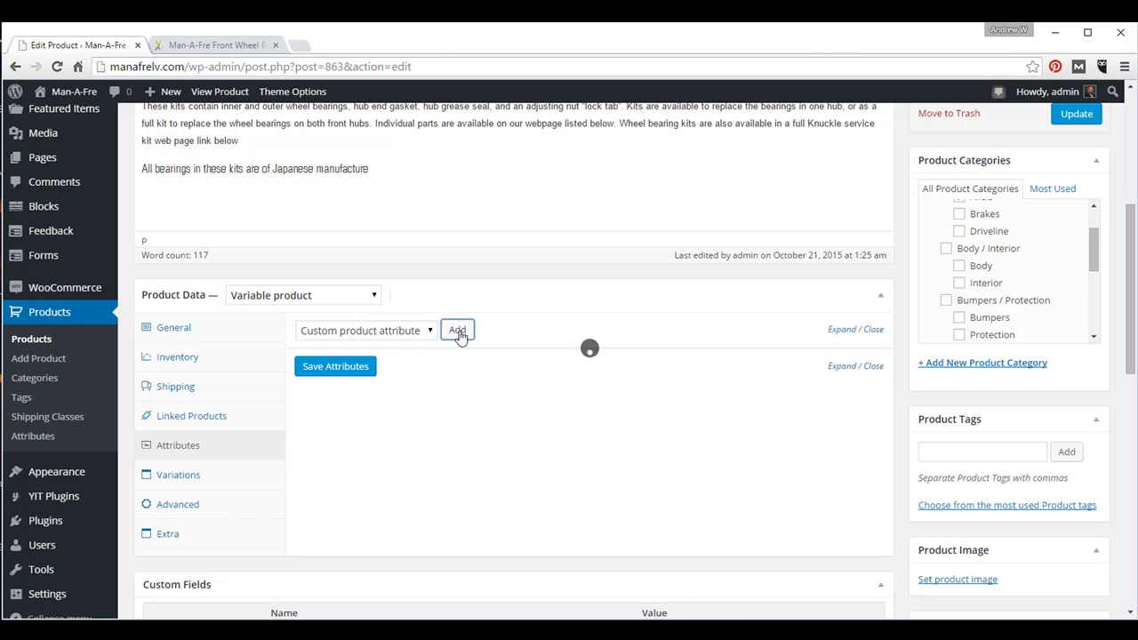
{"action": "left_click", "coordinate": [457, 329]}
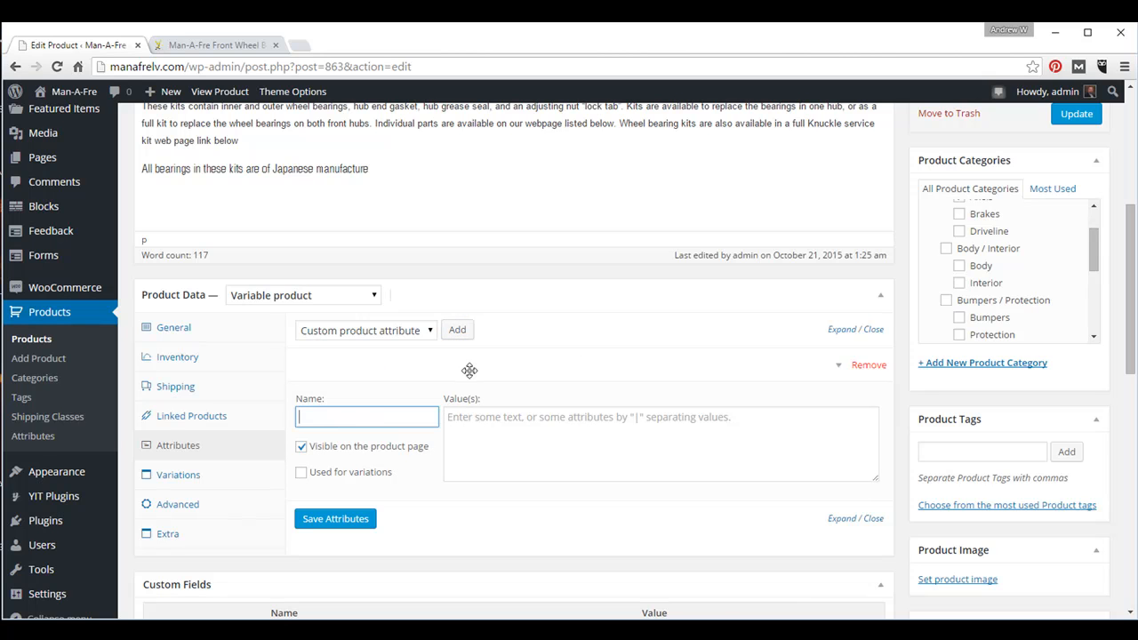
{"action": "type", "text": "Kits"}
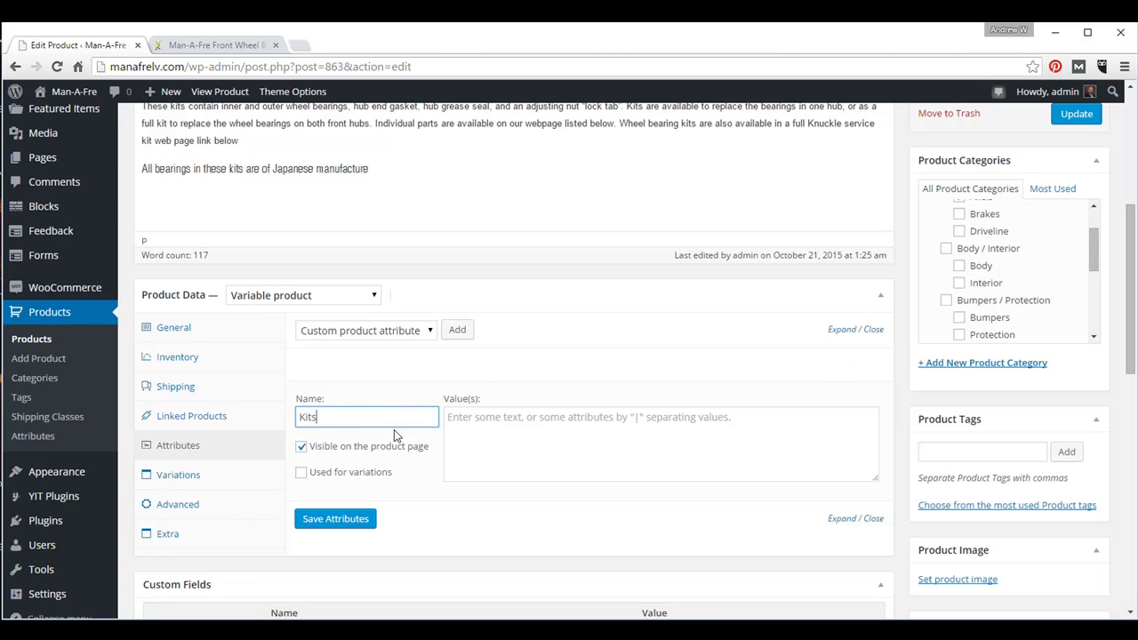
{"action": "left_click", "coordinate": [302, 472]}
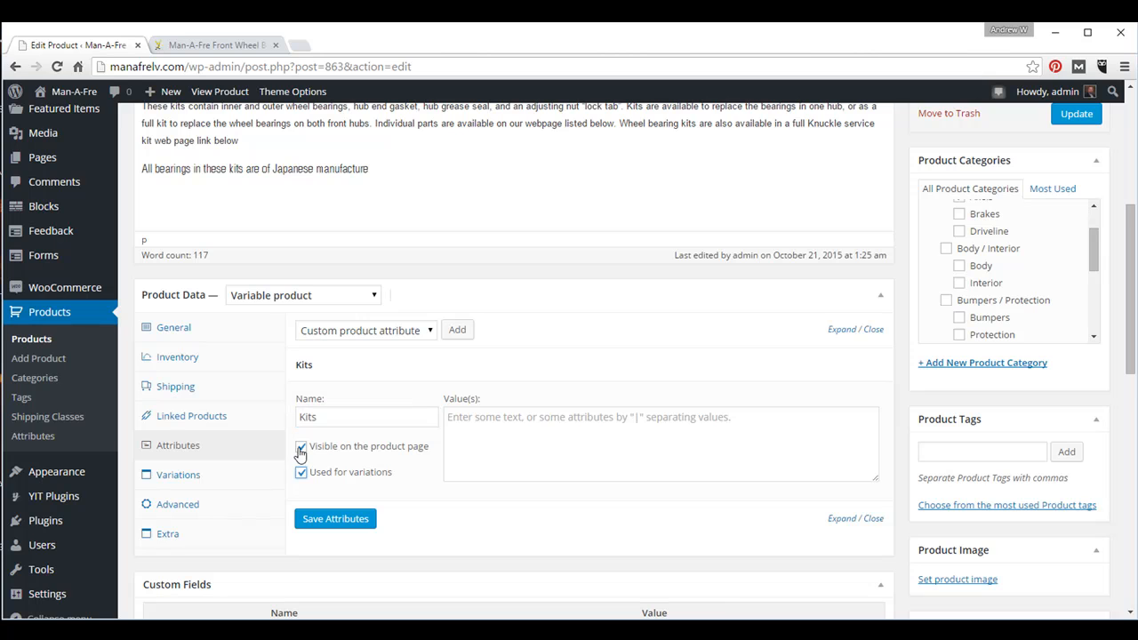
{"action": "mouse_move", "coordinate": [318, 473]}
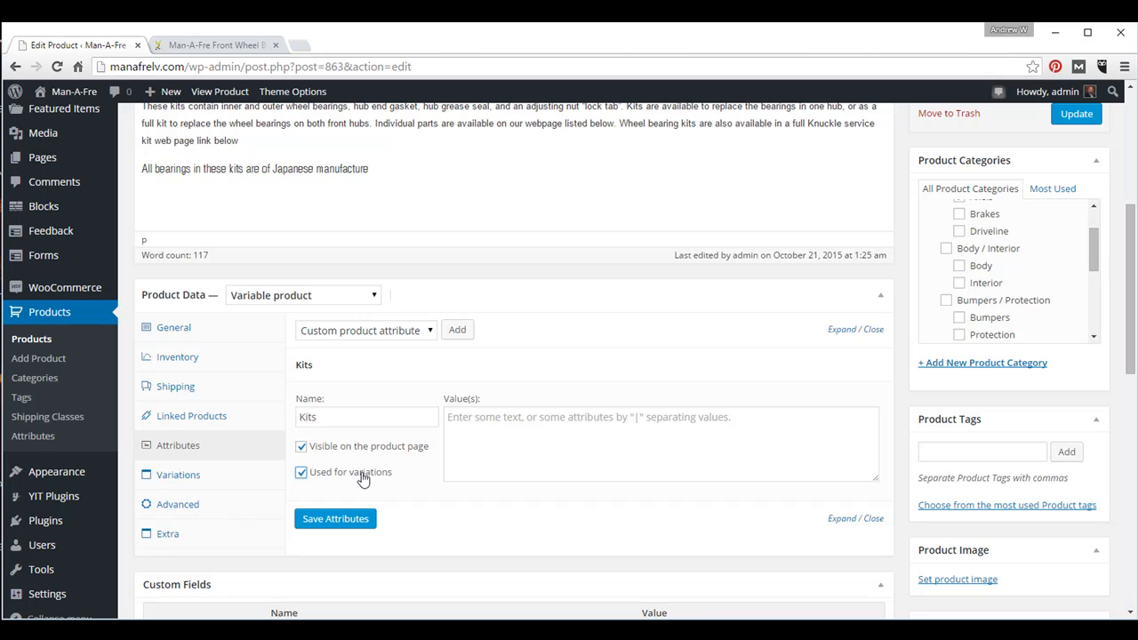
Copy the 1-hub WBKL2 and full WBKL2-F kit descriptions into the Kits values, separated by |
{"action": "left_click", "coordinate": [218, 44]}
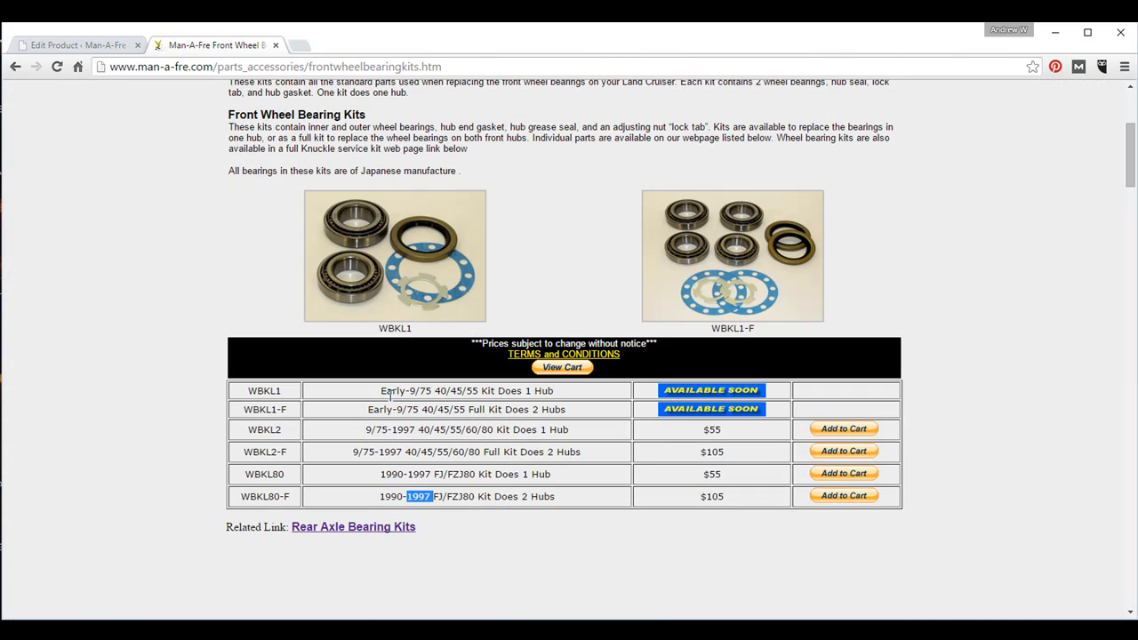
{"action": "triple_click", "coordinate": [466, 429]}
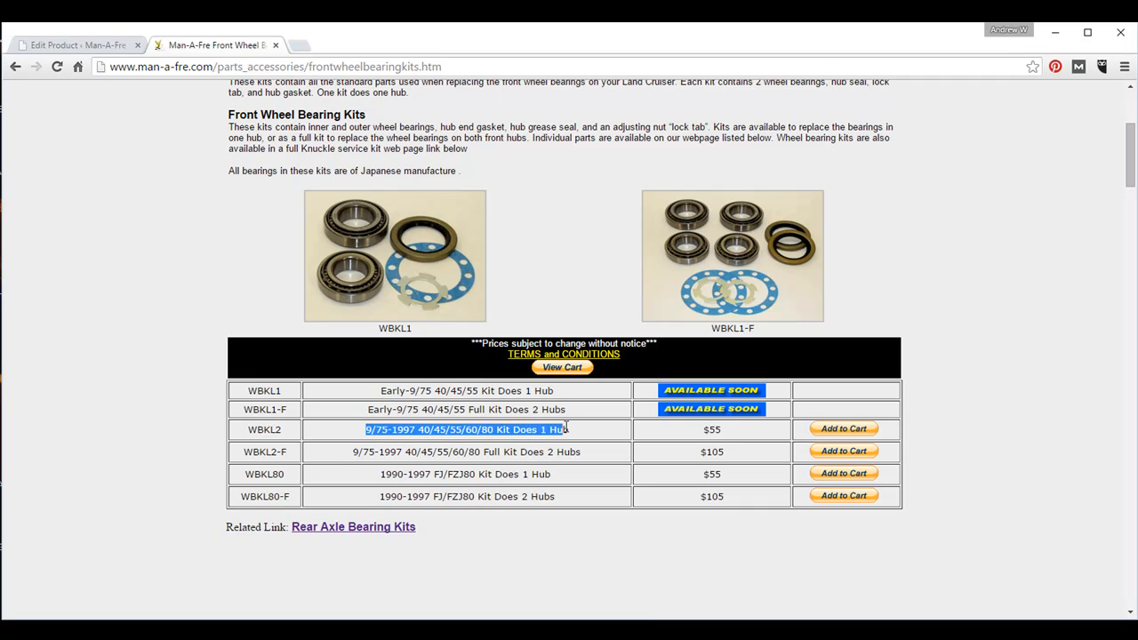
{"action": "right_click", "coordinate": [562, 429]}
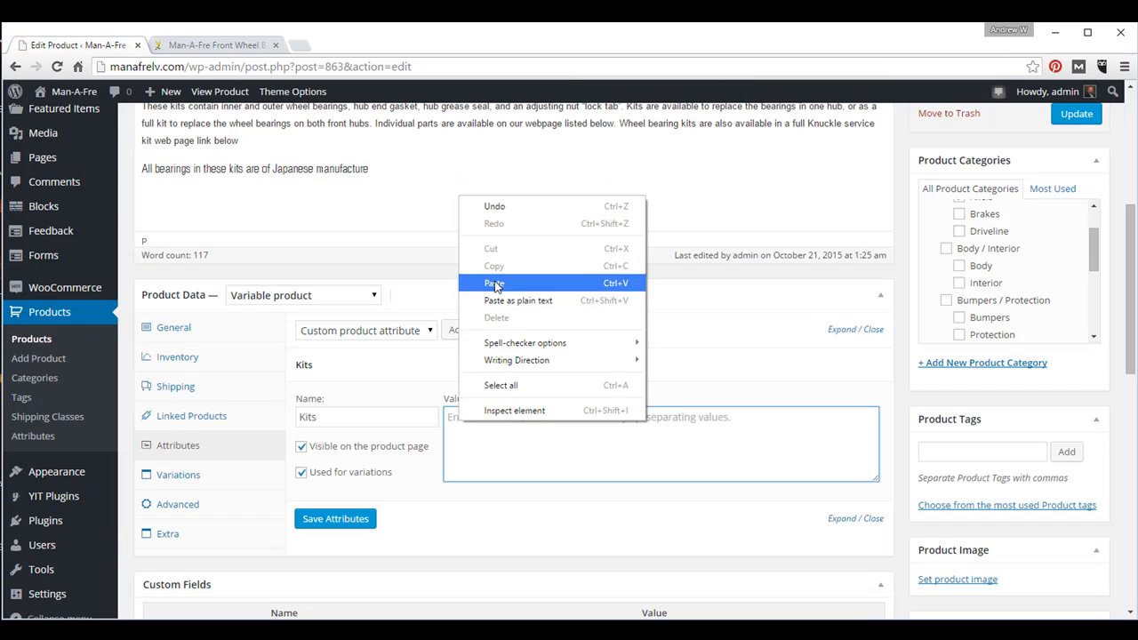
{"action": "left_click", "coordinate": [494, 282]}
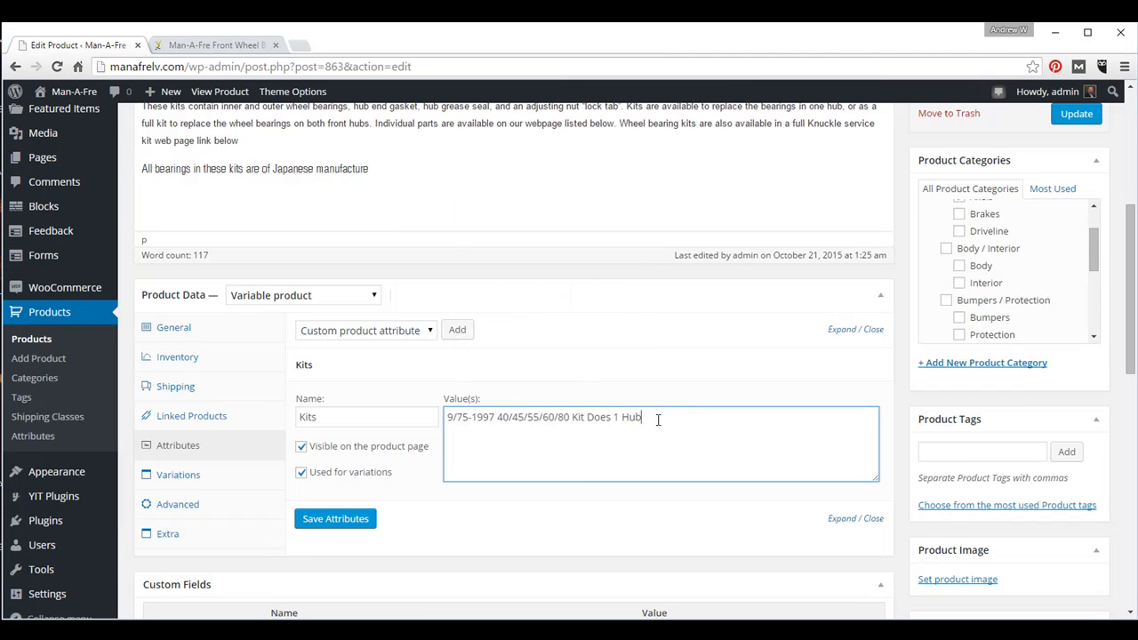
{"action": "mouse_move", "coordinate": [684, 394]}
{"action": "type", "text": " |"}
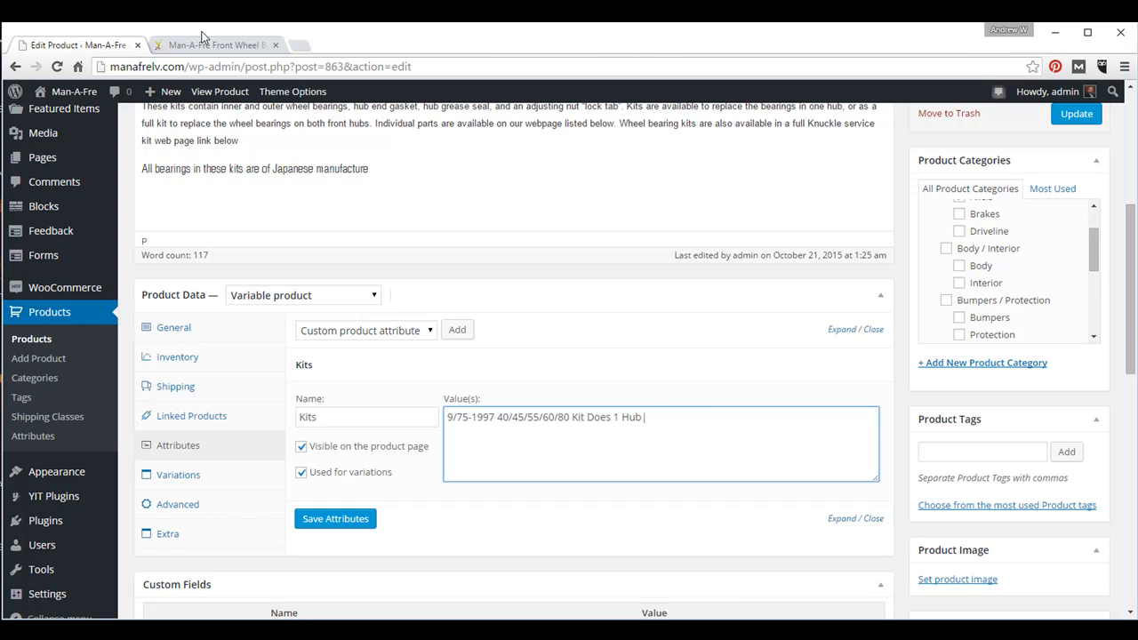
{"action": "left_click", "coordinate": [216, 45]}
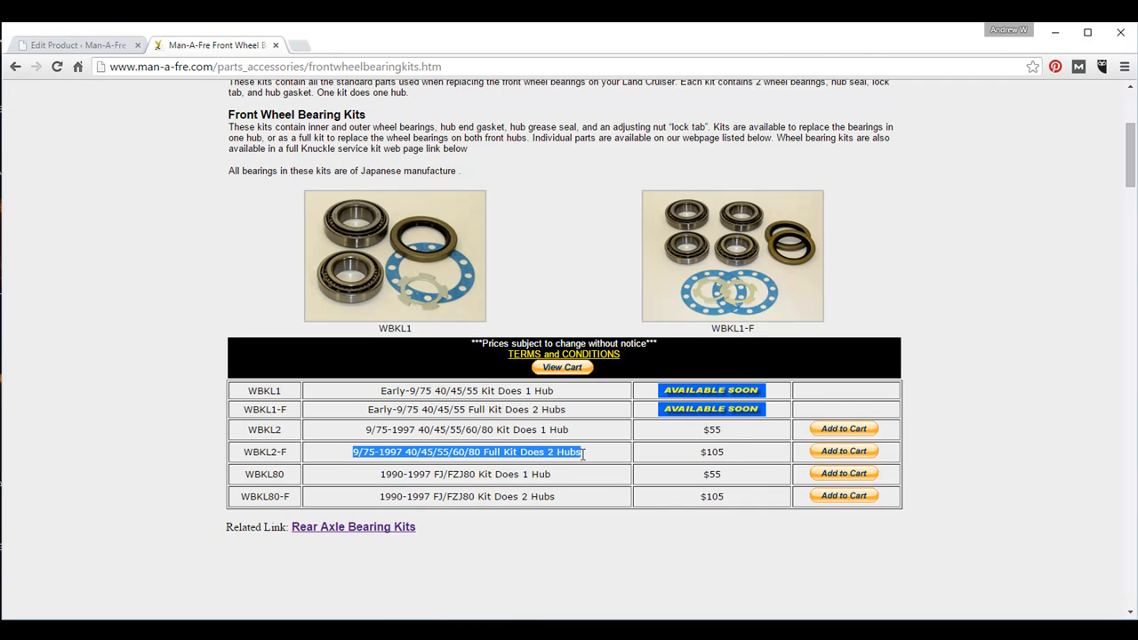
{"action": "right_click", "coordinate": [467, 451]}
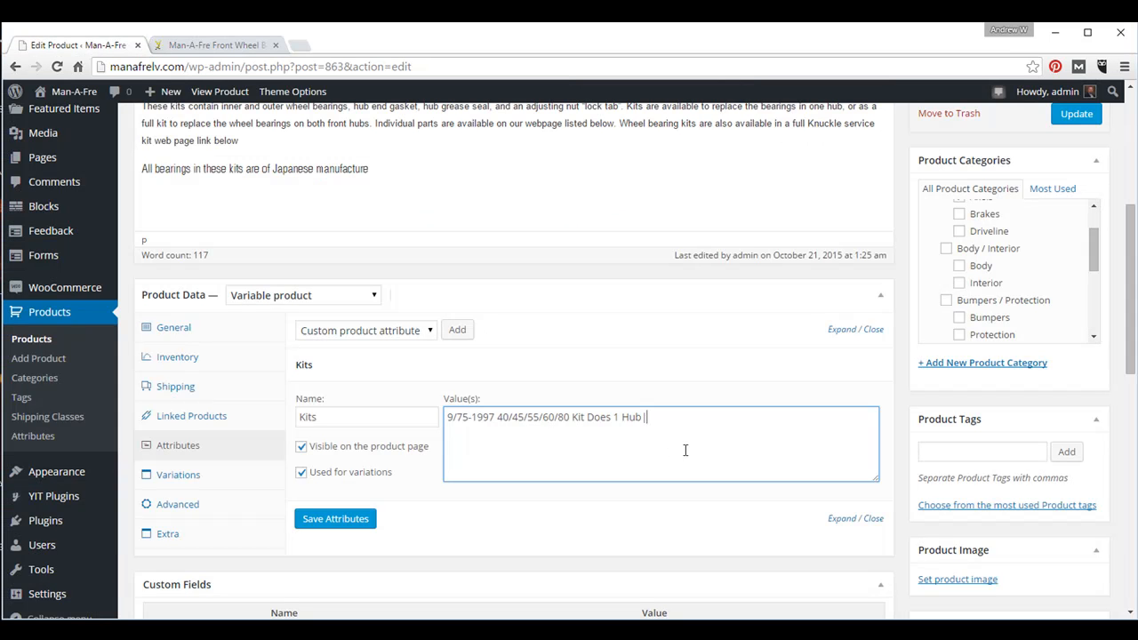
{"action": "right_click", "coordinate": [684, 450]}
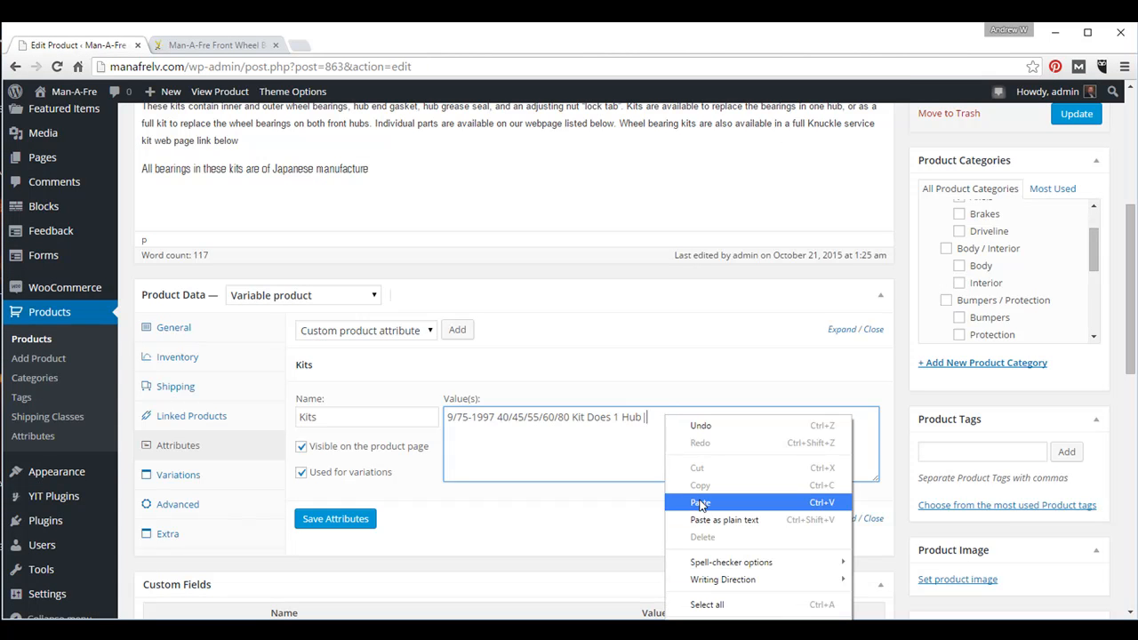
{"action": "left_click", "coordinate": [700, 501]}
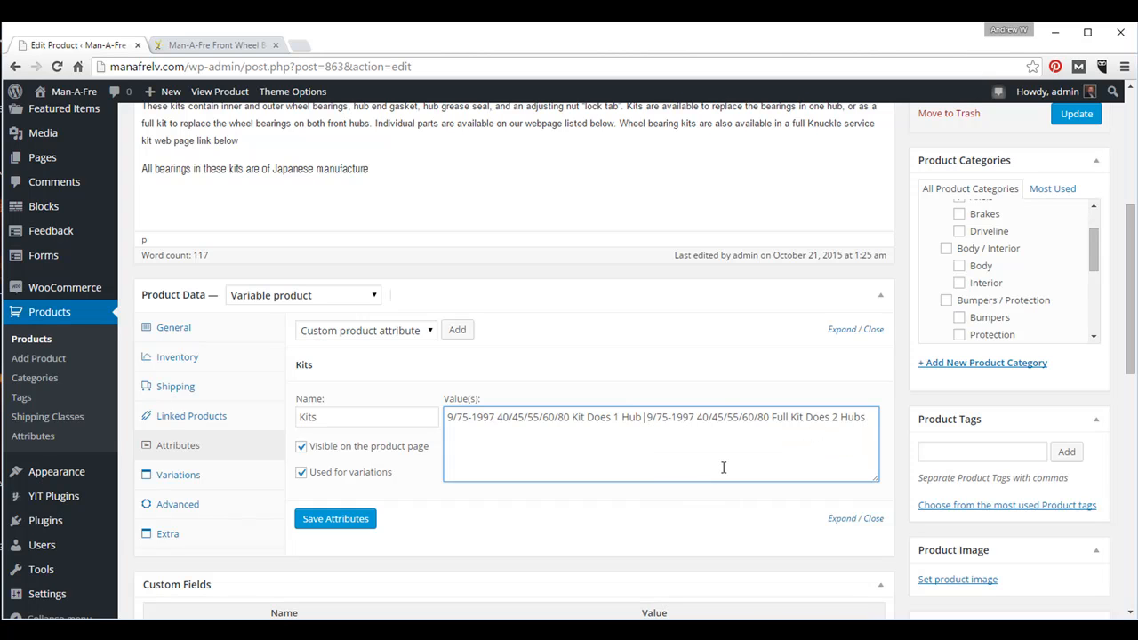
{"action": "type", "text": "|"}
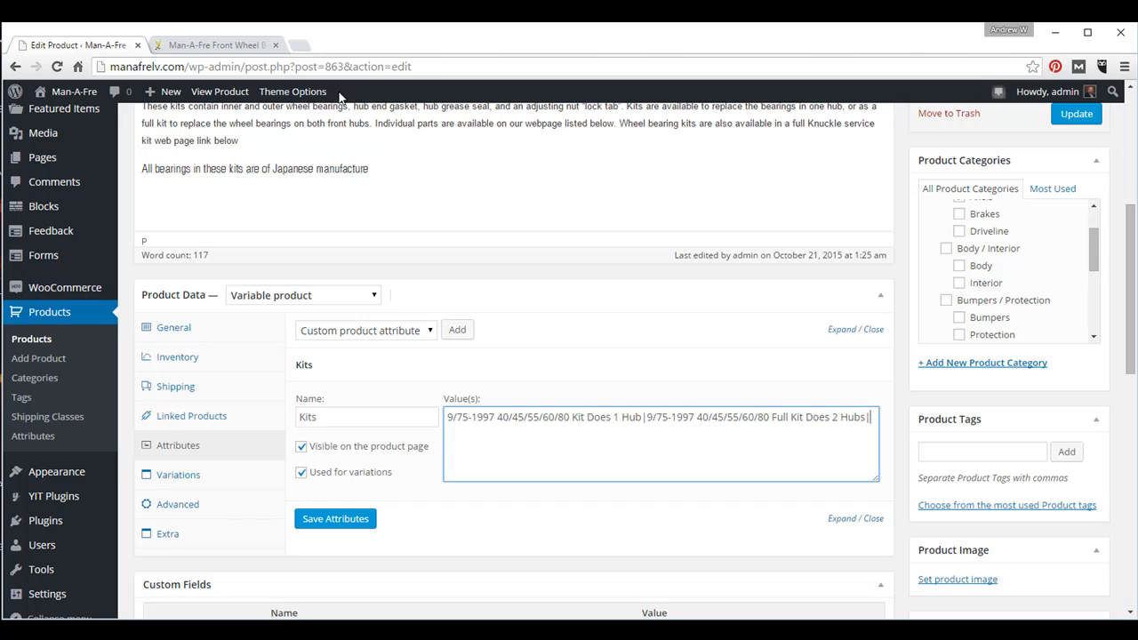
Append the values '1990-1997 FJ/FZJ80 Kit Does 1 Hub' and '1990-1997 FJ/FZJ80 Kit Does 2 Hubs'
{"action": "left_click", "coordinate": [214, 45]}
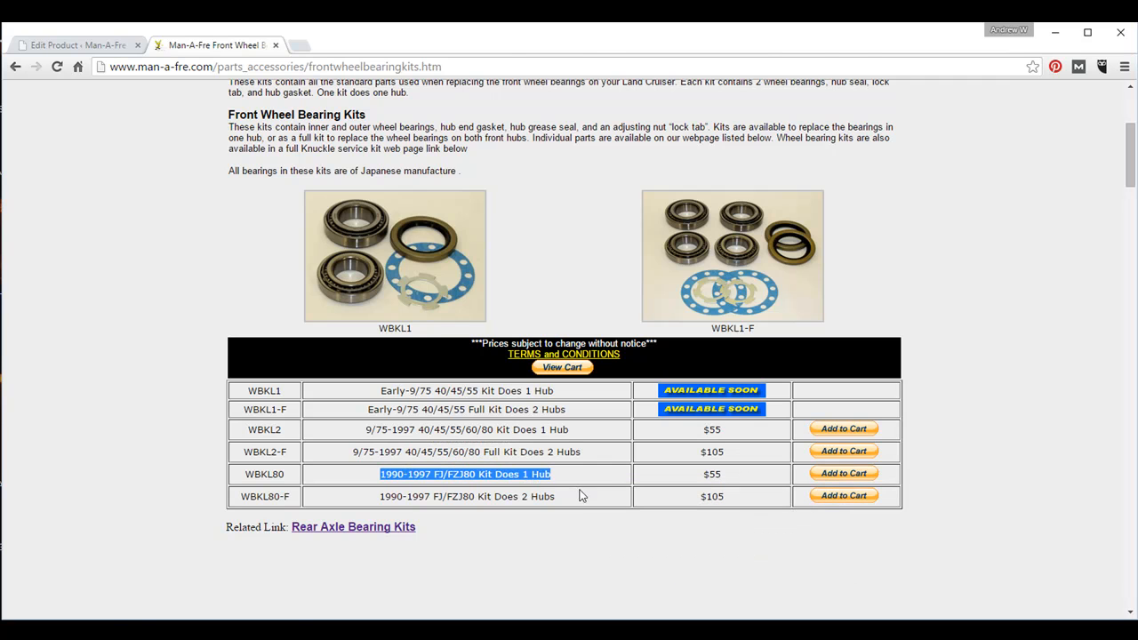
{"action": "left_click", "coordinate": [80, 45]}
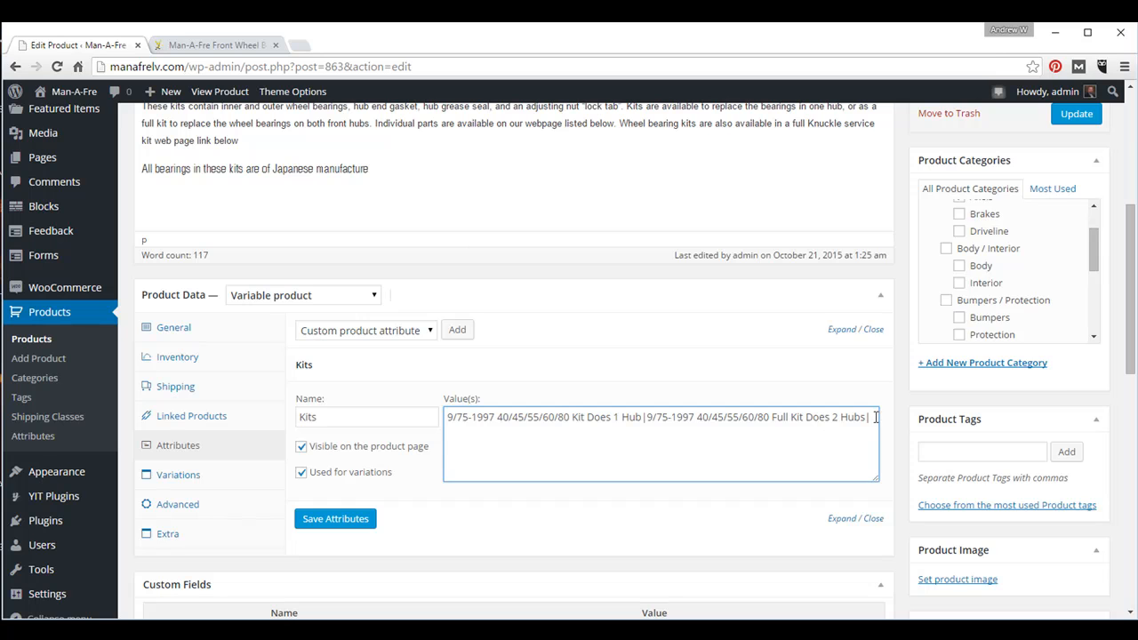
{"action": "type", "text": "|1990-1997 FJ/FZJ80 Kit Does 1 Hub"}
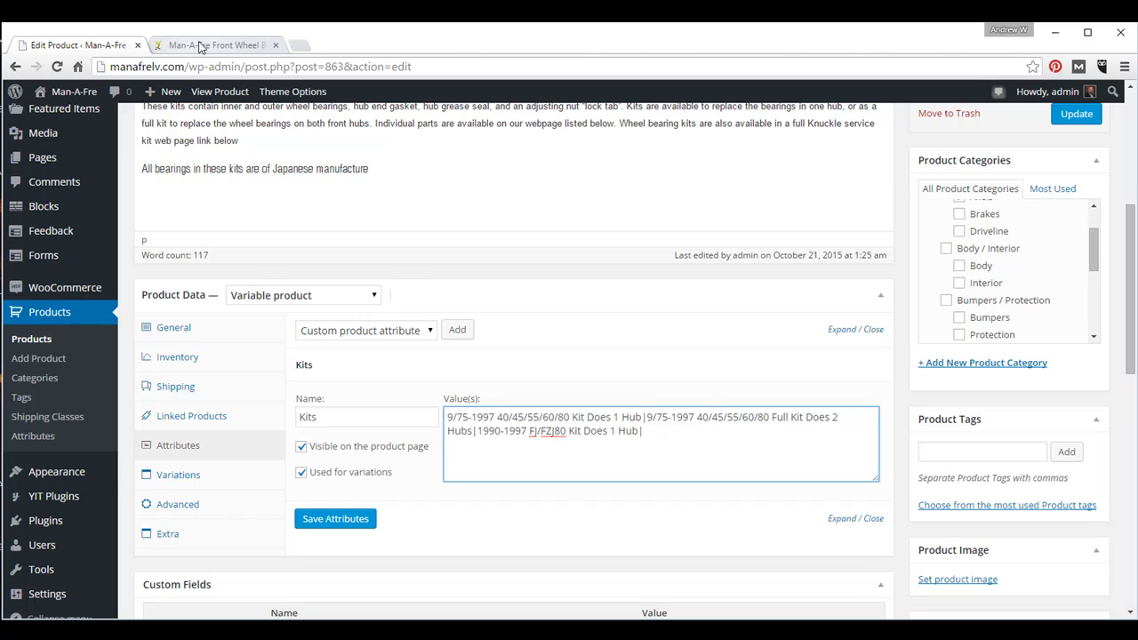
{"action": "left_click", "coordinate": [214, 44]}
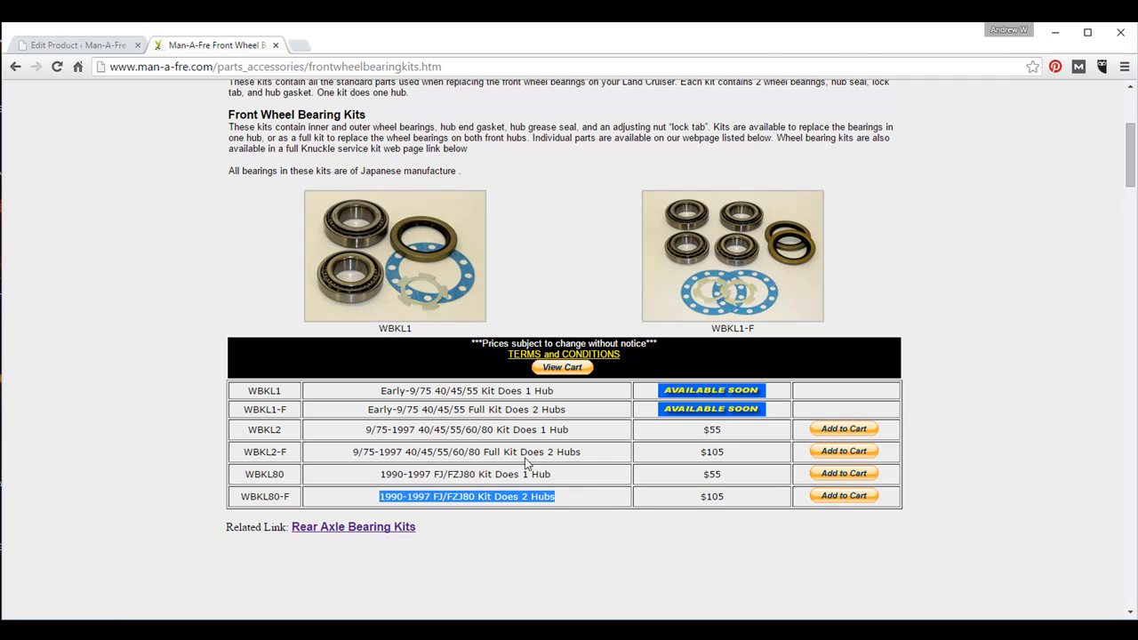
{"action": "left_click", "coordinate": [80, 44]}
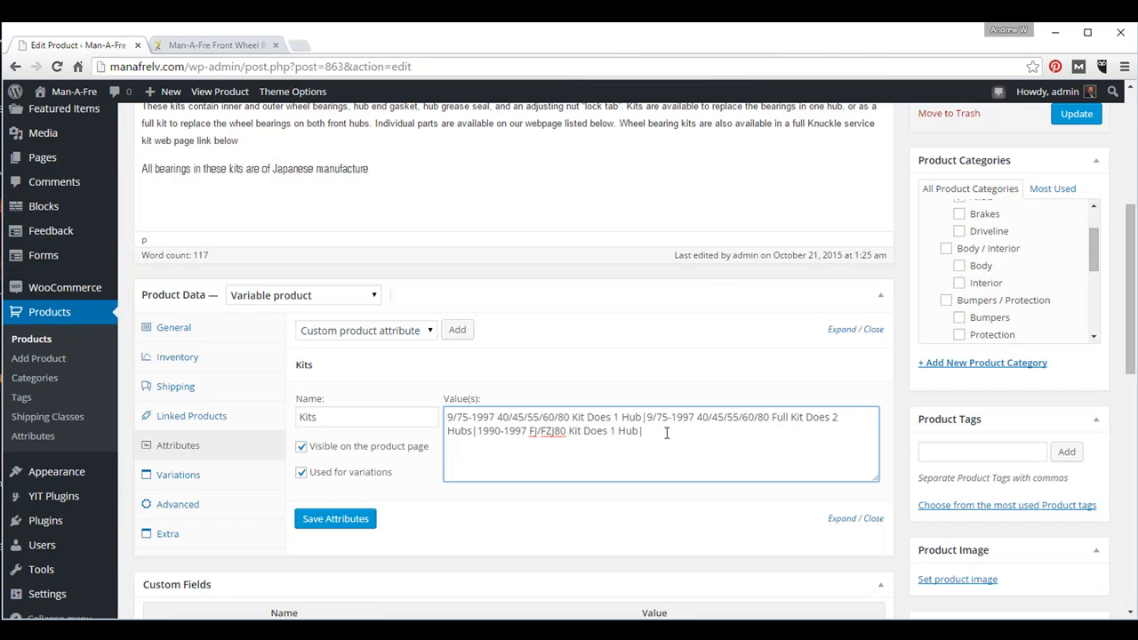
{"action": "type", "text": "|1990-1997 FJ/FZJ80 Kit Does 2 Hubs"}
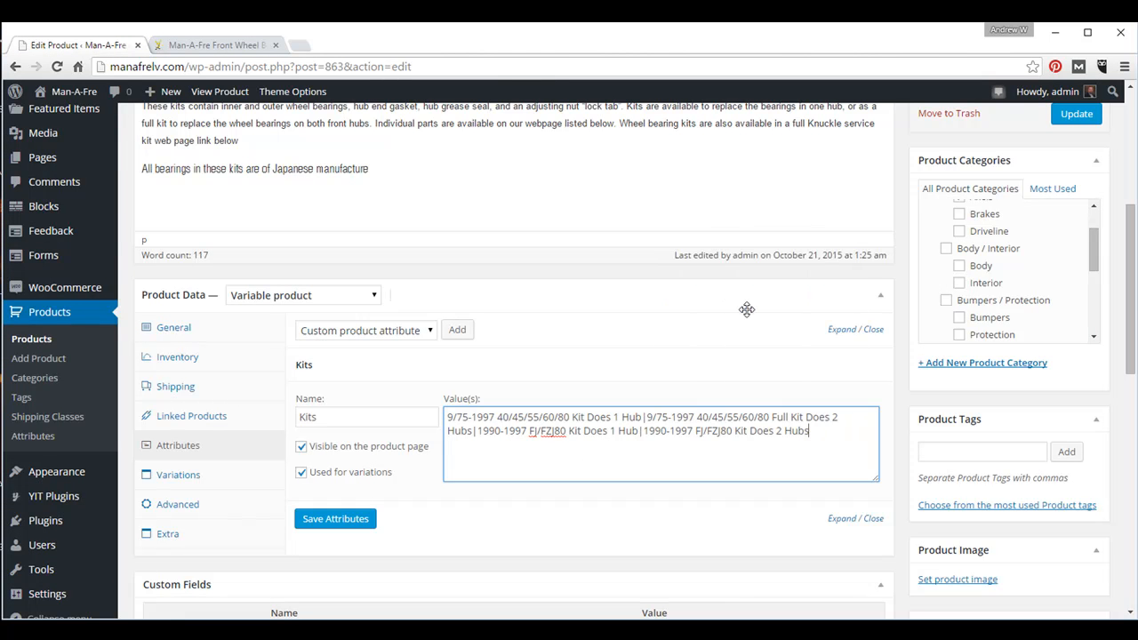
{"action": "mouse_move", "coordinate": [751, 308]}
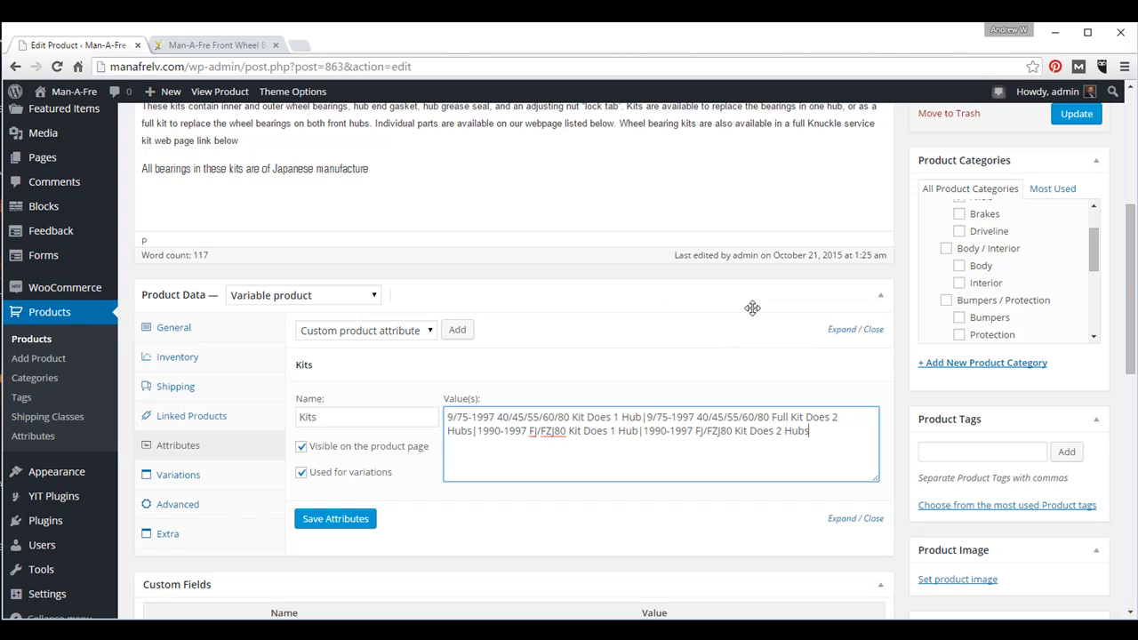
{"action": "mouse_move", "coordinate": [337, 518]}
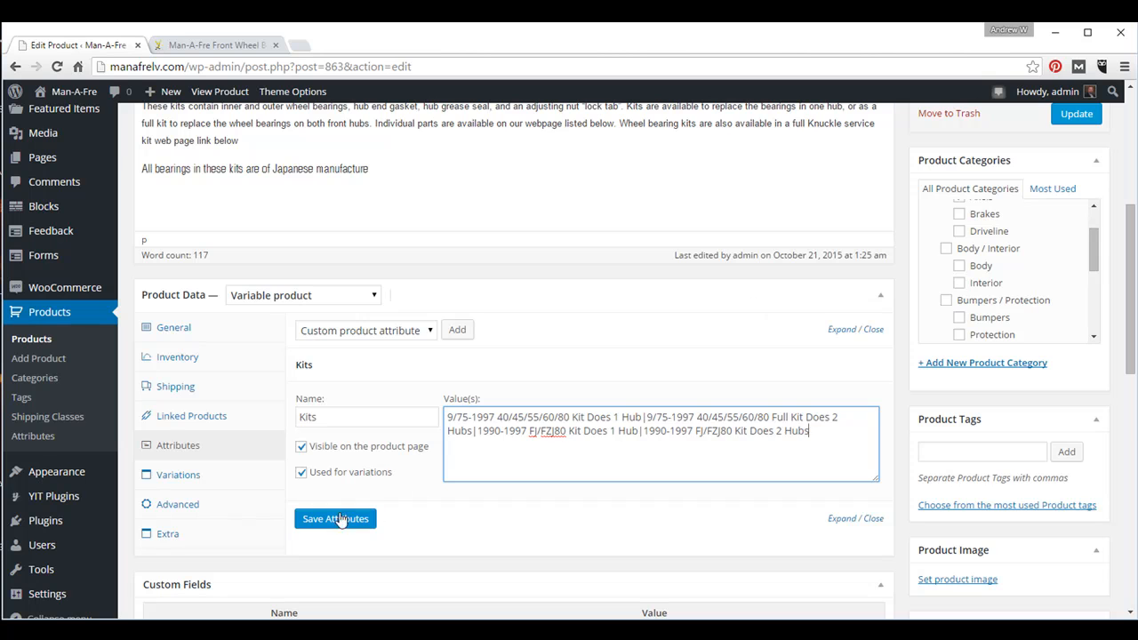
Save the Kits attribute with its four kit values
{"action": "left_click", "coordinate": [335, 518]}
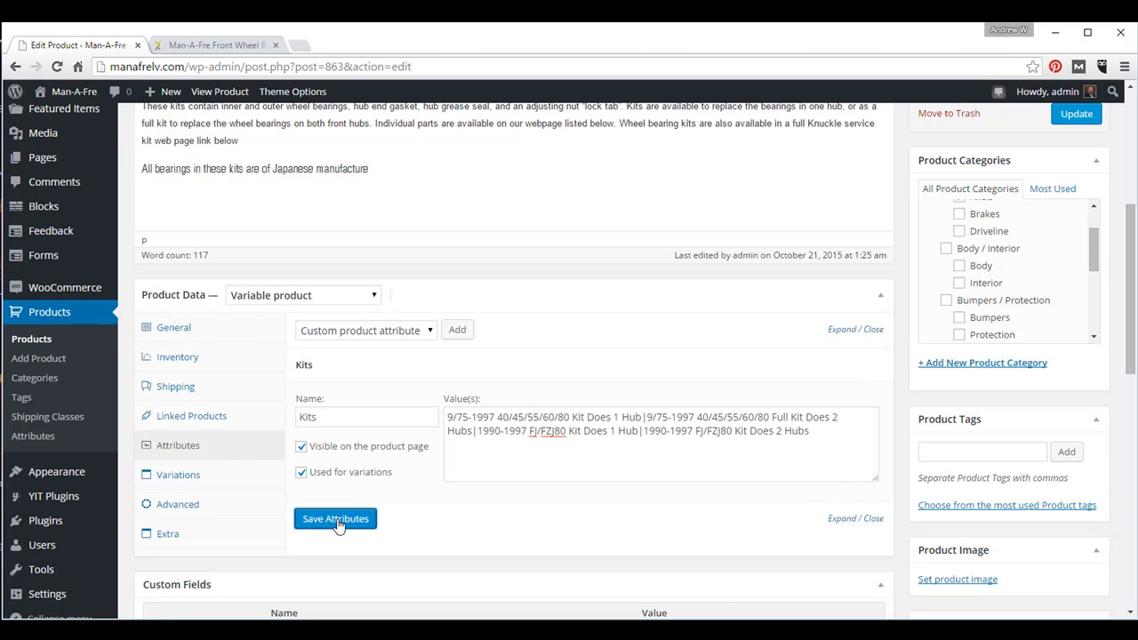
{"action": "mouse_move", "coordinate": [473, 513]}
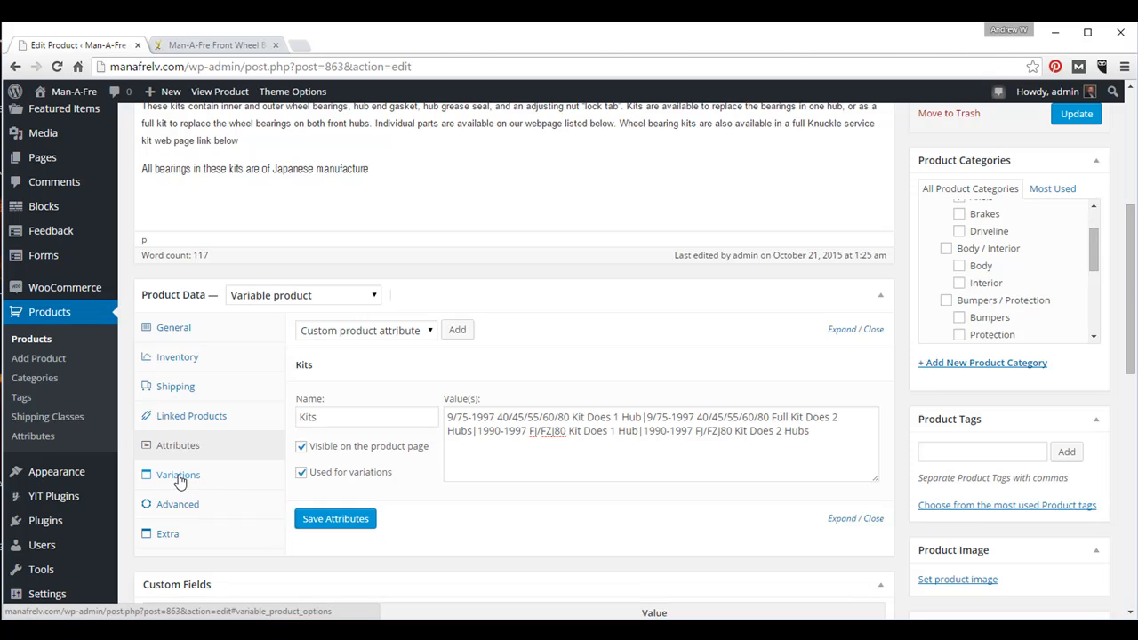
Generate variations #864–#867 from all attributes and confirm both dialogs
{"action": "left_click", "coordinate": [178, 475]}
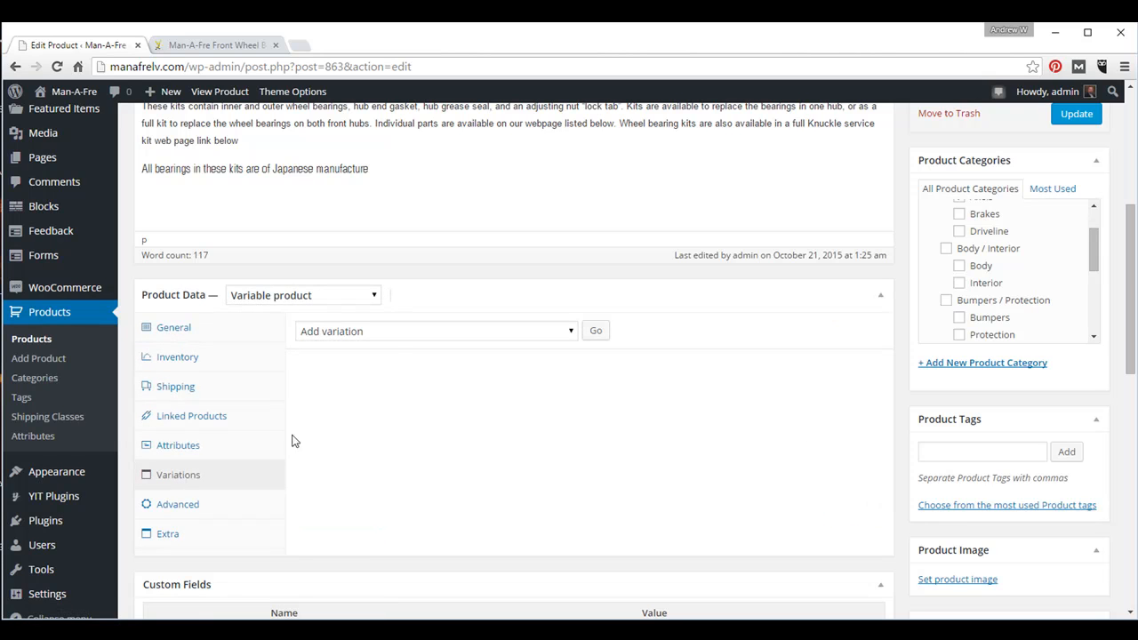
{"action": "left_click", "coordinate": [435, 331]}
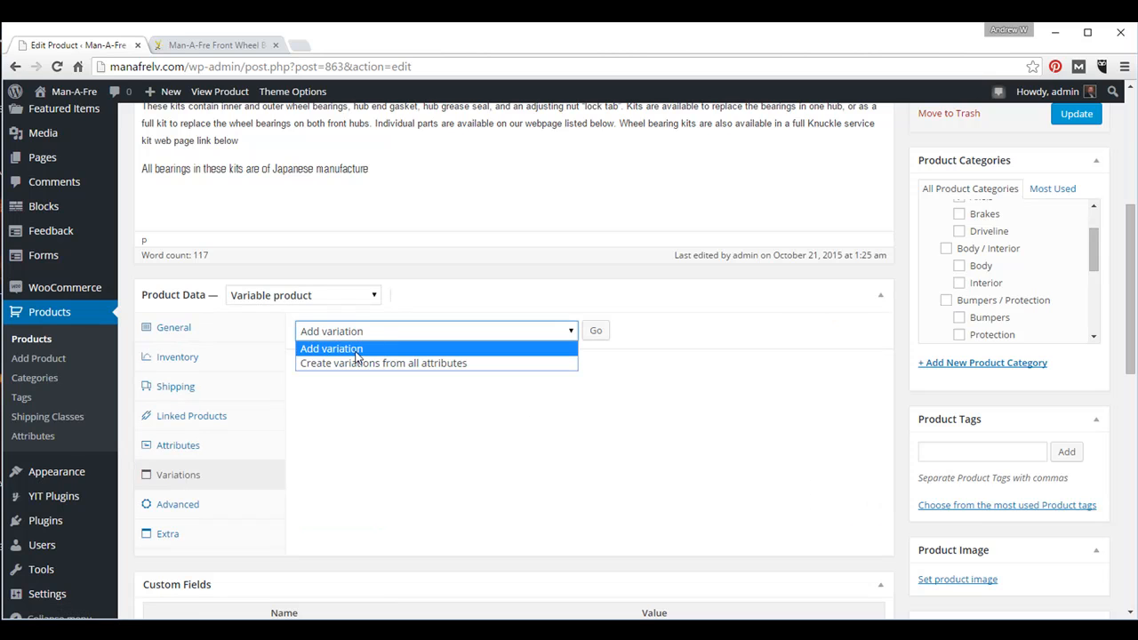
{"action": "mouse_move", "coordinate": [354, 363]}
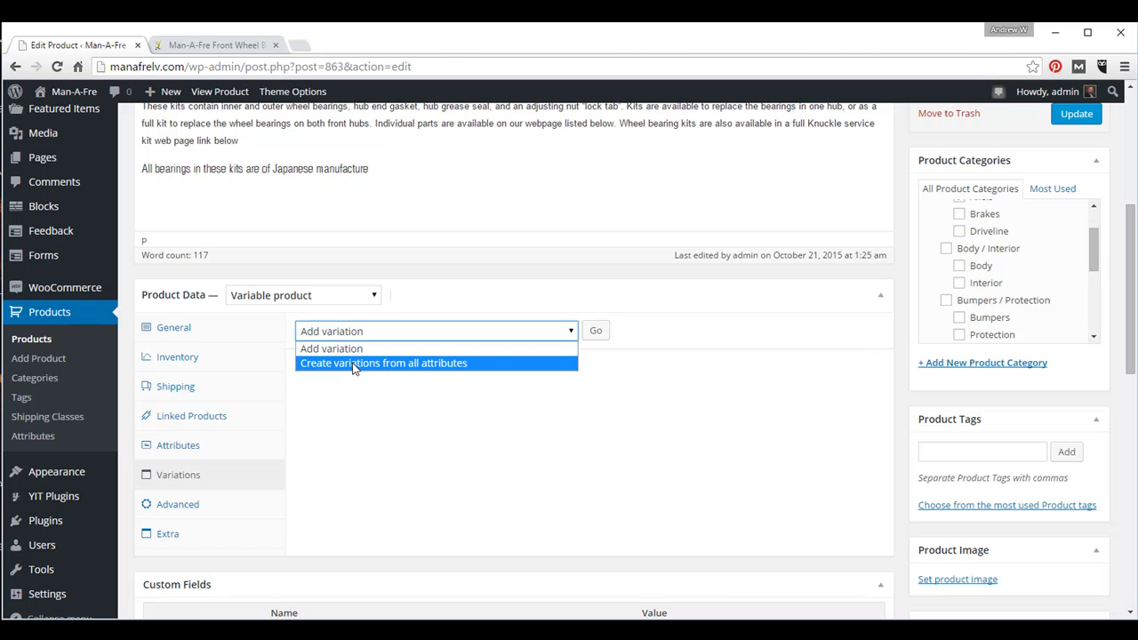
{"action": "left_click", "coordinate": [383, 363]}
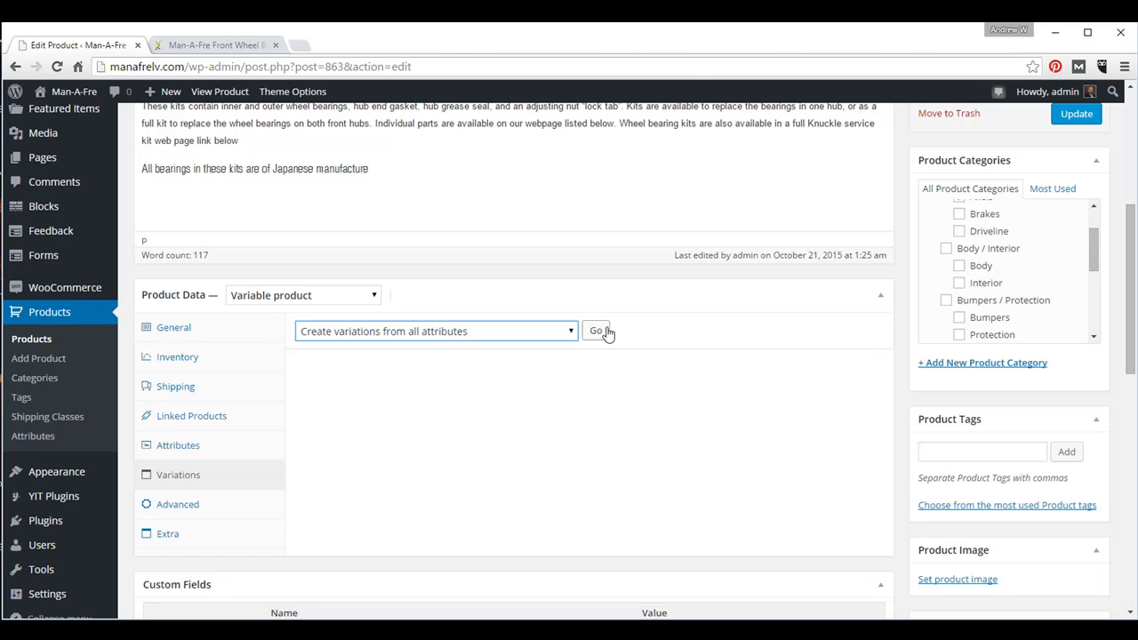
{"action": "left_click", "coordinate": [595, 330]}
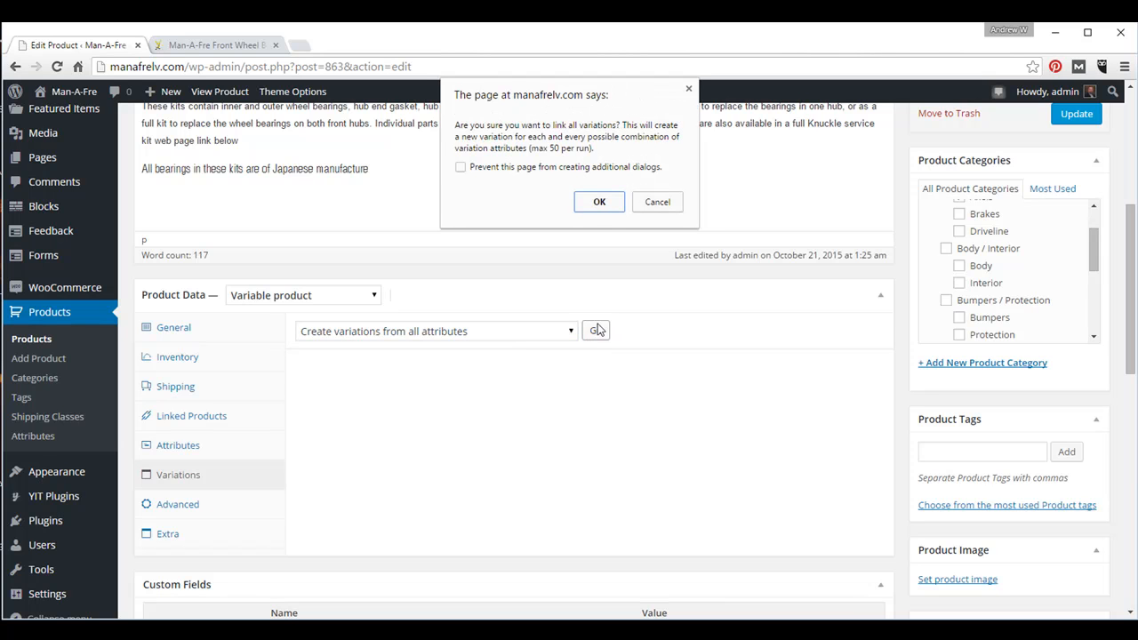
{"action": "left_click", "coordinate": [599, 201]}
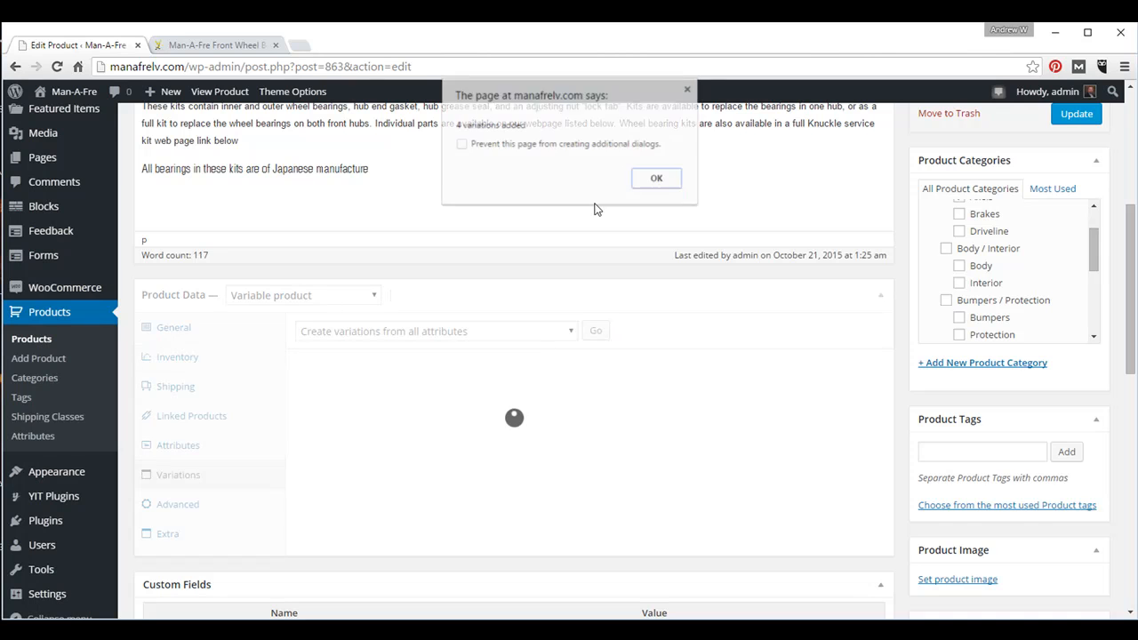
{"action": "left_click", "coordinate": [657, 178]}
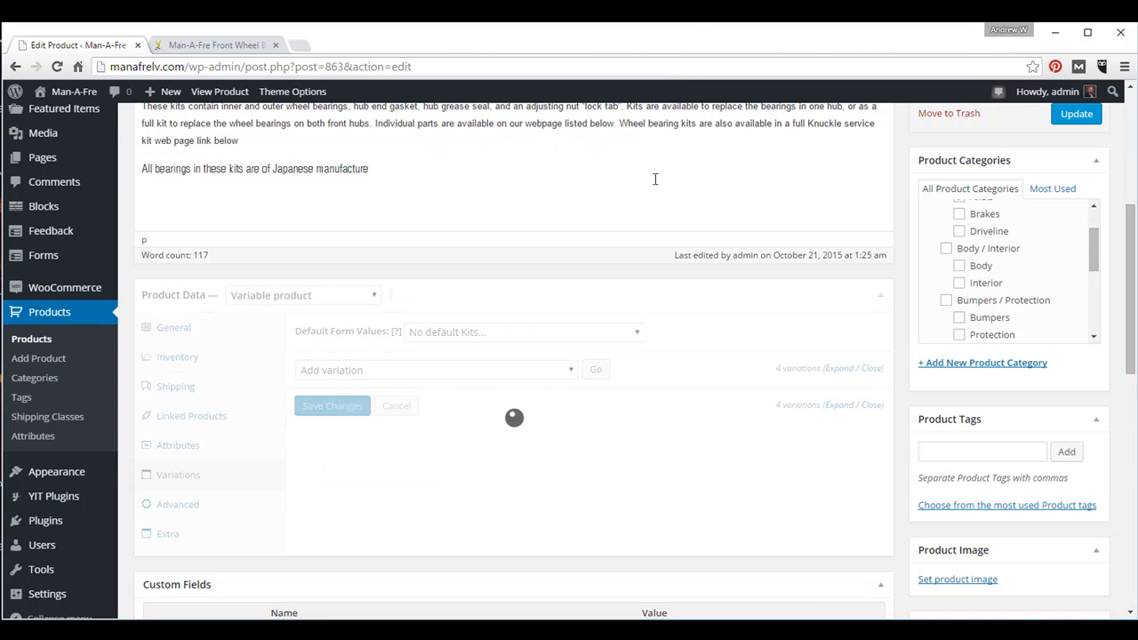
{"action": "left_click", "coordinate": [178, 475]}
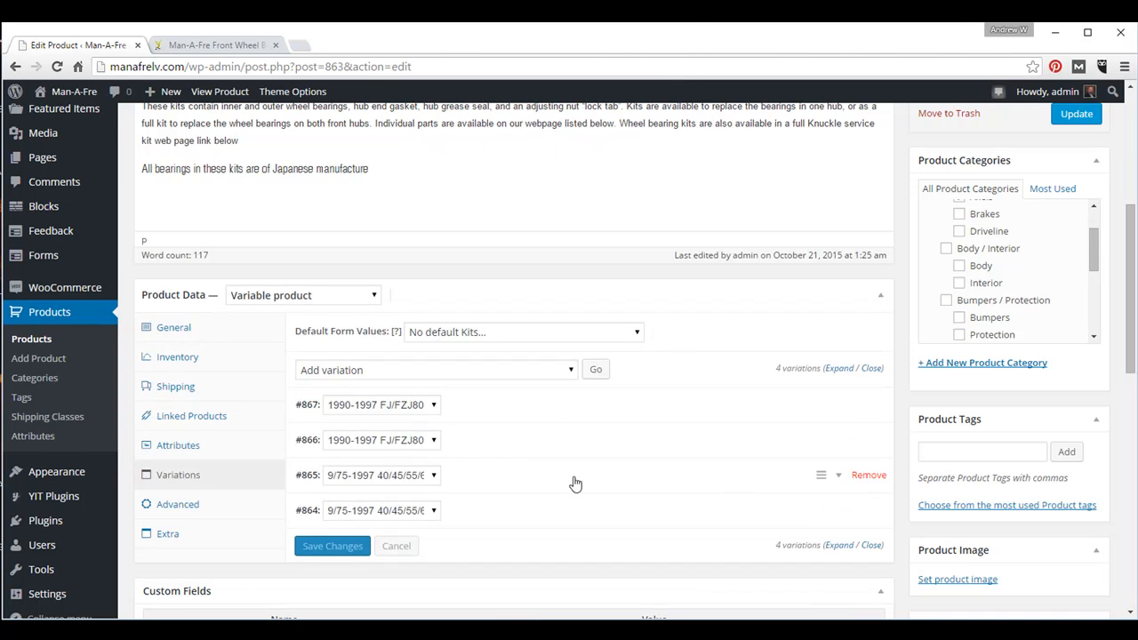
{"action": "mouse_move", "coordinate": [310, 515]}
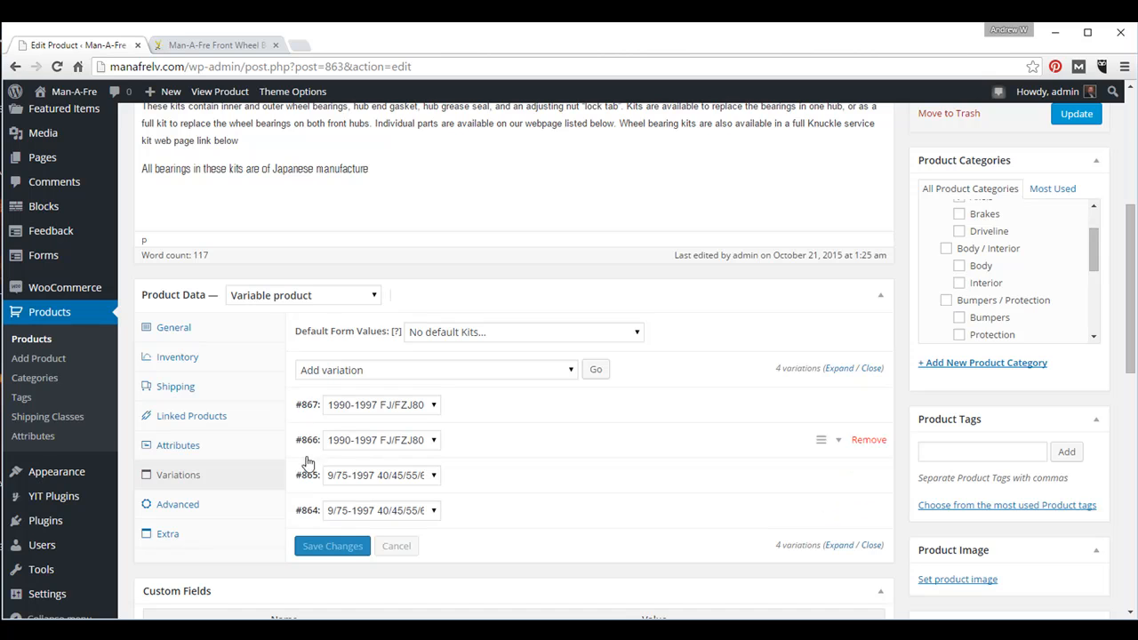
{"action": "mouse_move", "coordinate": [306, 512]}
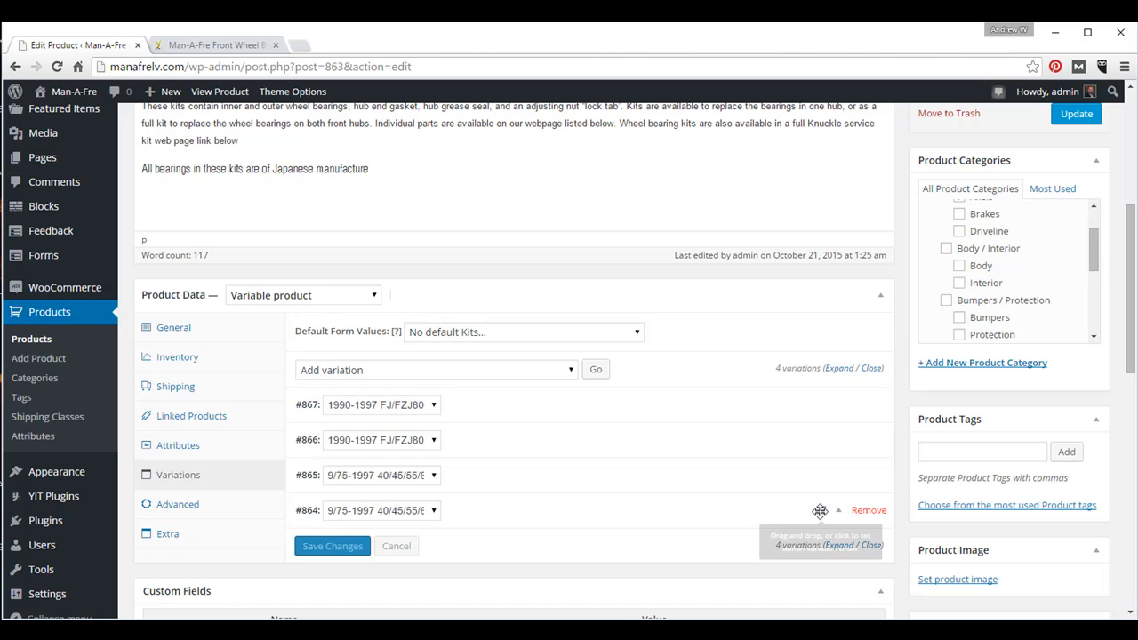
{"action": "mouse_move", "coordinate": [818, 510]}
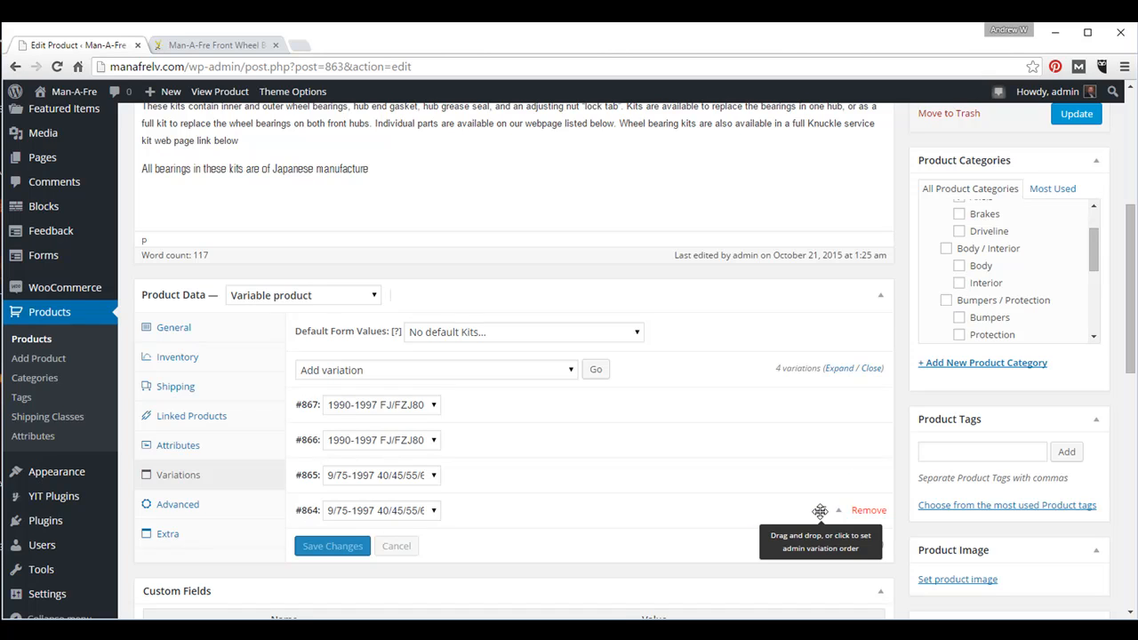
{"action": "mouse_move", "coordinate": [818, 509]}
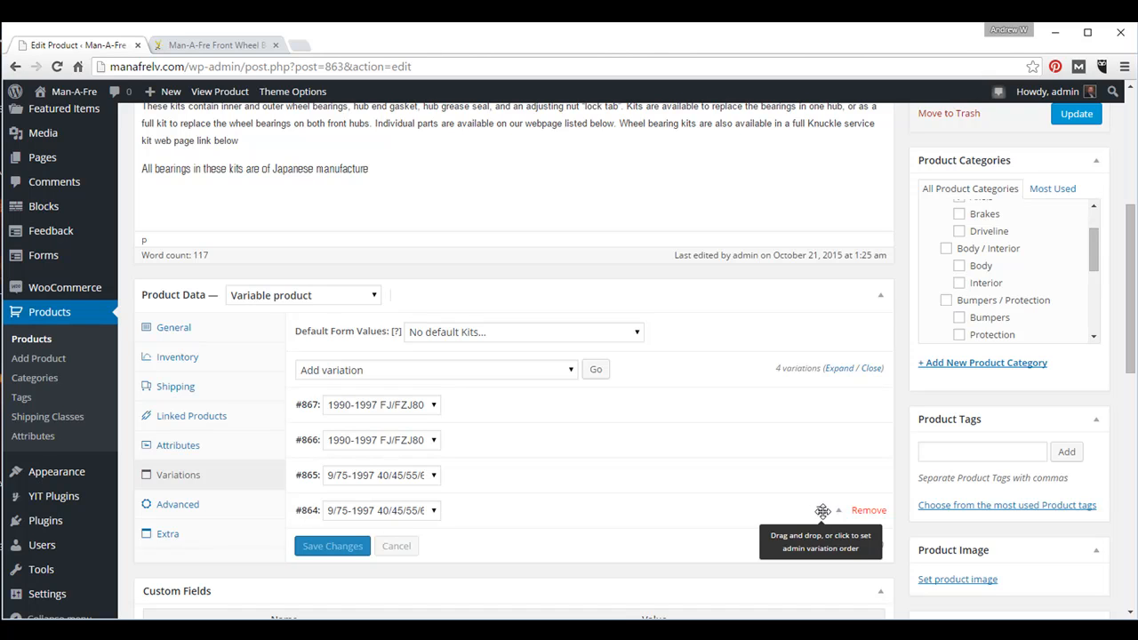
Drag #864 to the top and #866 above #867, then save the variation order
{"action": "left_click_drag", "start_coordinate": [823, 510], "coordinate": [827, 394]}
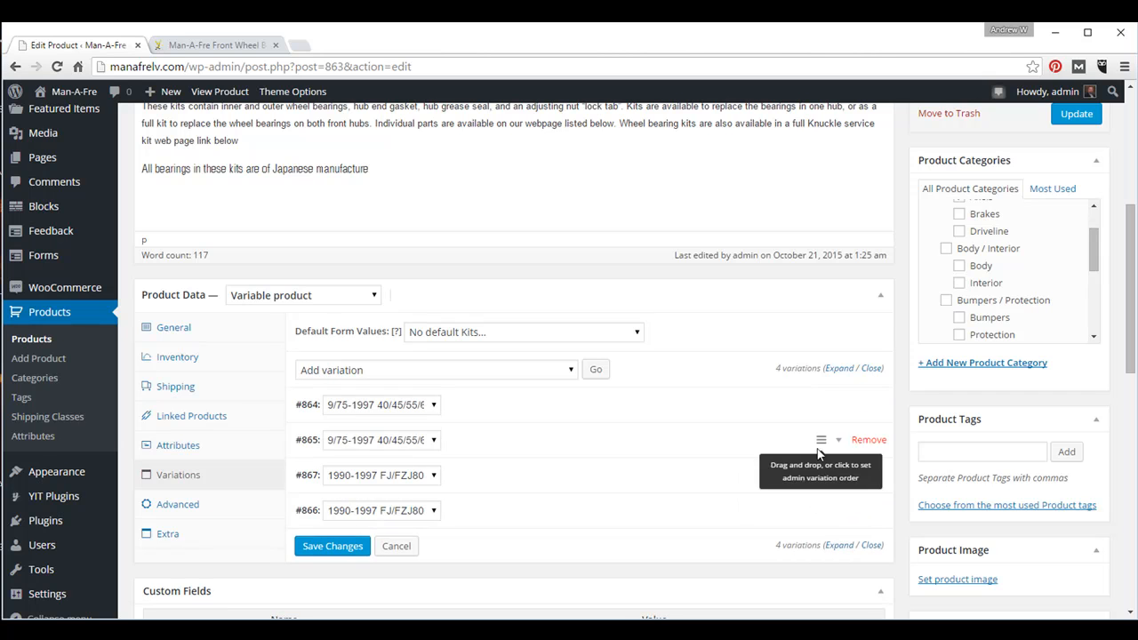
{"action": "left_click_drag", "start_coordinate": [818, 474], "coordinate": [818, 462]}
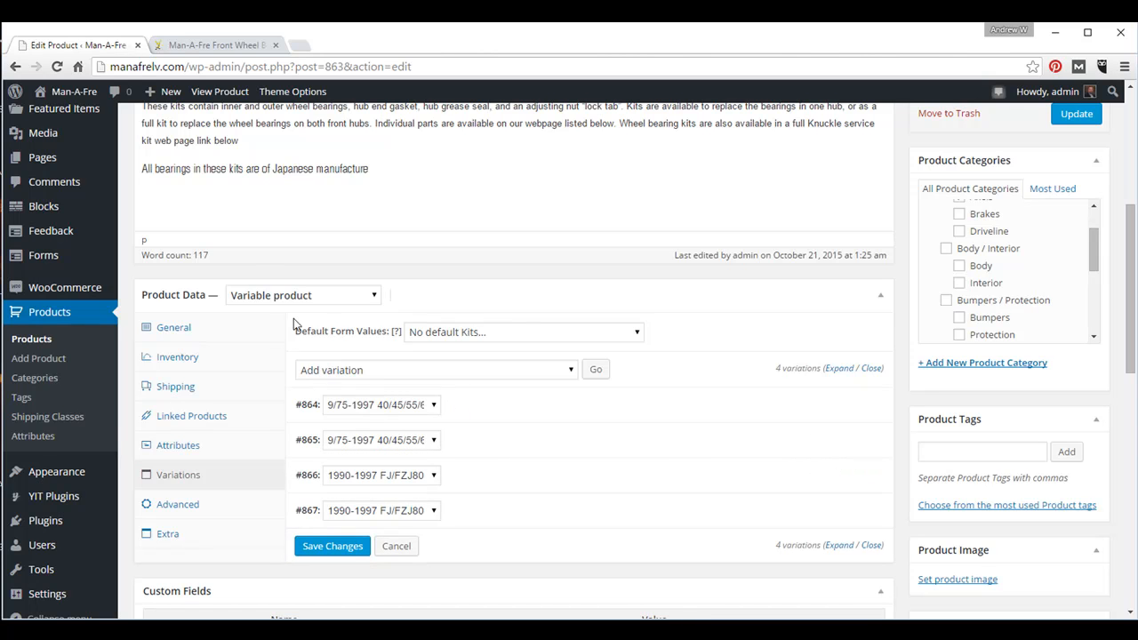
{"action": "left_click", "coordinate": [218, 44]}
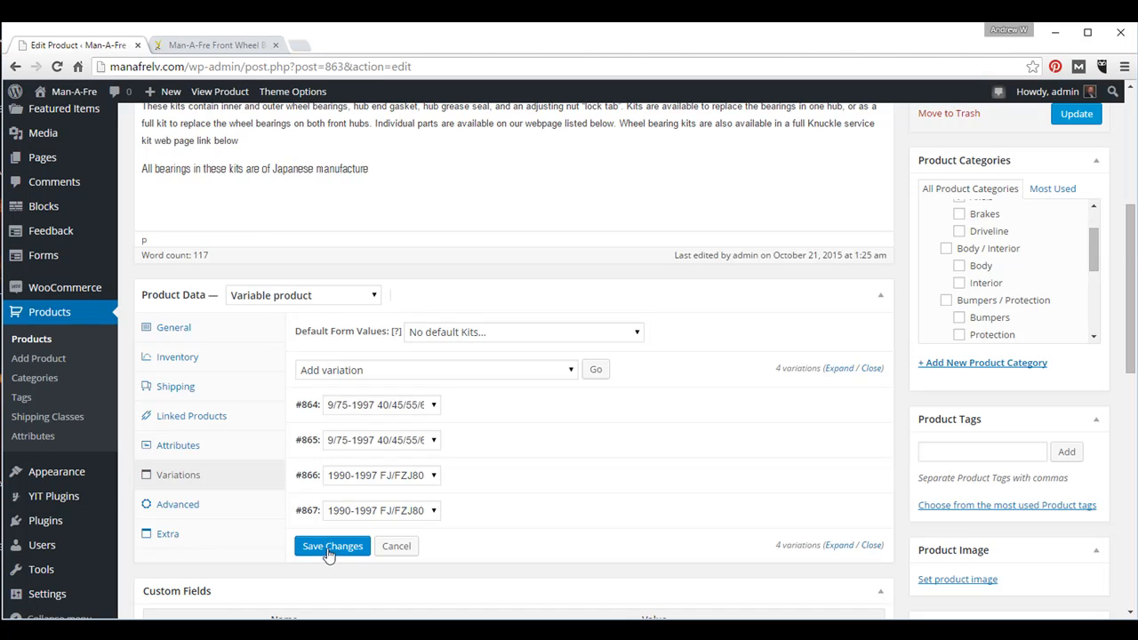
{"action": "mouse_move", "coordinate": [815, 451]}
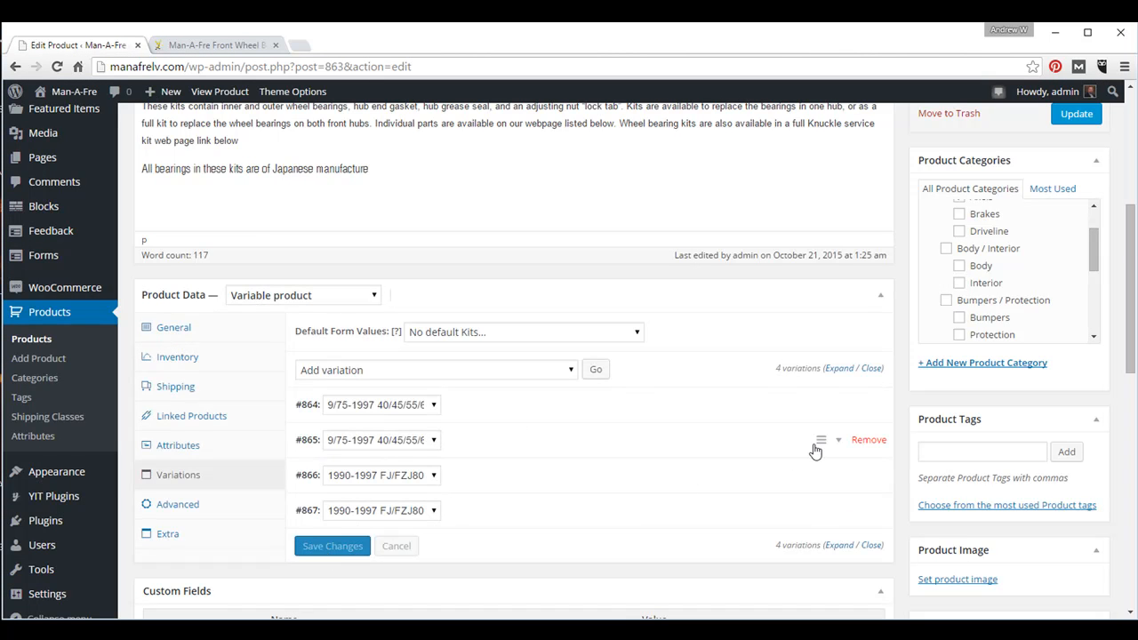
{"action": "mouse_move", "coordinate": [893, 395]}
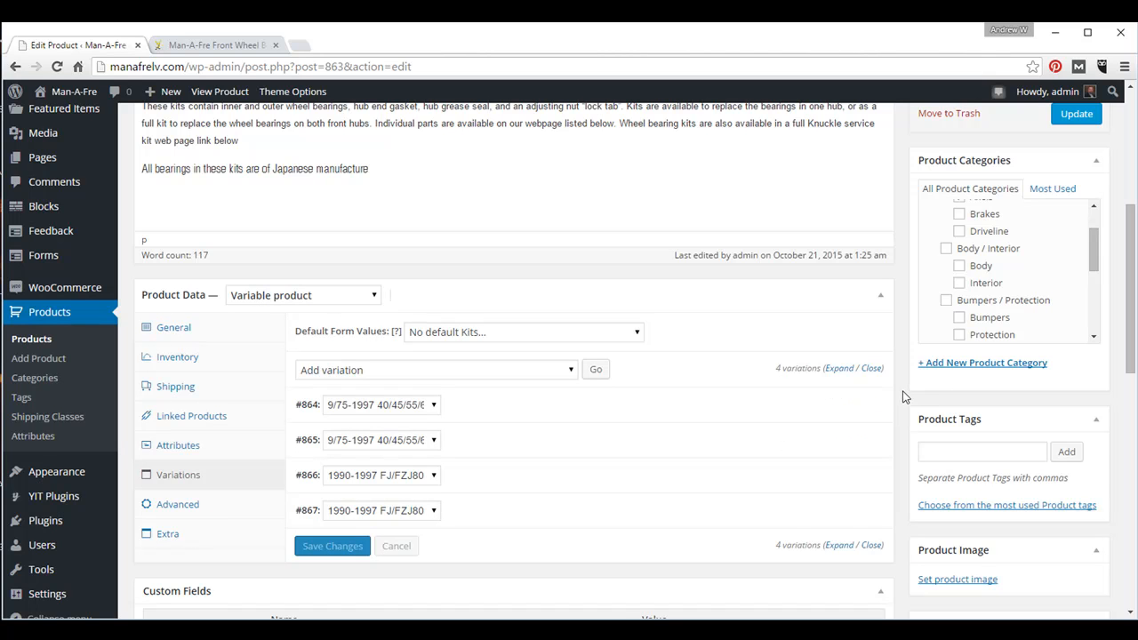
{"action": "mouse_move", "coordinate": [776, 390]}
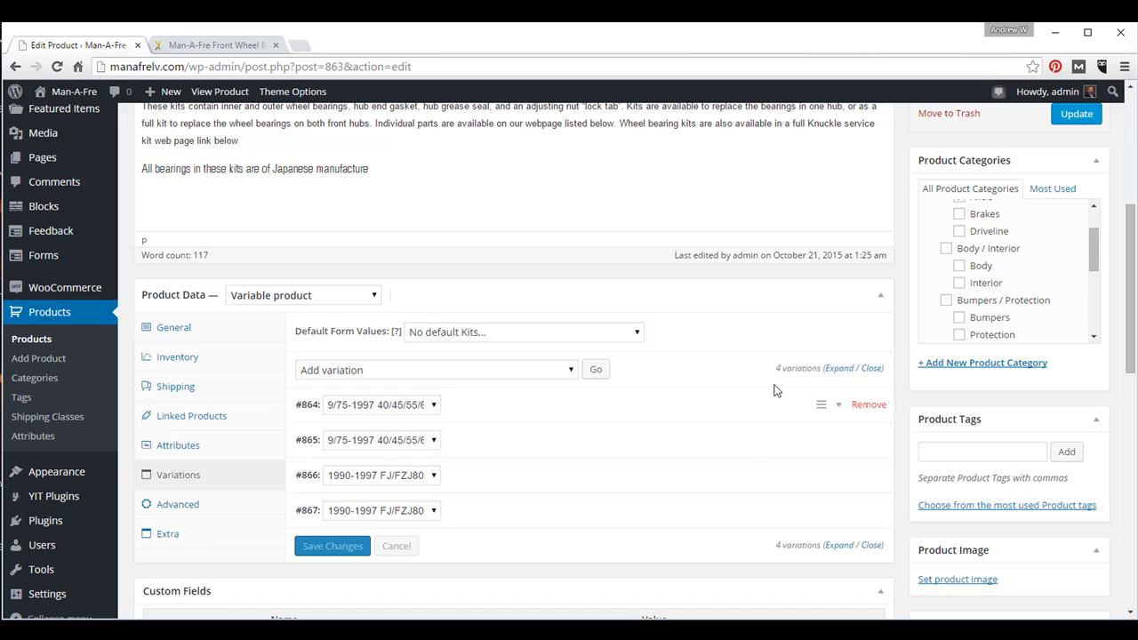
{"action": "mouse_move", "coordinate": [722, 407]}
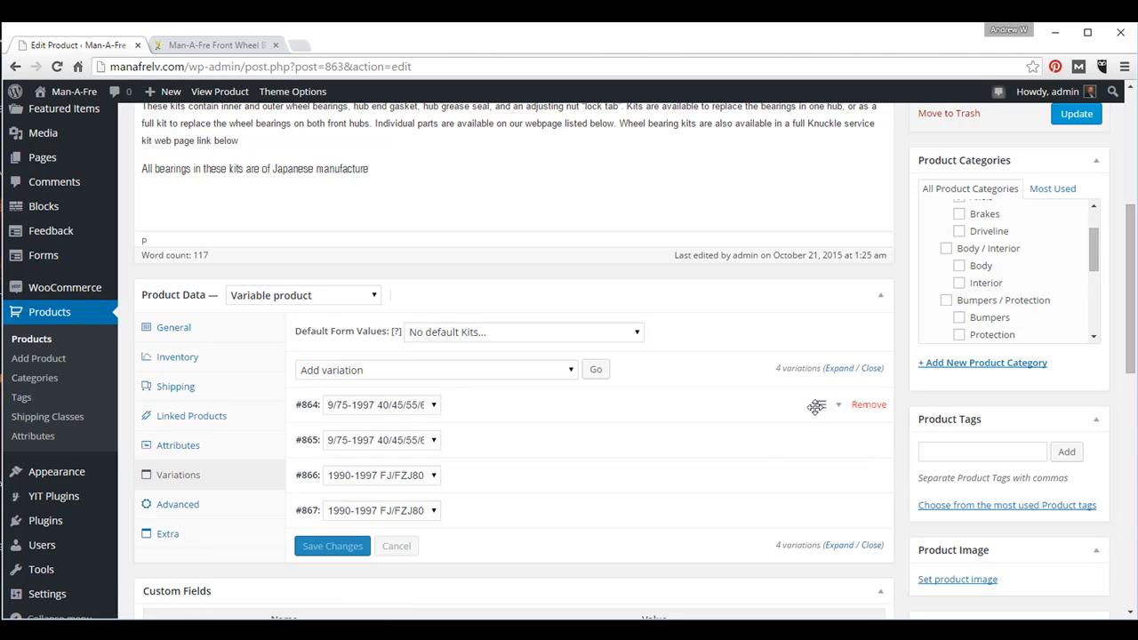
{"action": "mouse_move", "coordinate": [842, 410]}
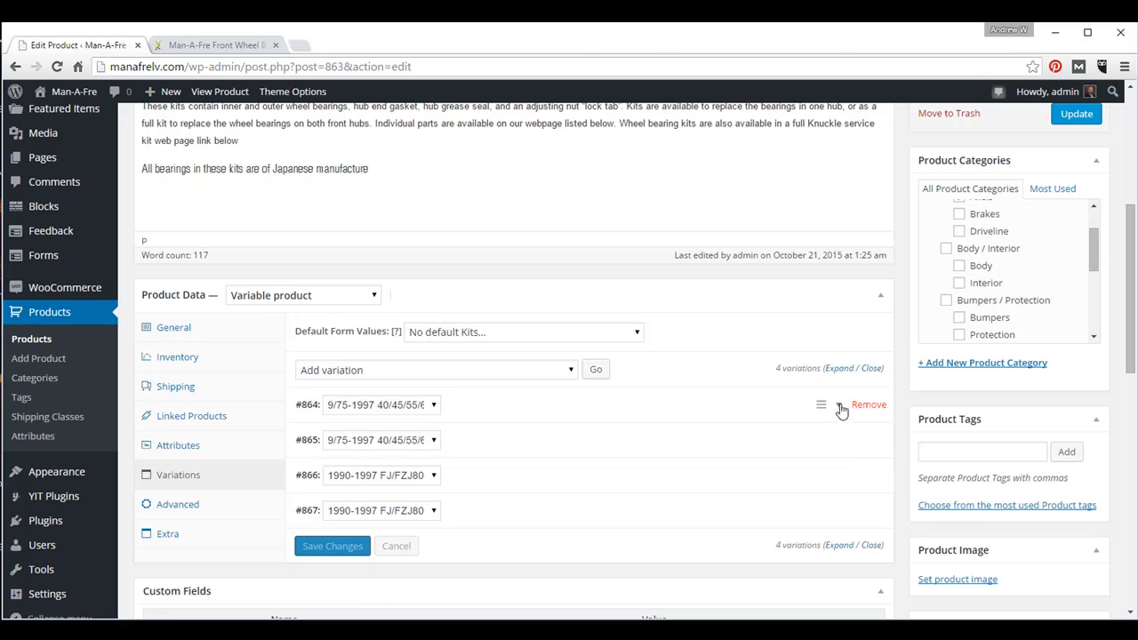
{"action": "mouse_move", "coordinate": [820, 404]}
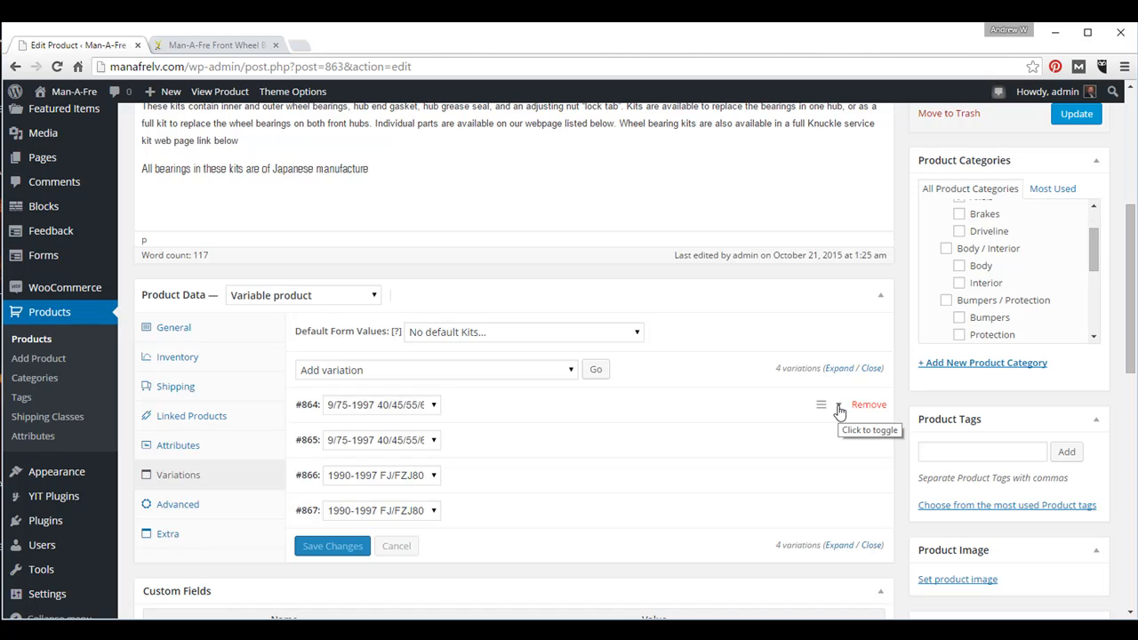
Expand variation #864 and focus its empty Regular Price field
{"action": "left_click", "coordinate": [821, 403]}
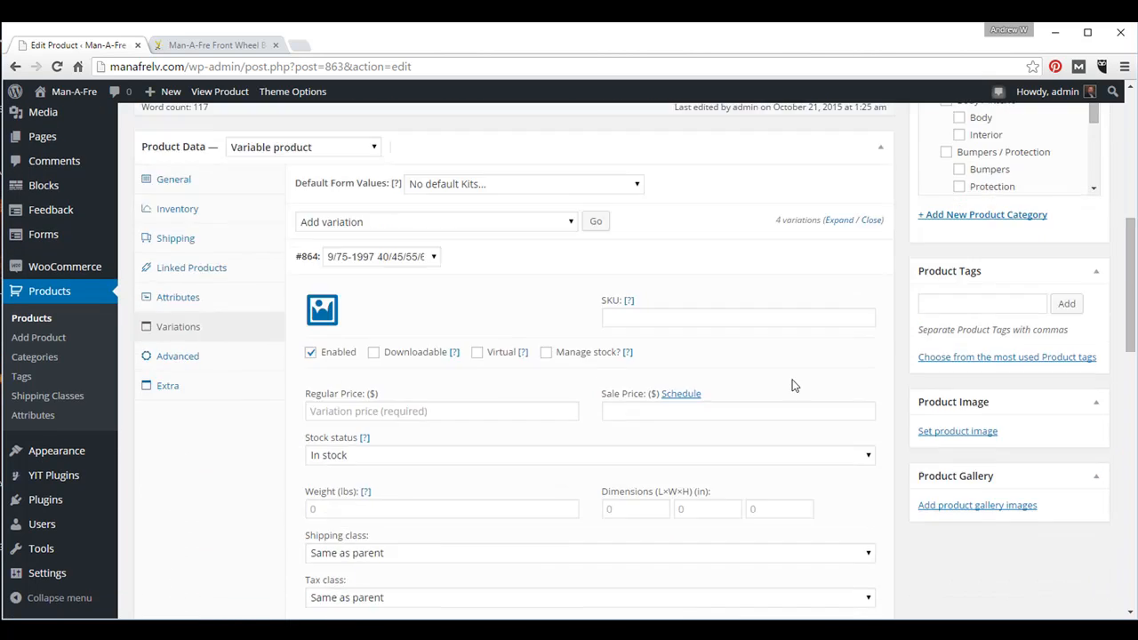
{"action": "scroll", "scroll_direction": "down", "scroll_amount": 3}
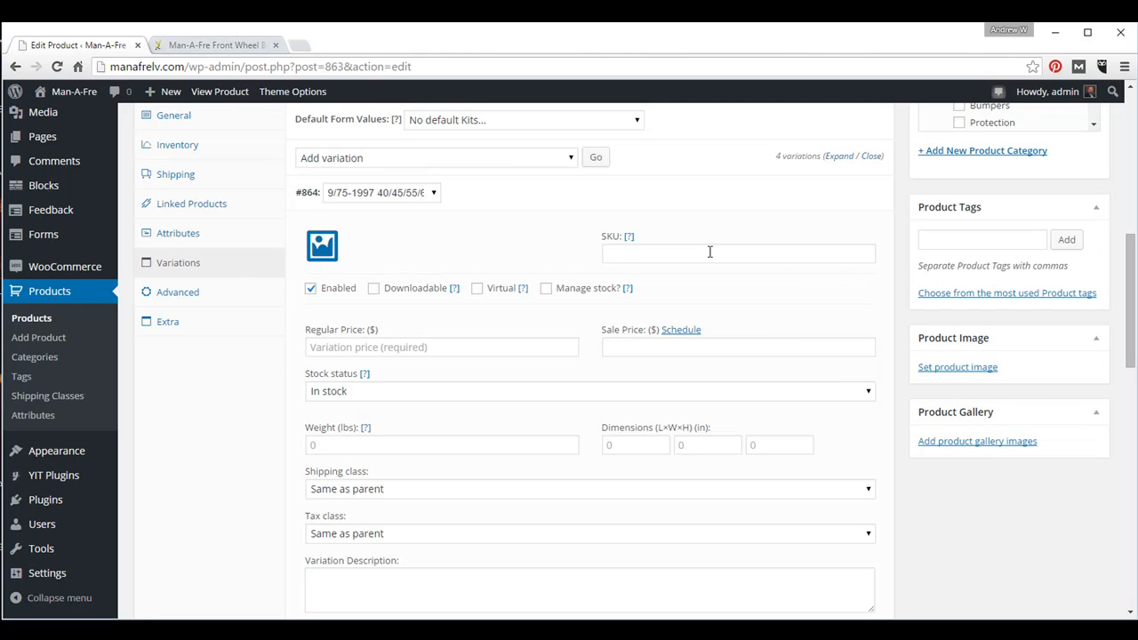
{"action": "left_click", "coordinate": [442, 347]}
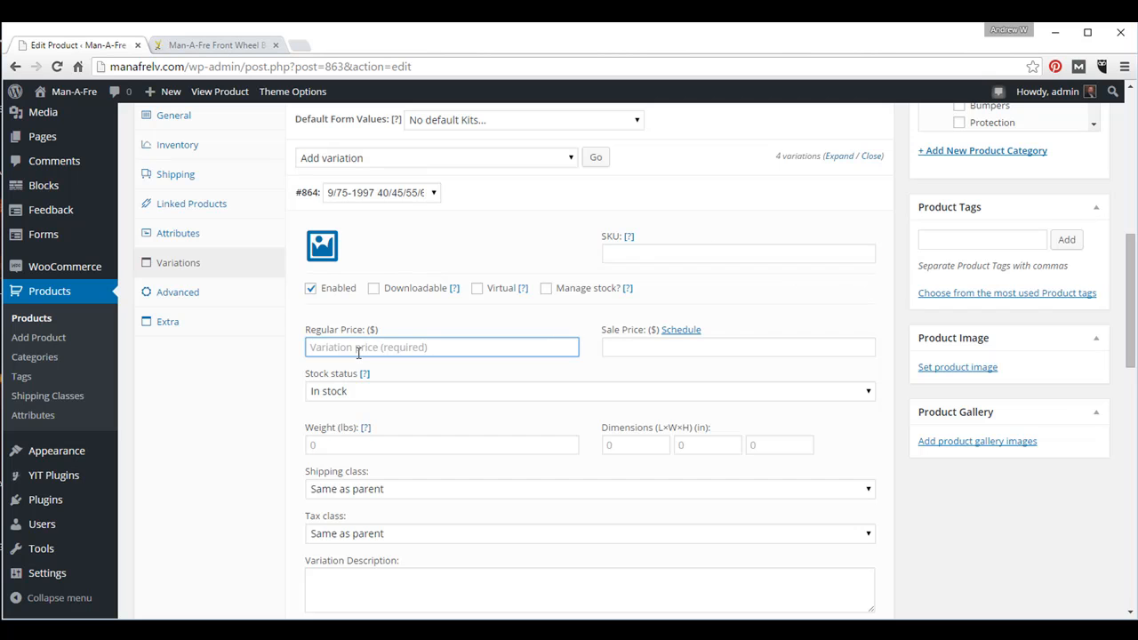
Copy WBKL2 from the Man-A-Fre page and enter it as the first variation's SKU, price 55
{"action": "left_click", "coordinate": [217, 45]}
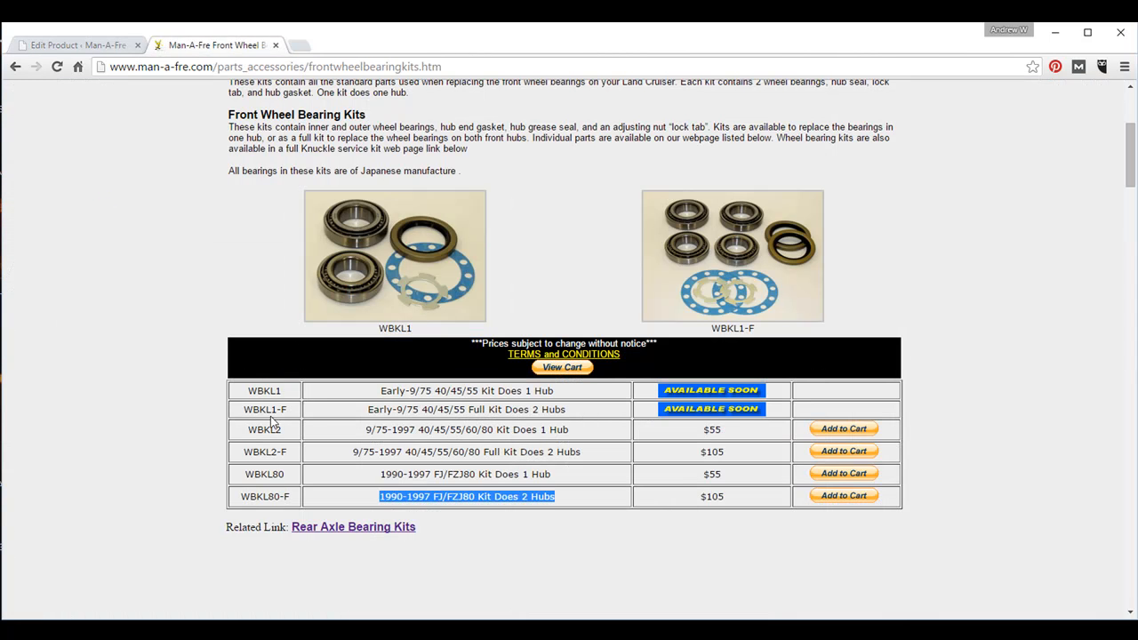
{"action": "double_click", "coordinate": [264, 429]}
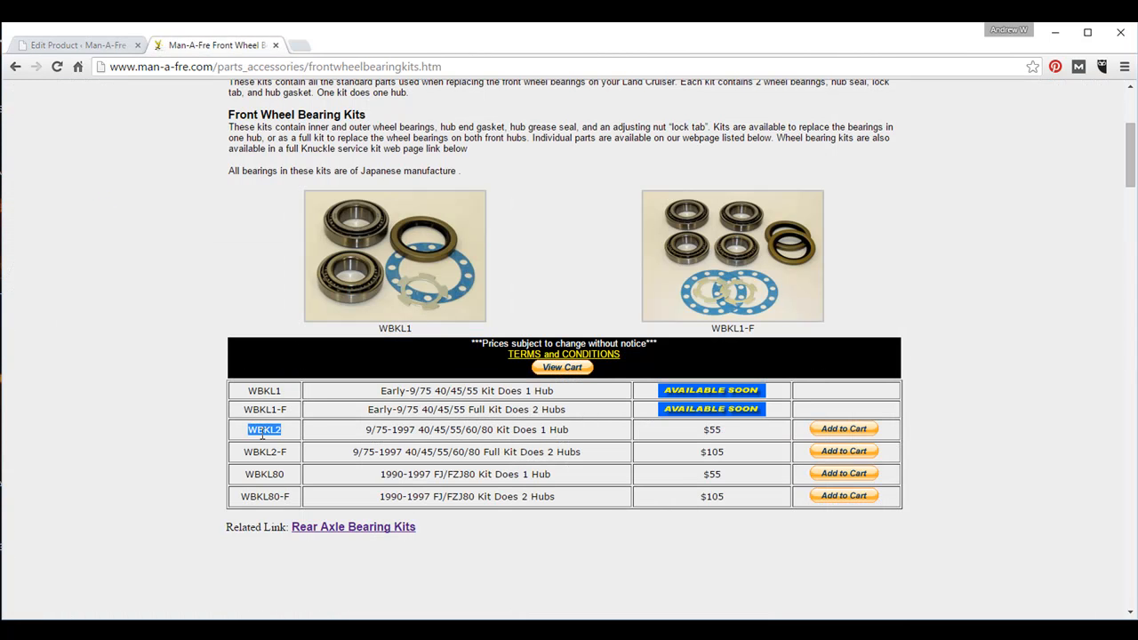
{"action": "right_click", "coordinate": [264, 429]}
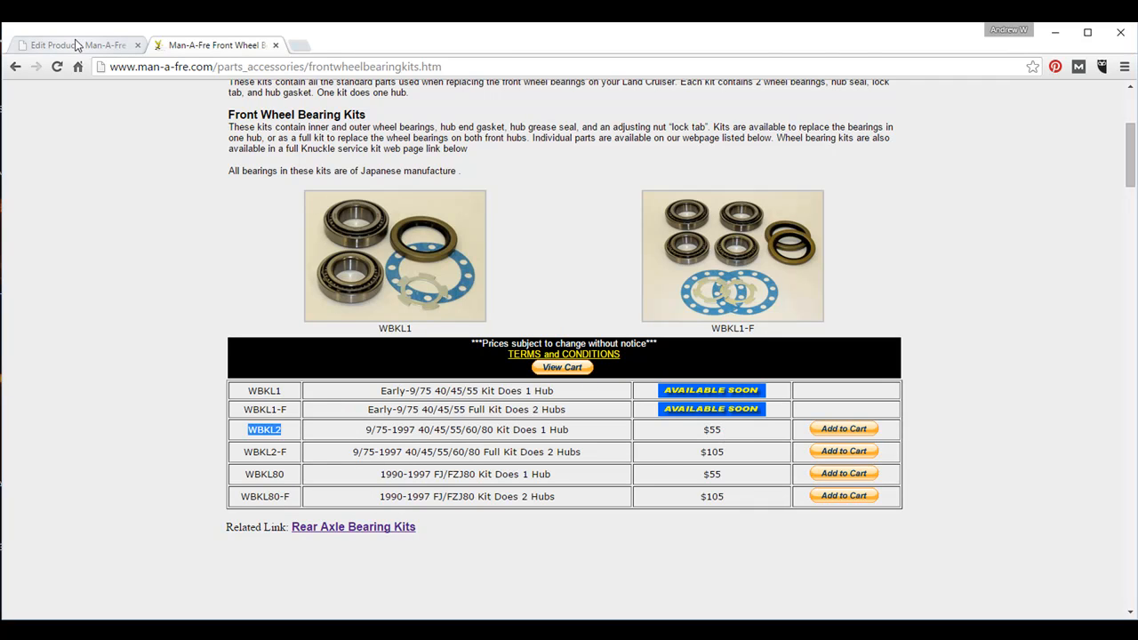
{"action": "left_click", "coordinate": [67, 46]}
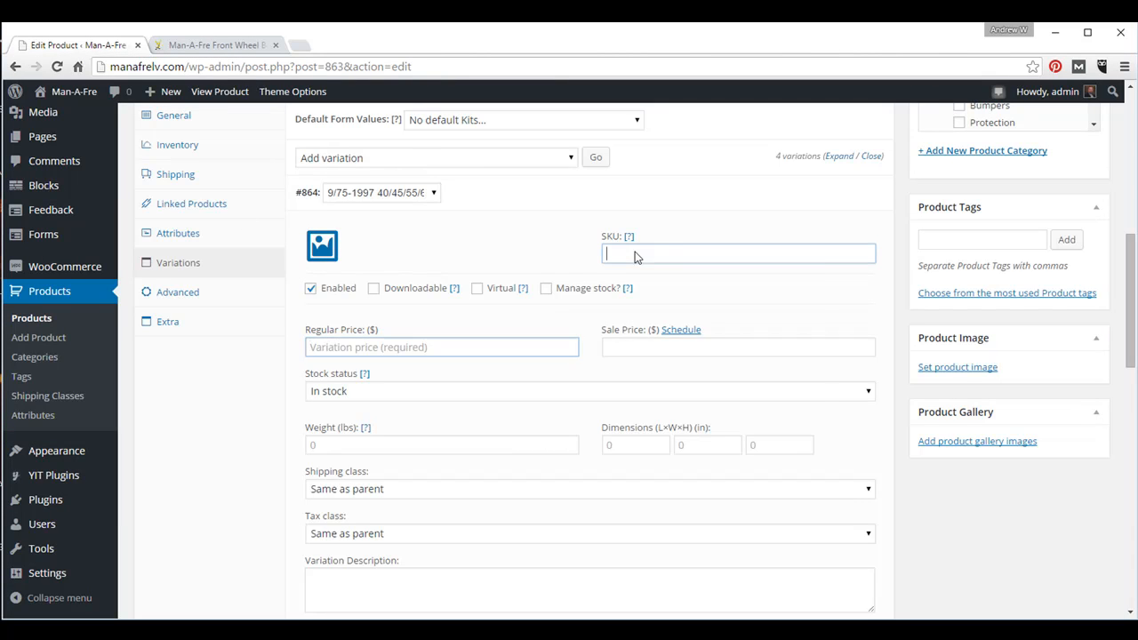
{"action": "type", "text": "WBKL2"}
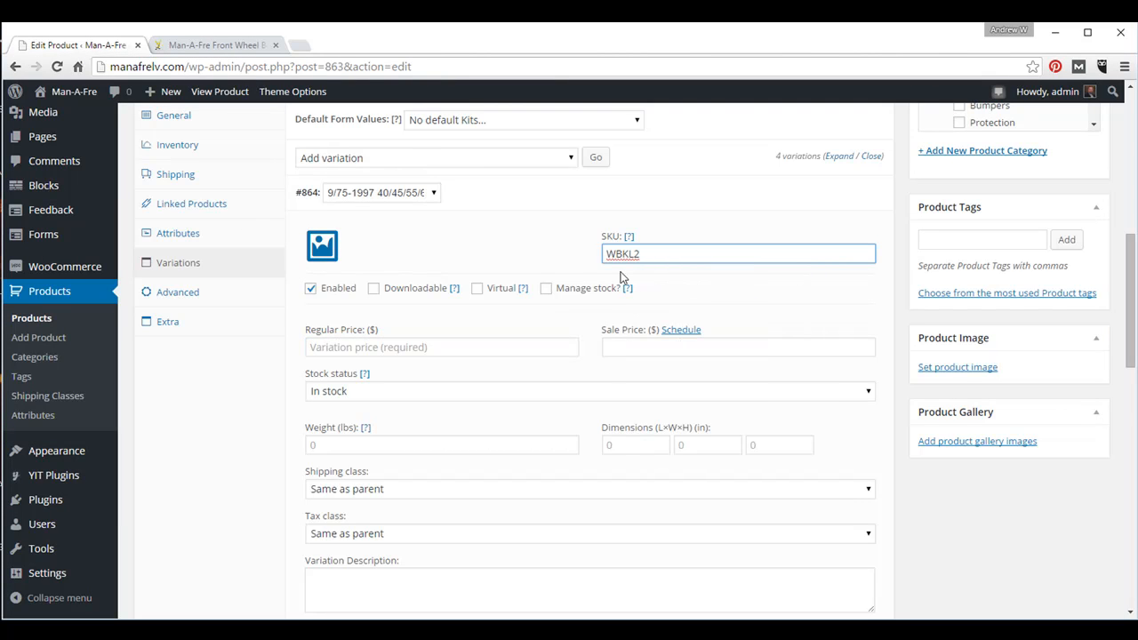
{"action": "type", "text": "55"}
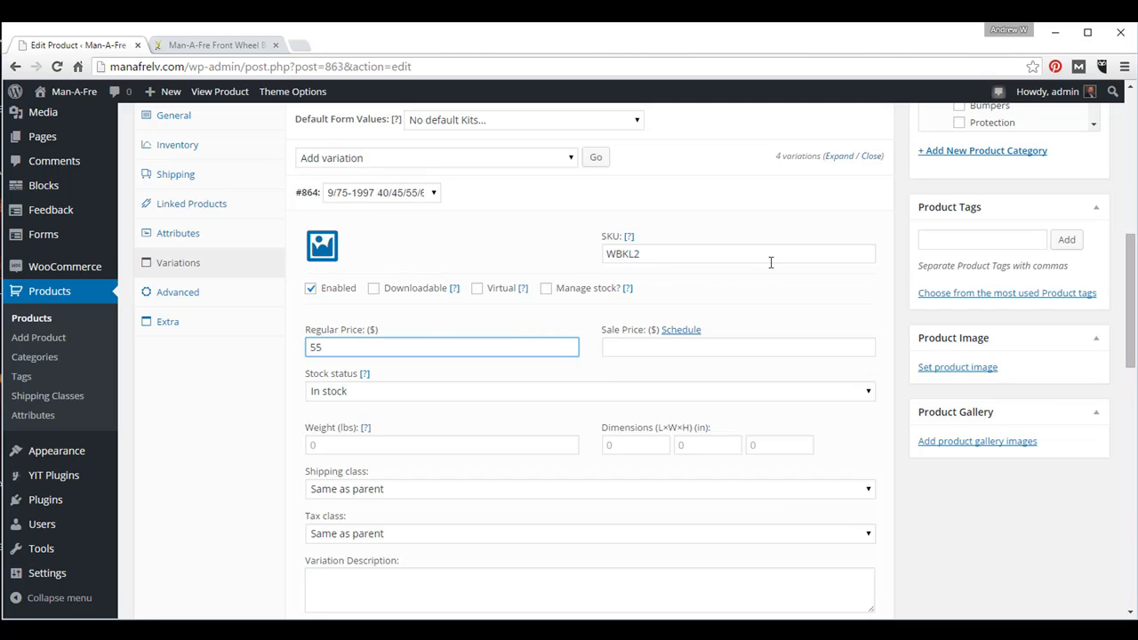
{"action": "mouse_move", "coordinate": [841, 197]}
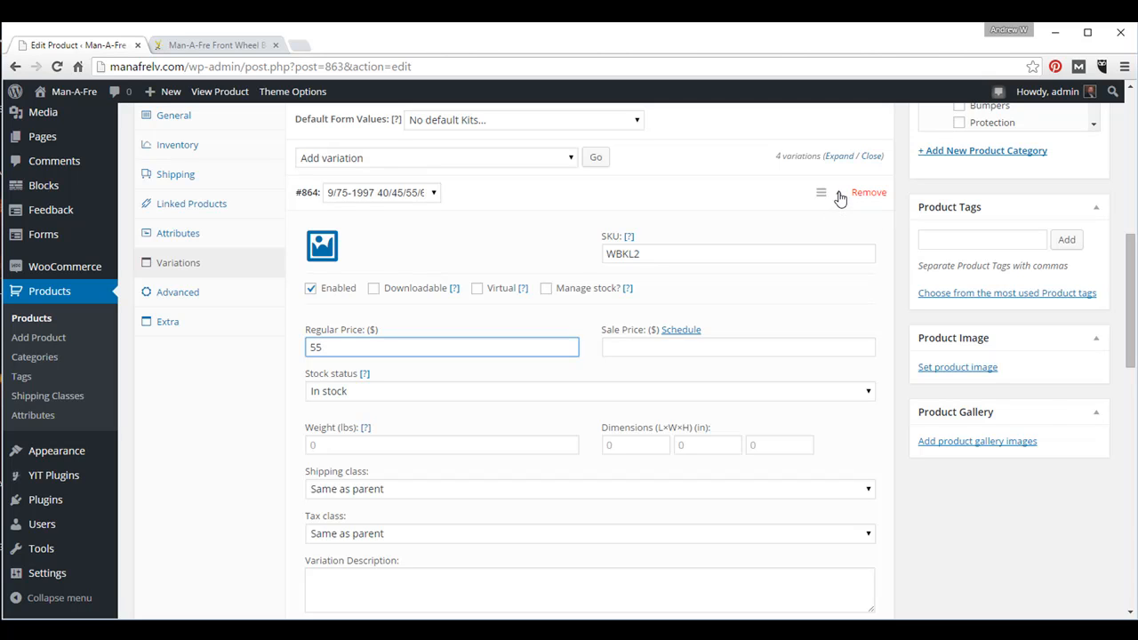
{"action": "mouse_move", "coordinate": [840, 197]}
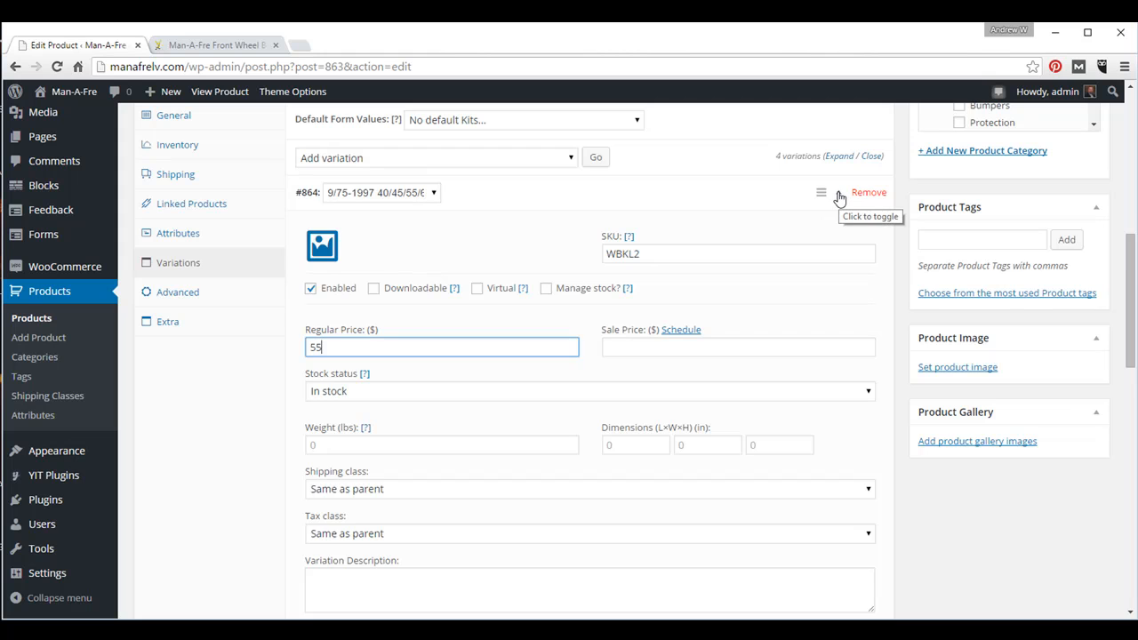
Open the next variation and fill SKU WBKL2-F and price 105 from the kits page
{"action": "left_click", "coordinate": [820, 192]}
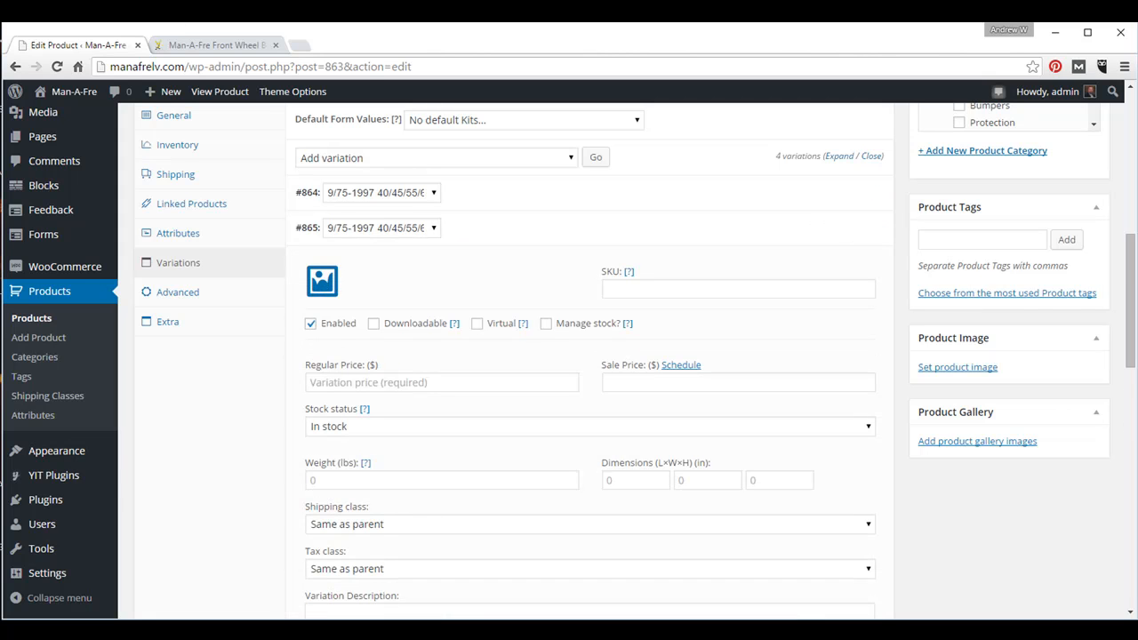
{"action": "left_click", "coordinate": [218, 44]}
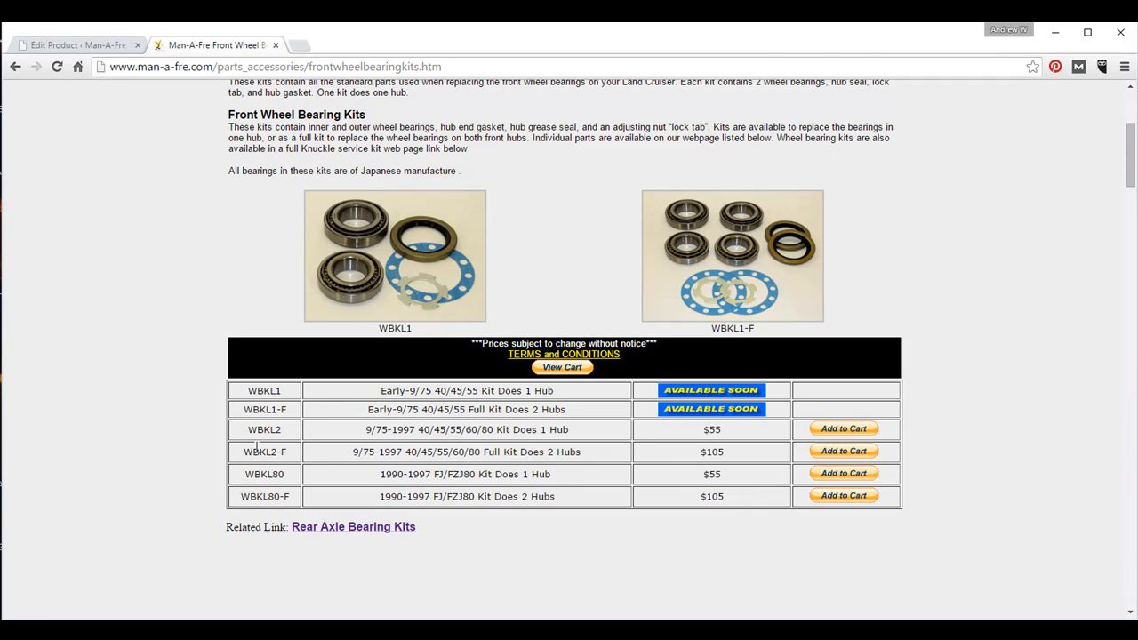
{"action": "double_click", "coordinate": [263, 452]}
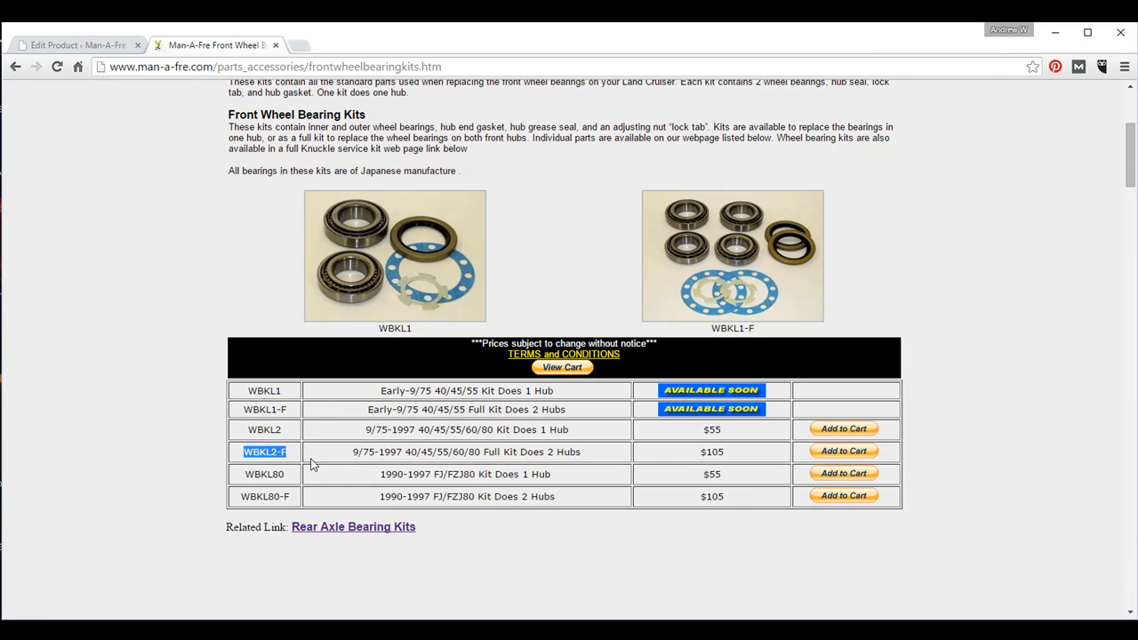
{"action": "mouse_move", "coordinate": [94, 41]}
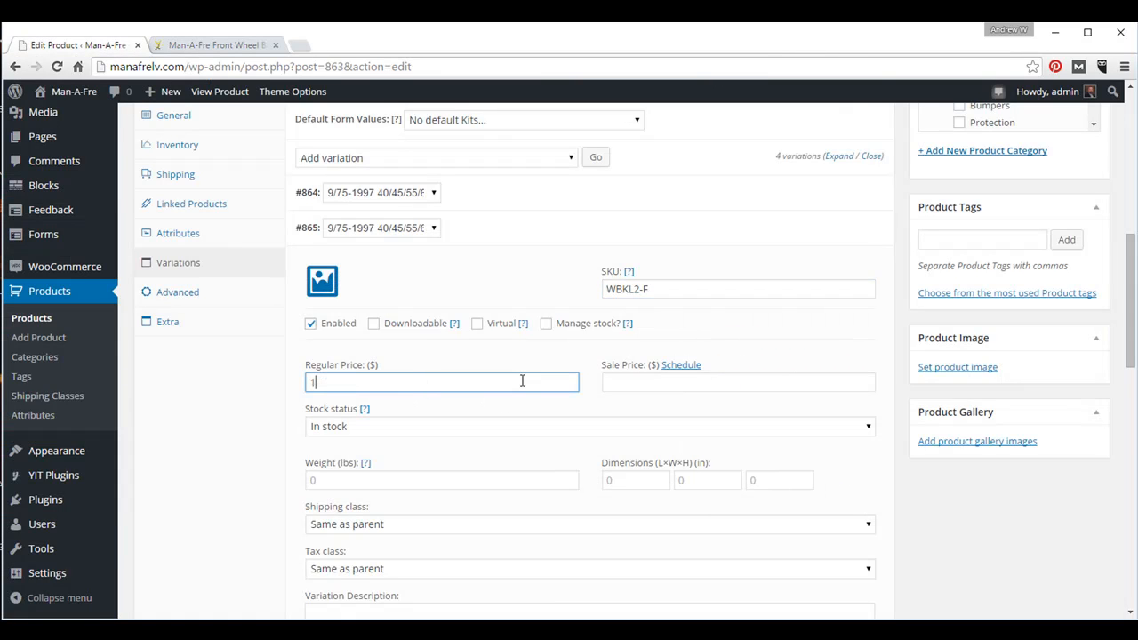
{"action": "type", "text": "05"}
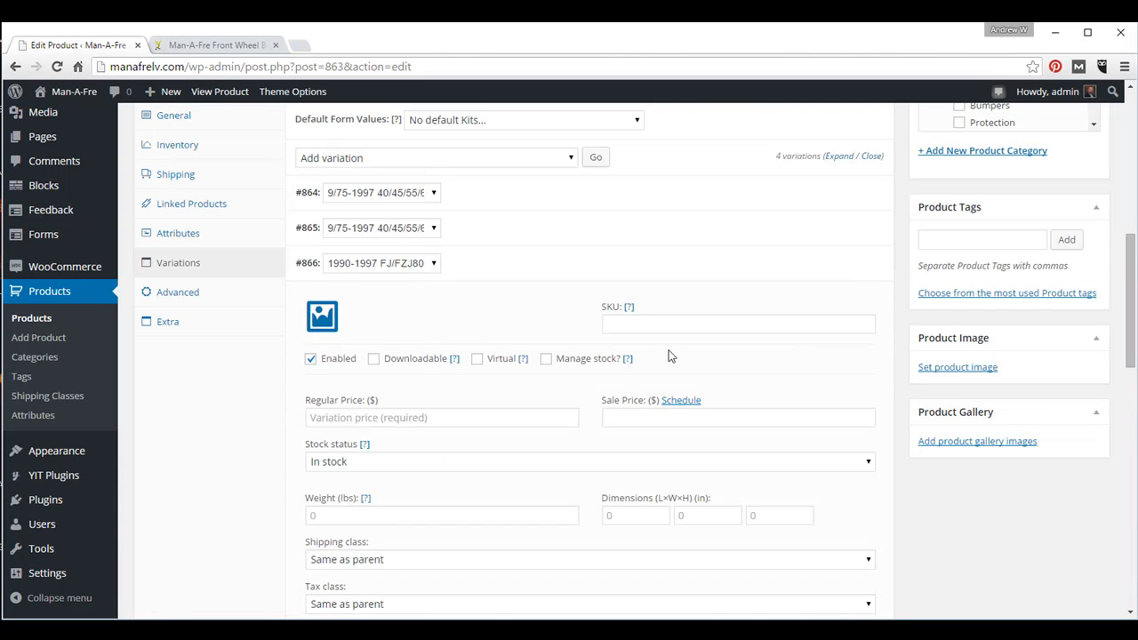
Copy WBKL80 and set the last variation's SKU to WBKL80-F with price 105
{"action": "left_click", "coordinate": [226, 44]}
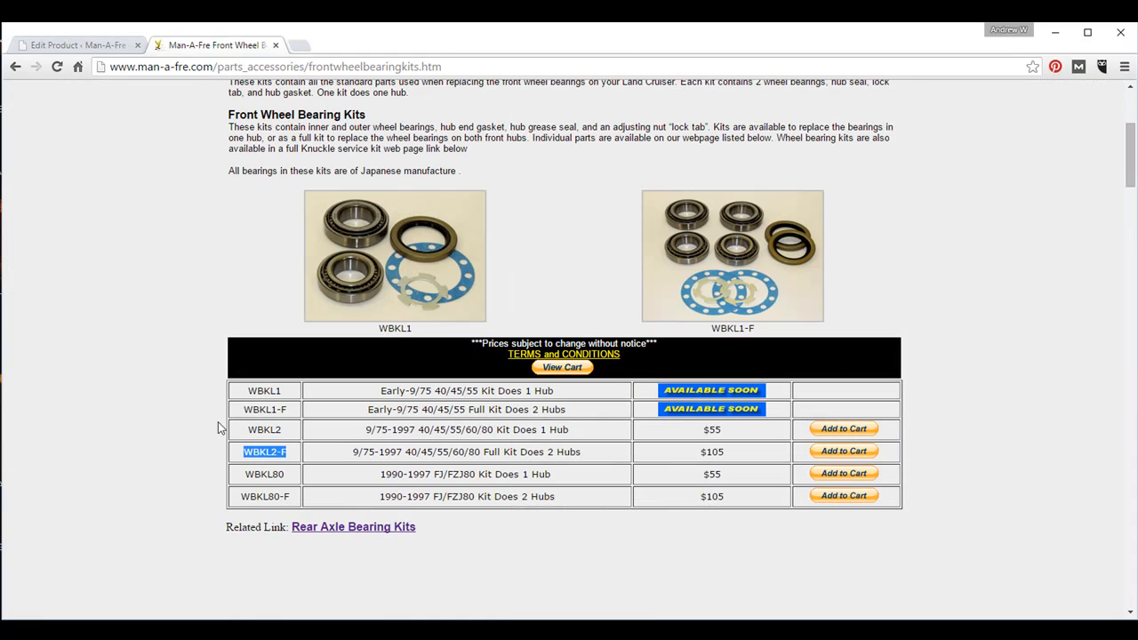
{"action": "right_click", "coordinate": [258, 474]}
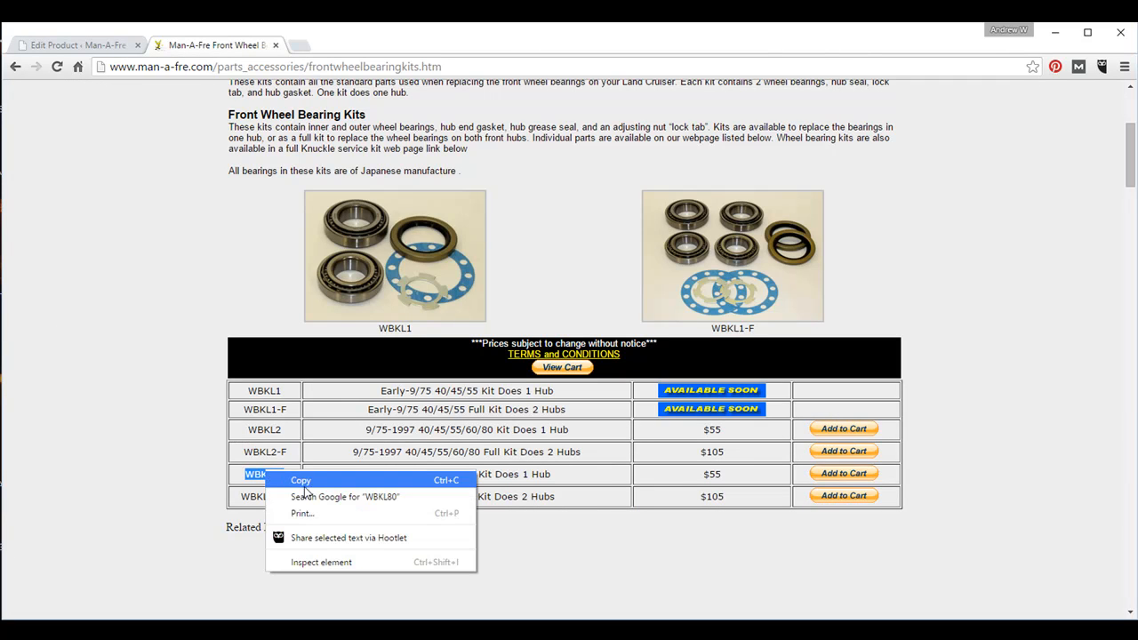
{"action": "left_click", "coordinate": [300, 480]}
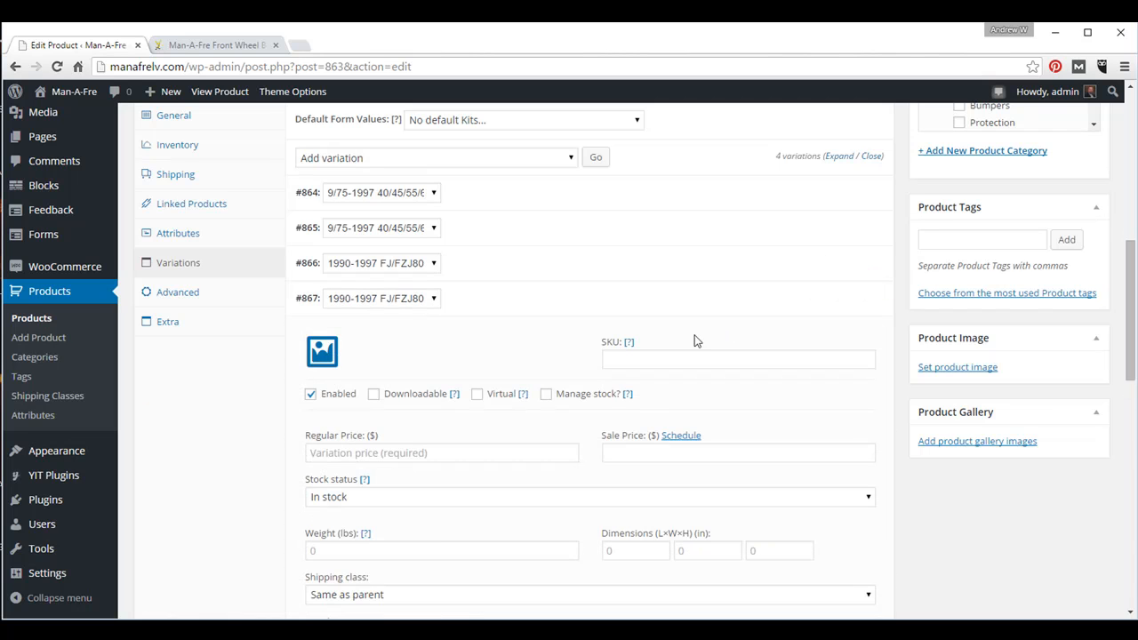
{"action": "left_click", "coordinate": [223, 45]}
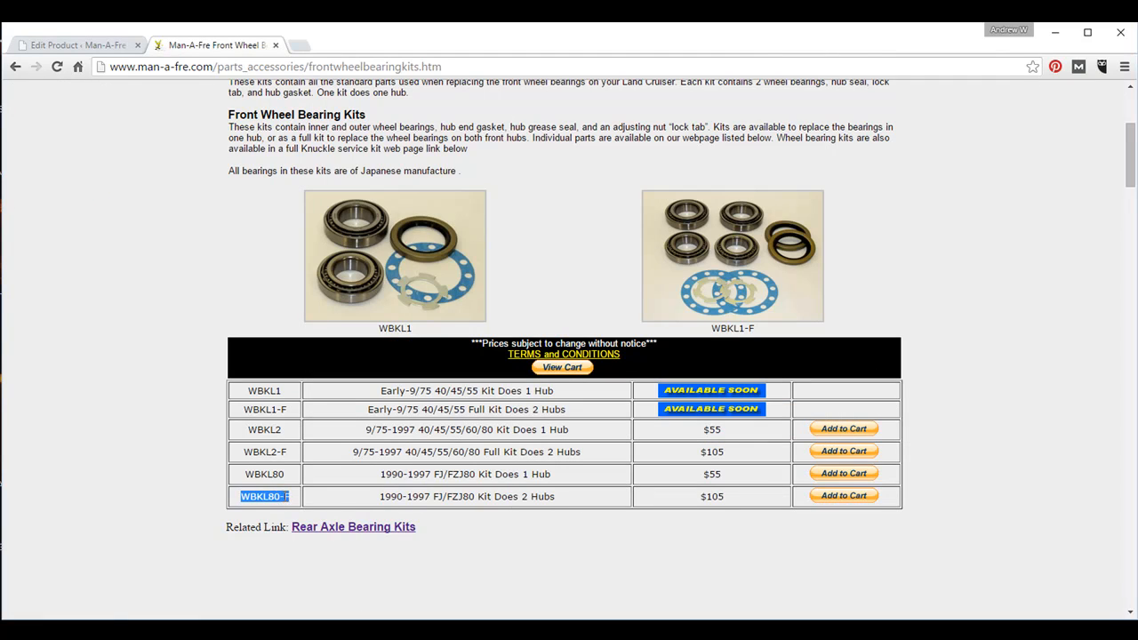
{"action": "left_click", "coordinate": [80, 44]}
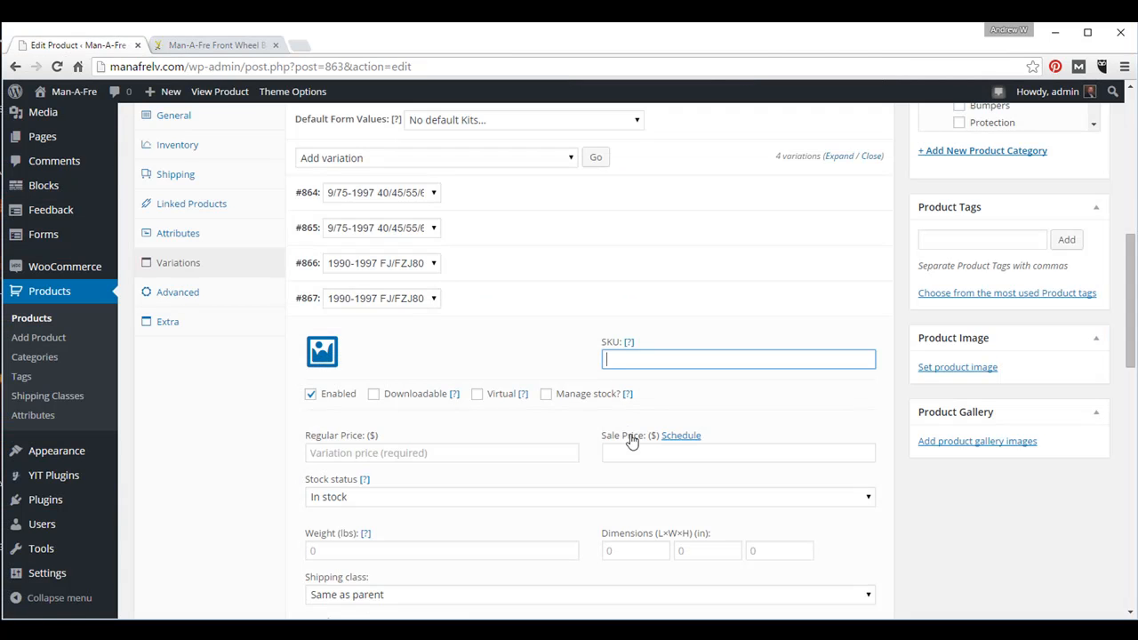
{"action": "type", "text": "WBKL80-F"}
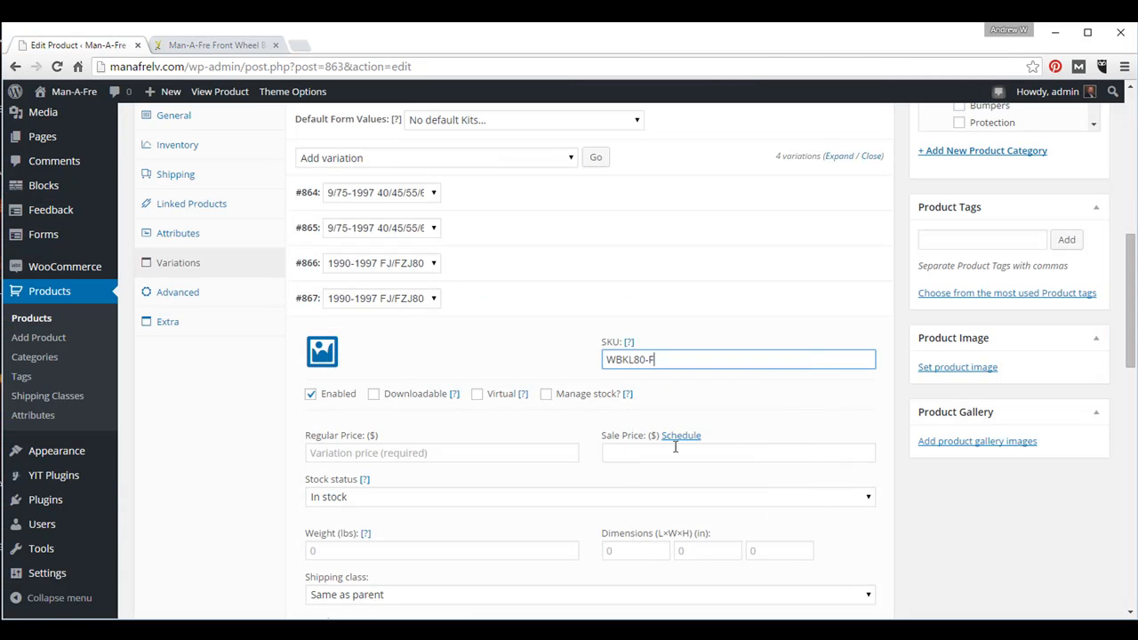
{"action": "type", "text": "105"}
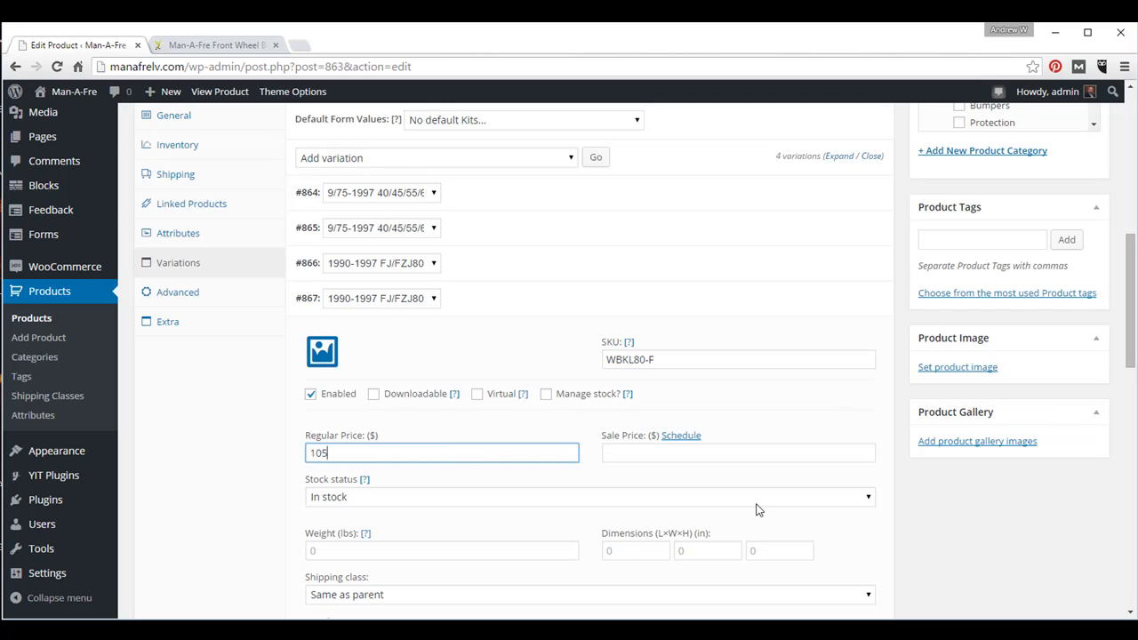
{"action": "mouse_move", "coordinate": [860, 331]}
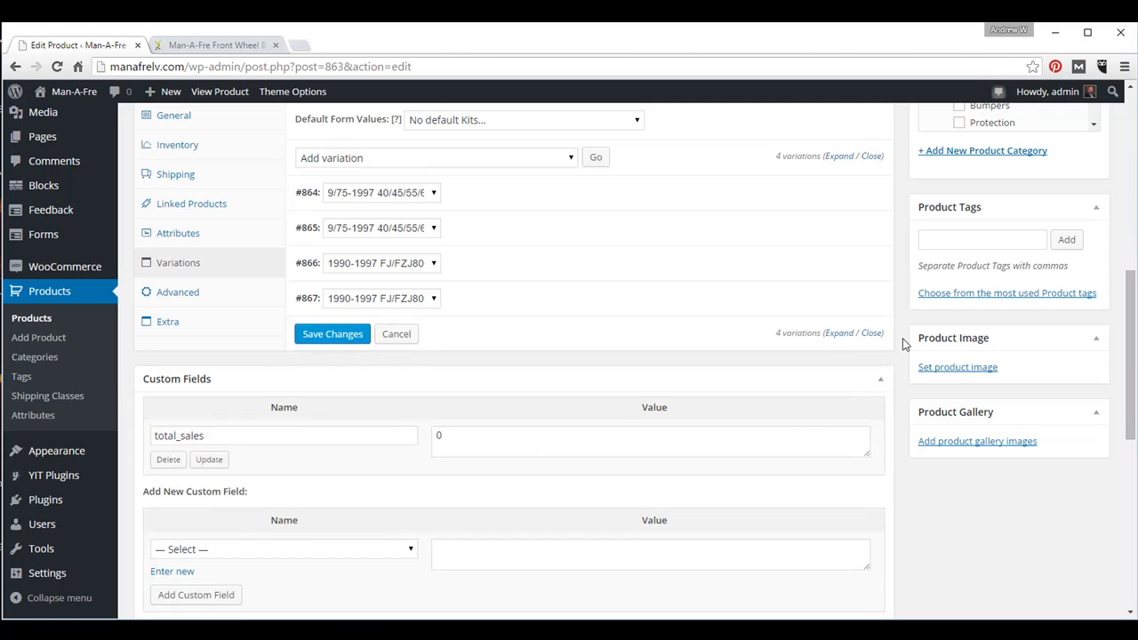
Save the variation changes and submit the product update
{"action": "scroll", "scroll_direction": "up", "scroll_amount": 3}
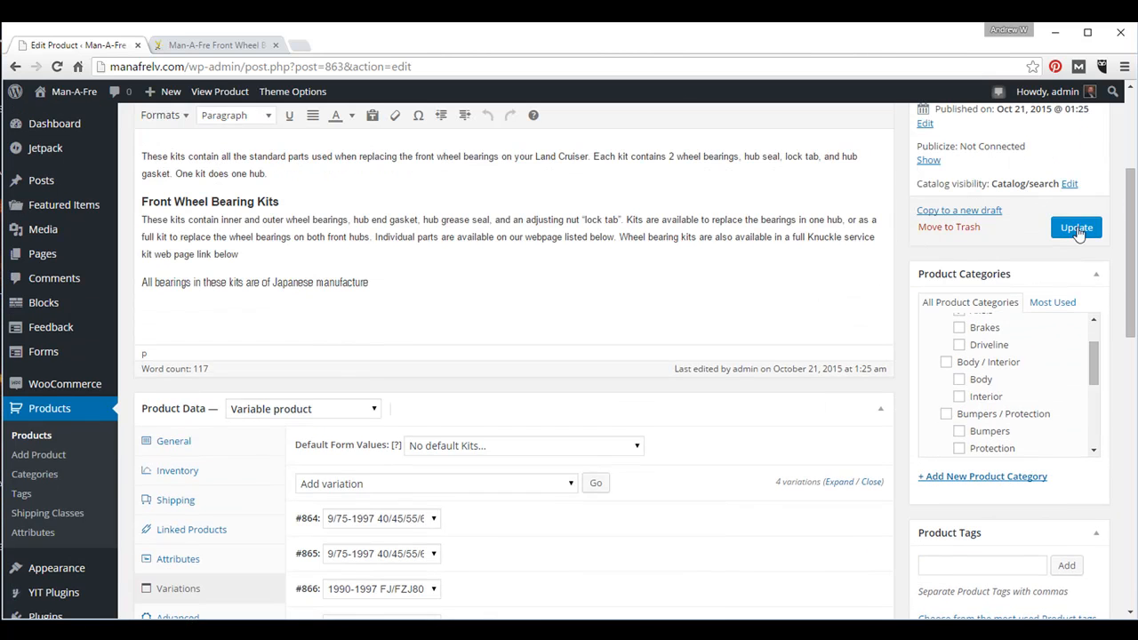
{"action": "left_click", "coordinate": [1076, 227]}
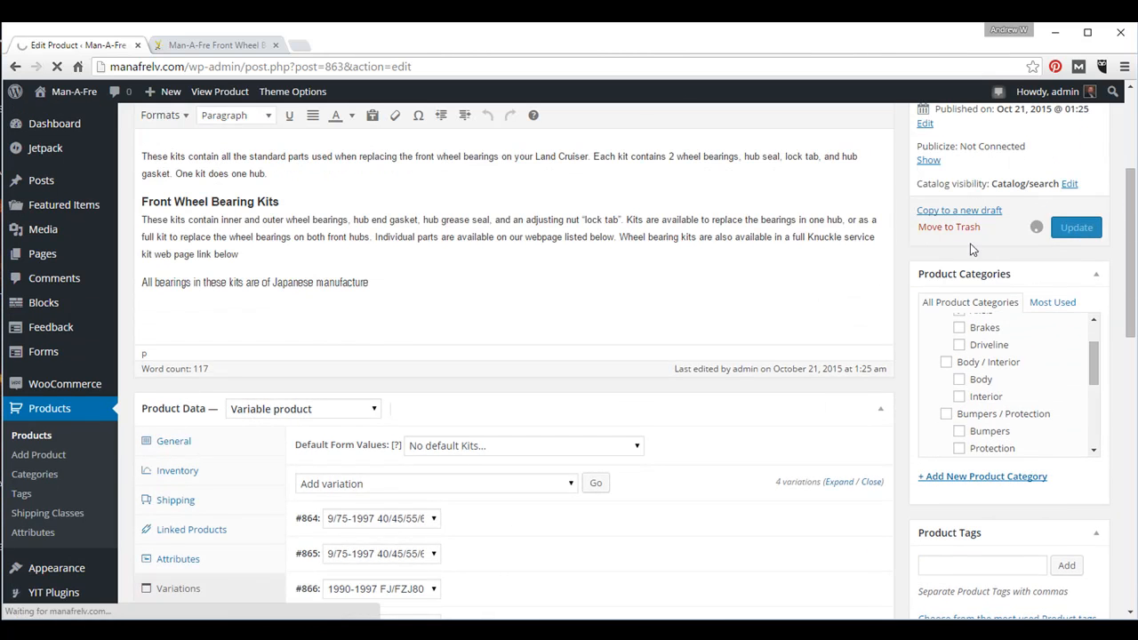
{"action": "left_click", "coordinate": [222, 44]}
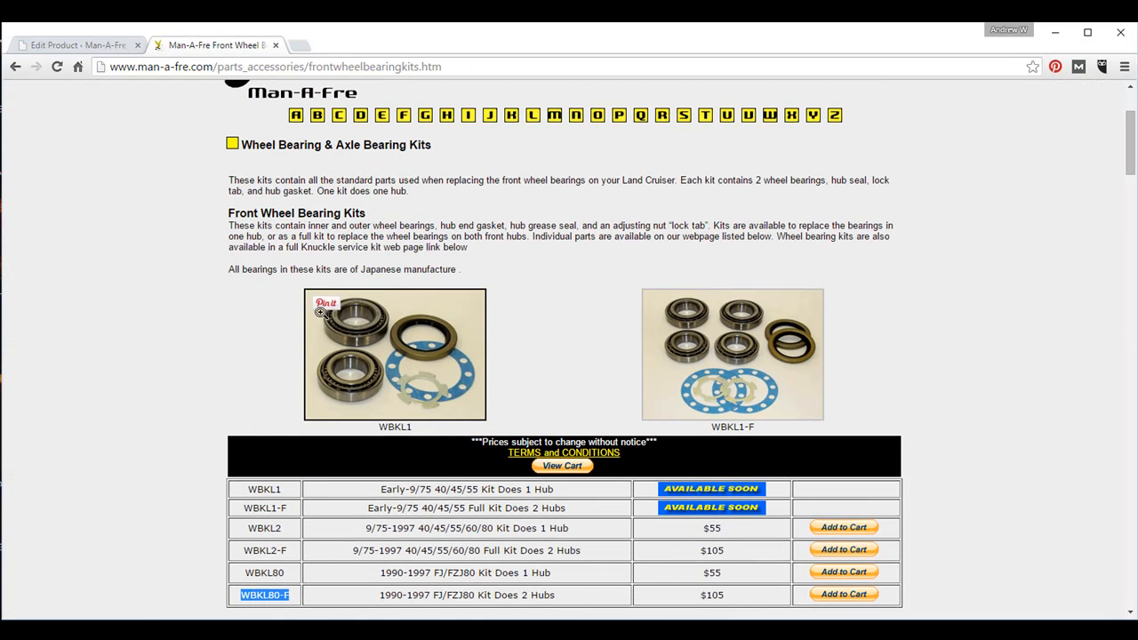
Download the enlarged Man-A-Fre kit photo as WBKL1-F.gif and return to the product editor
{"action": "scroll", "scroll_direction": "down", "scroll_amount": 3}
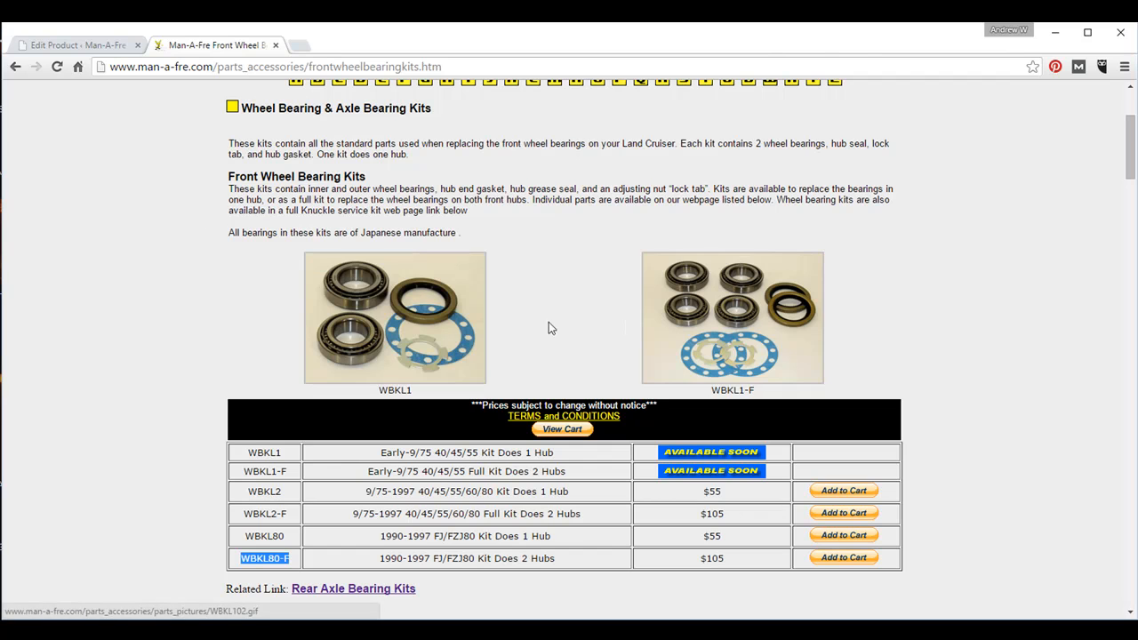
{"action": "mouse_move", "coordinate": [391, 340]}
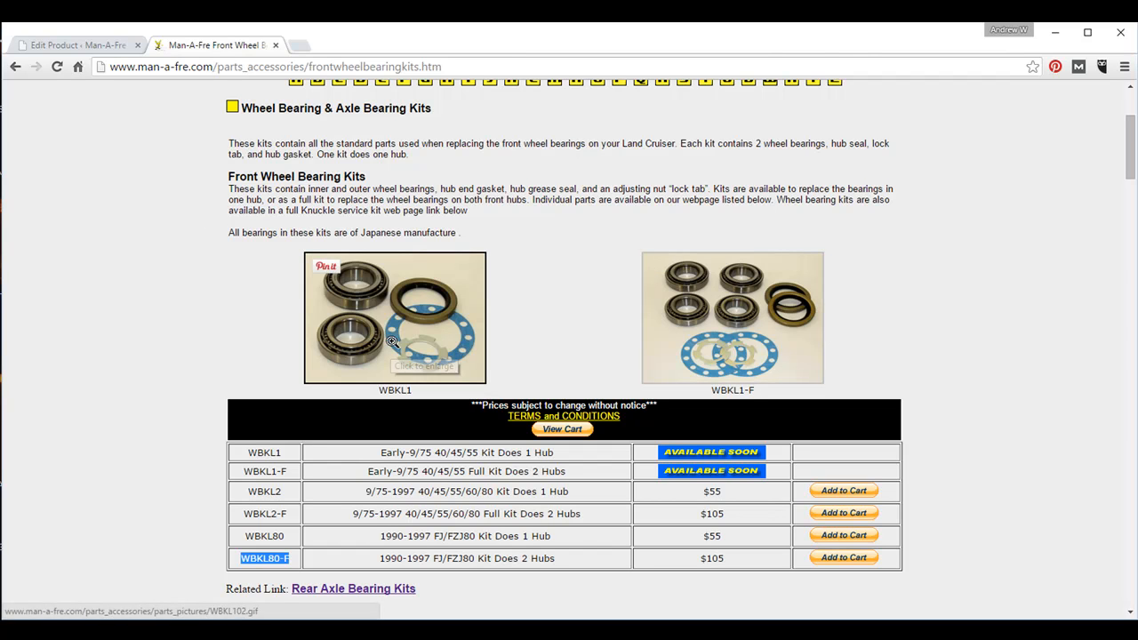
{"action": "mouse_move", "coordinate": [382, 299]}
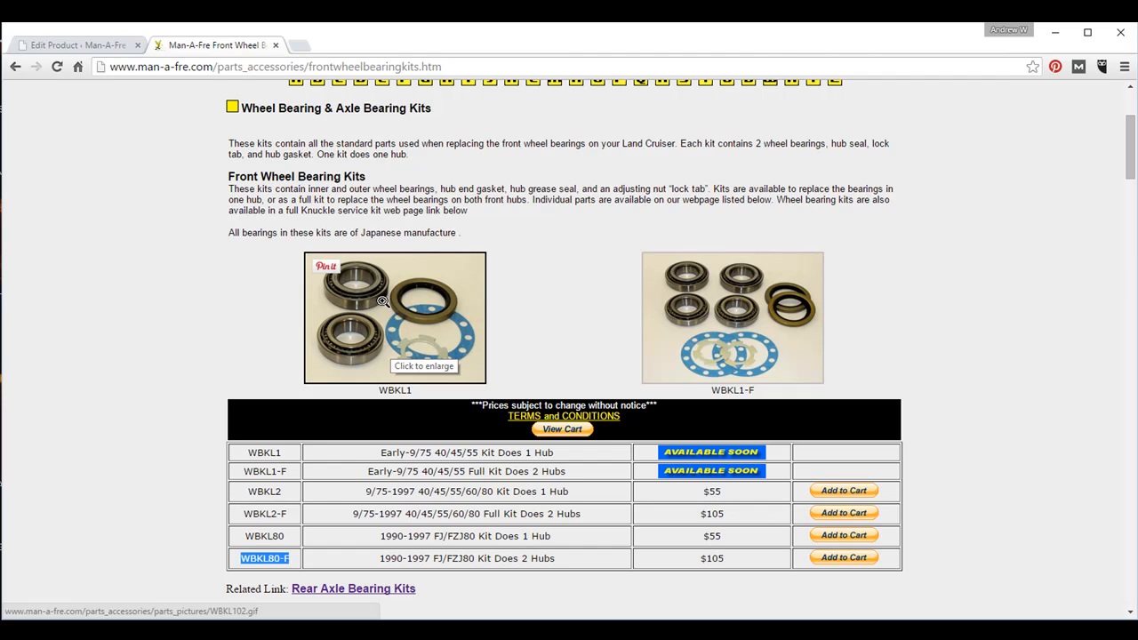
{"action": "left_click", "coordinate": [381, 302]}
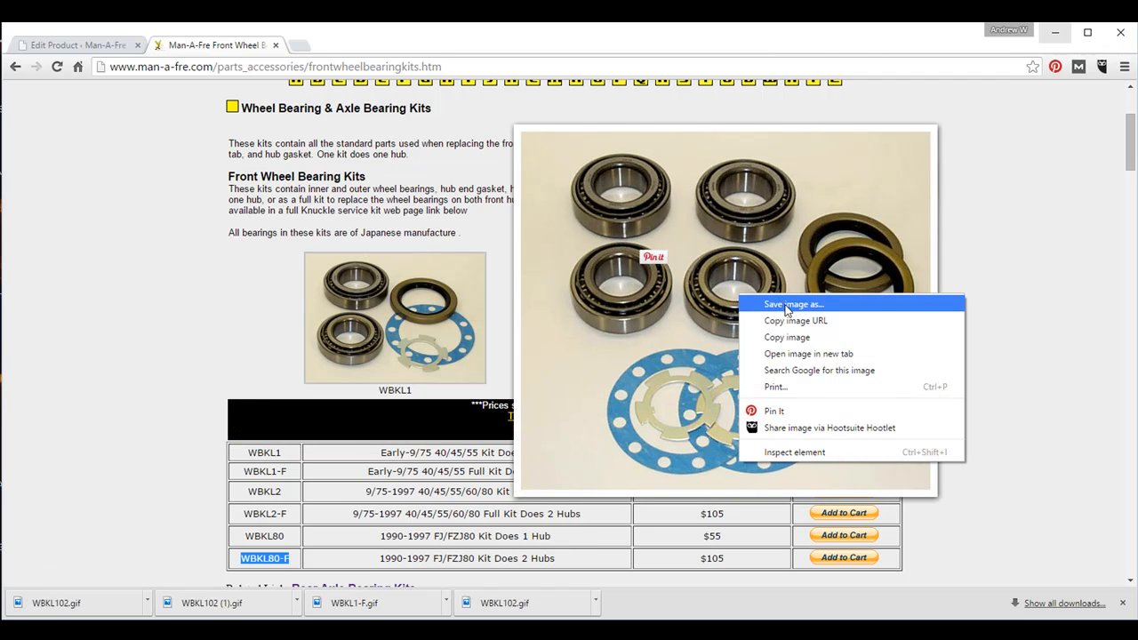
{"action": "left_click", "coordinate": [795, 303]}
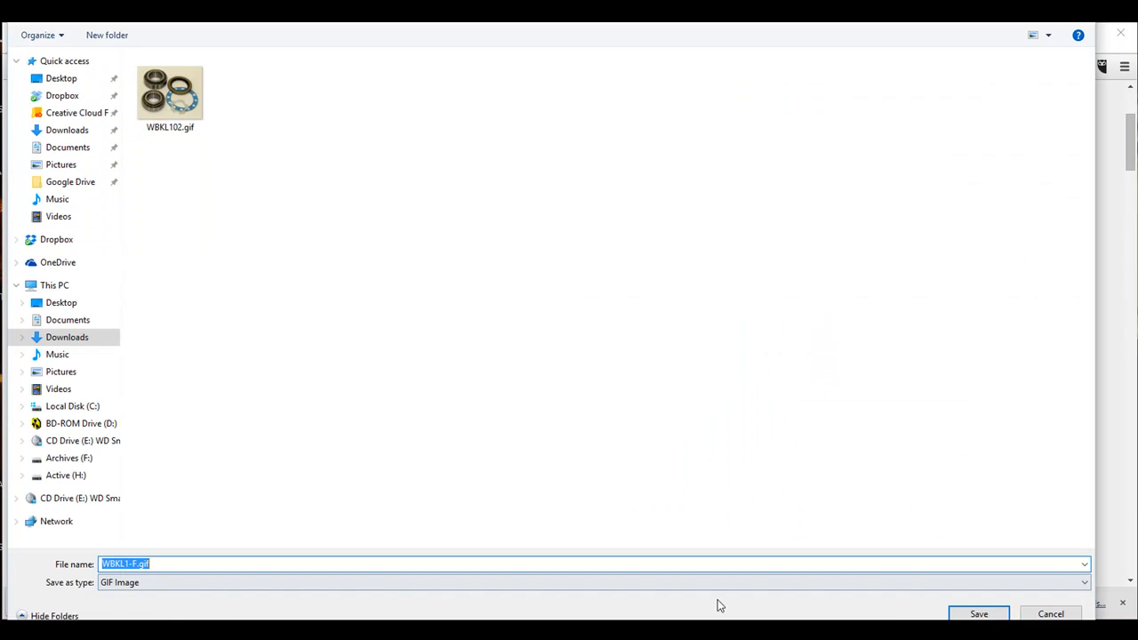
{"action": "left_click", "coordinate": [985, 613]}
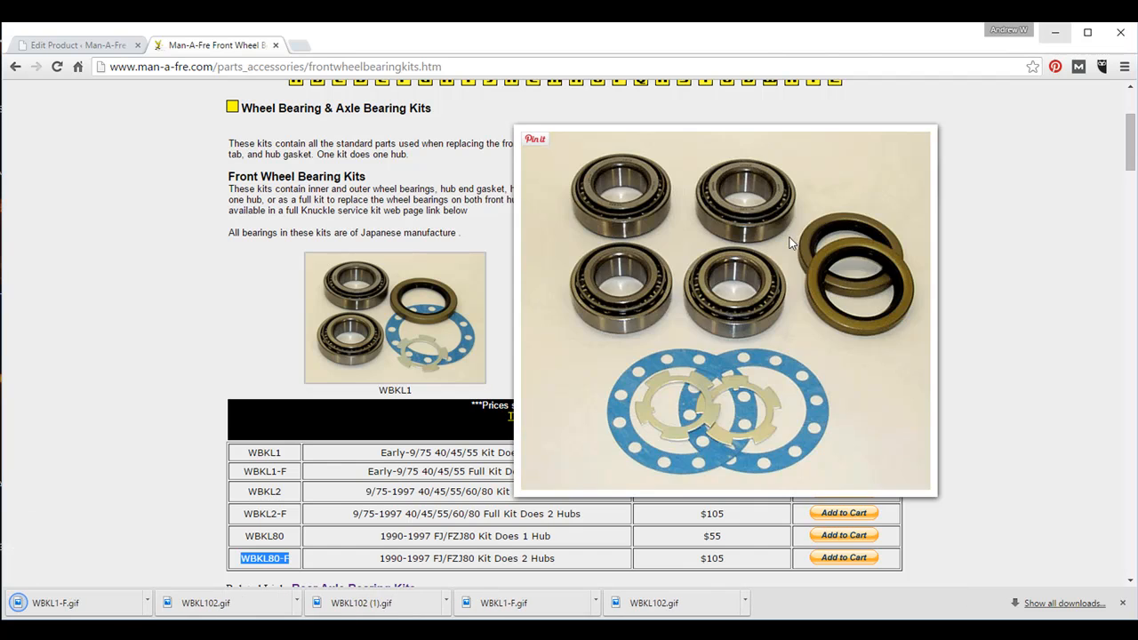
{"action": "left_click", "coordinate": [66, 45]}
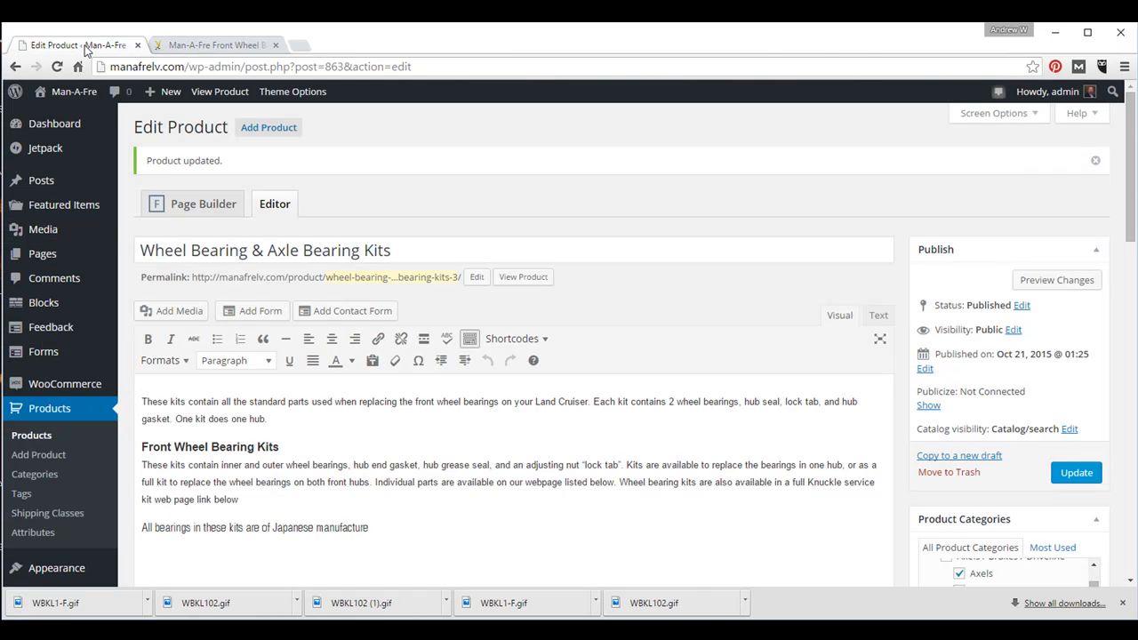
{"action": "mouse_move", "coordinate": [879, 300]}
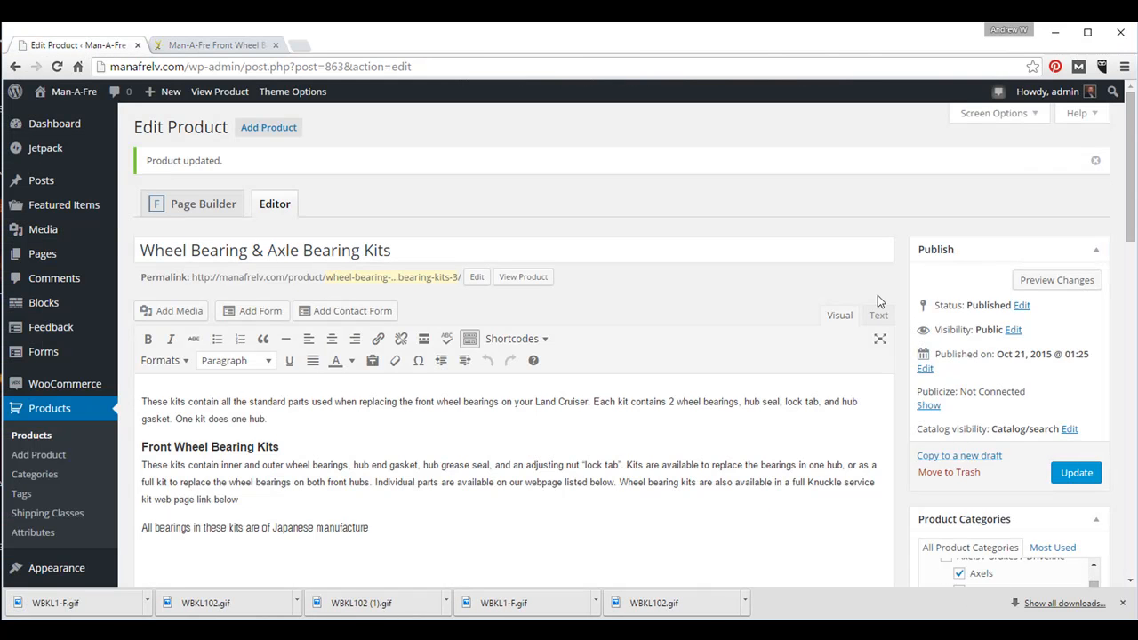
Show the Variations tab and expand variation #864 with its $55 price
{"action": "scroll", "scroll_direction": "down", "scroll_amount": 3}
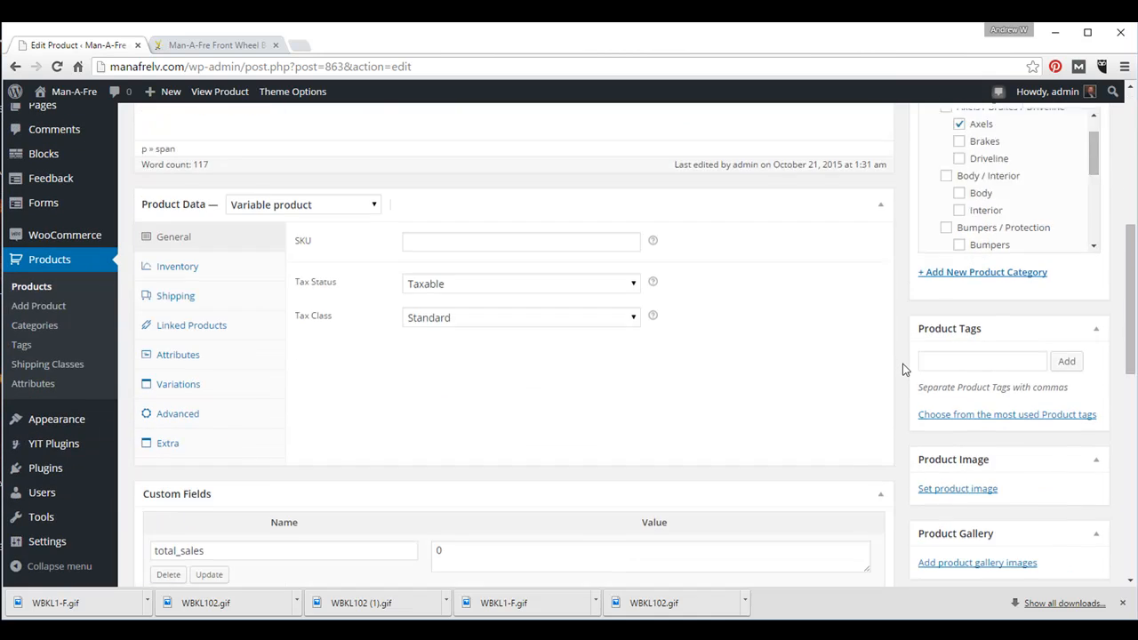
{"action": "scroll", "scroll_direction": "down", "scroll_amount": 3}
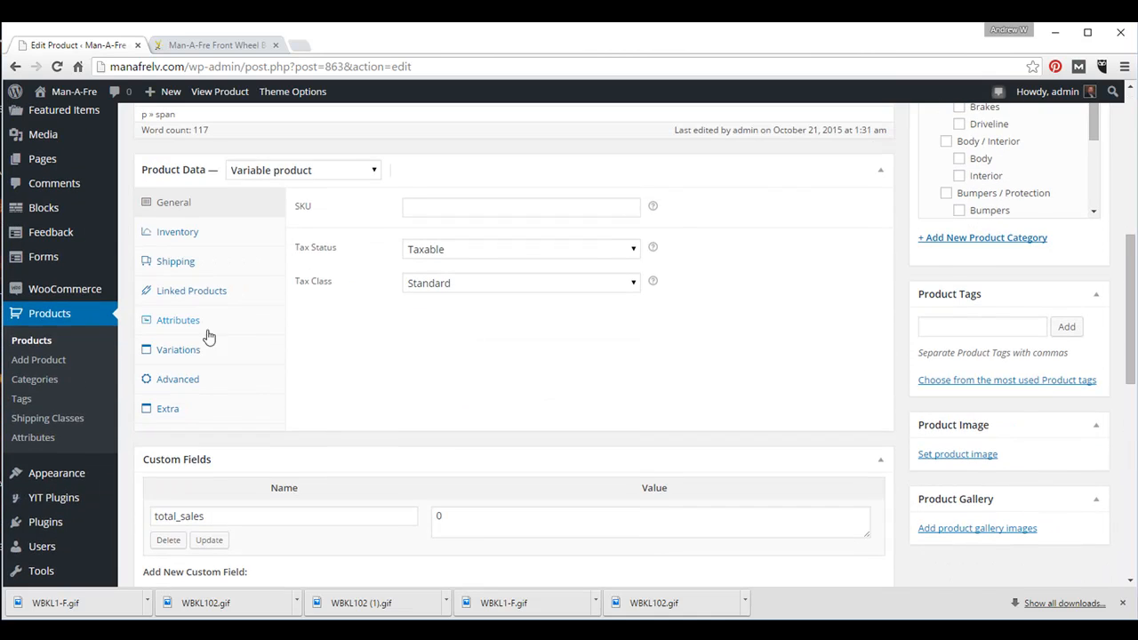
{"action": "left_click", "coordinate": [178, 349]}
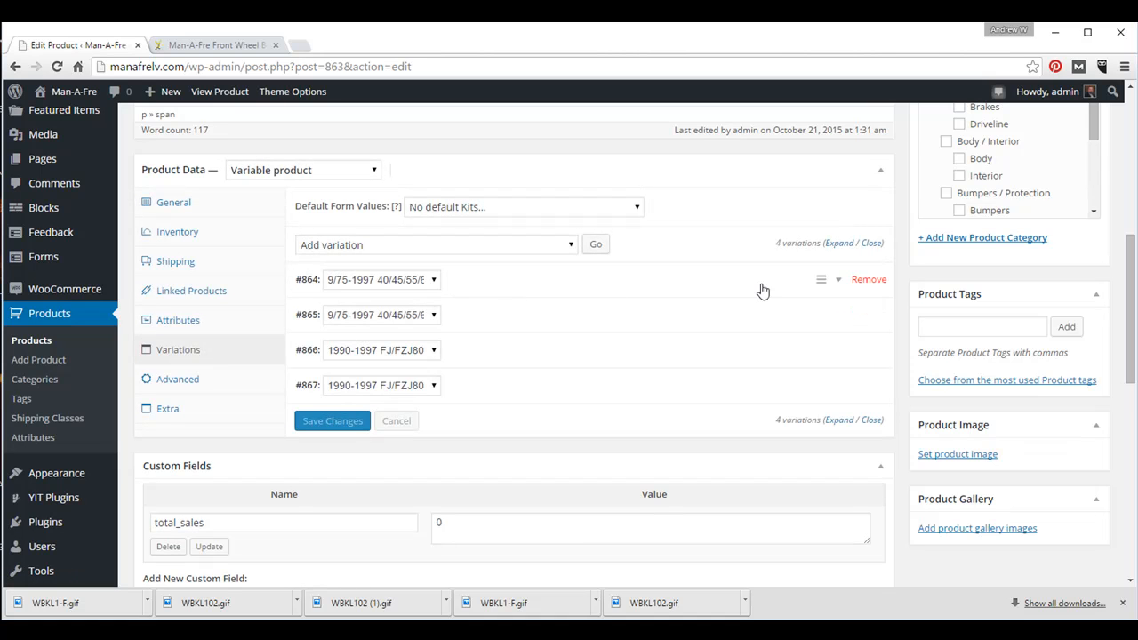
{"action": "left_click", "coordinate": [837, 280]}
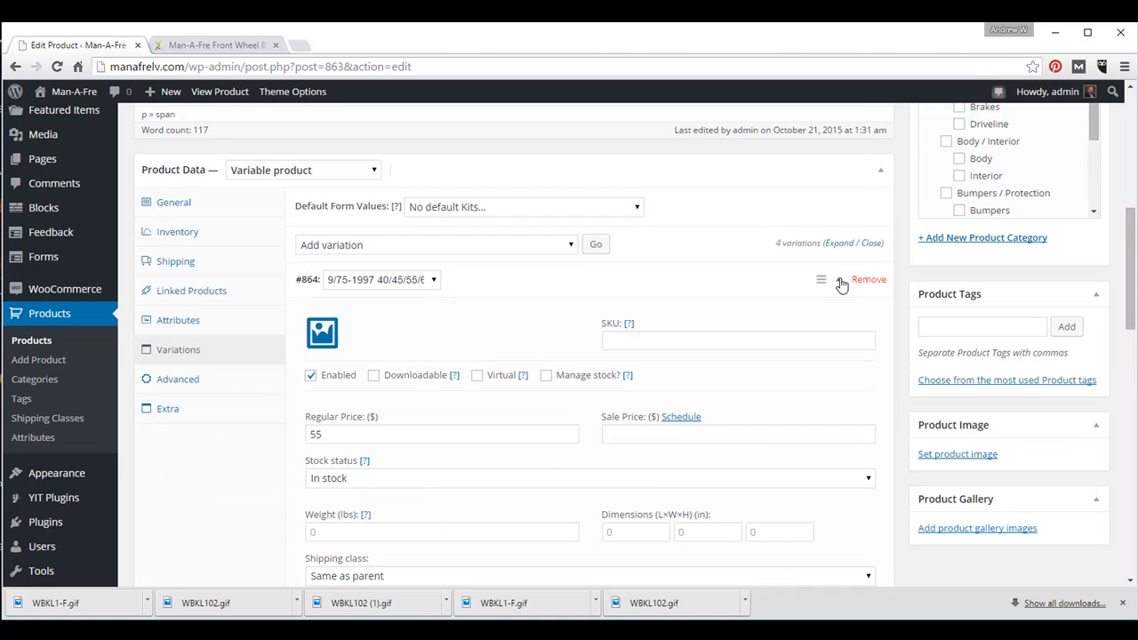
{"action": "scroll", "scroll_direction": "down", "scroll_amount": 3}
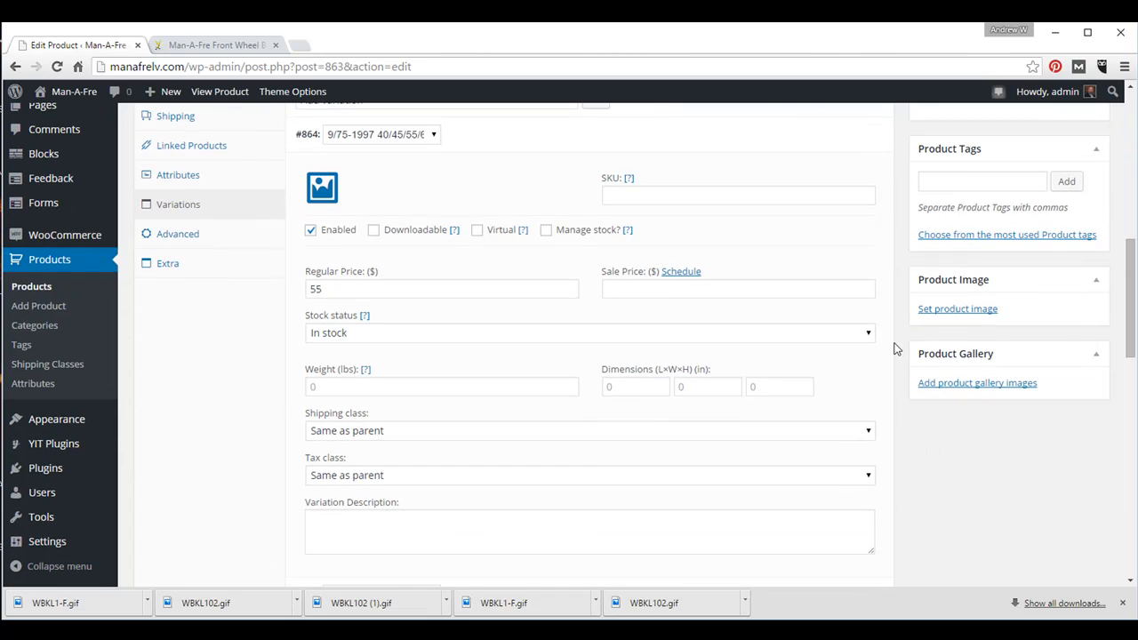
{"action": "mouse_move", "coordinate": [323, 188]}
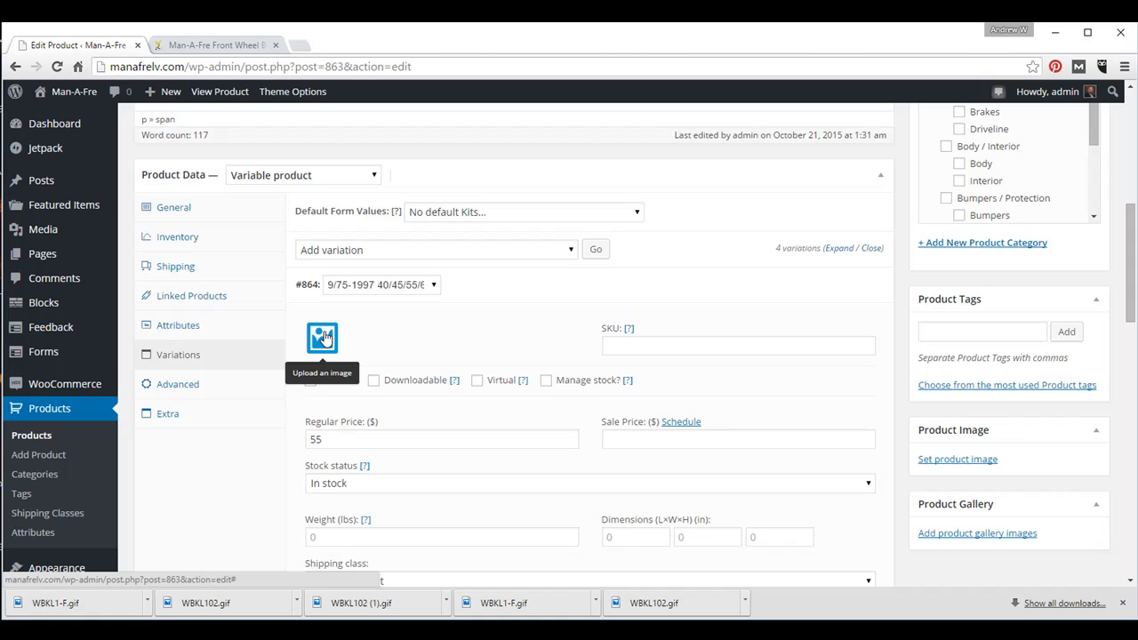
Upload WBKL102.gif from Downloads and set it as variation #864's image
{"action": "left_click", "coordinate": [322, 338]}
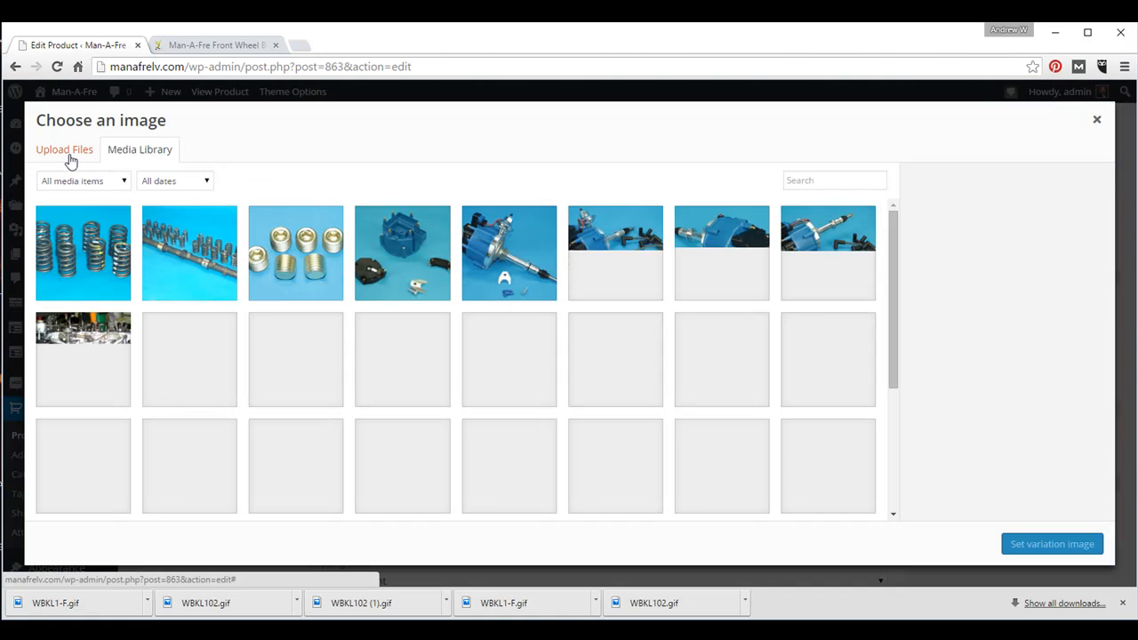
{"action": "left_click", "coordinate": [64, 149]}
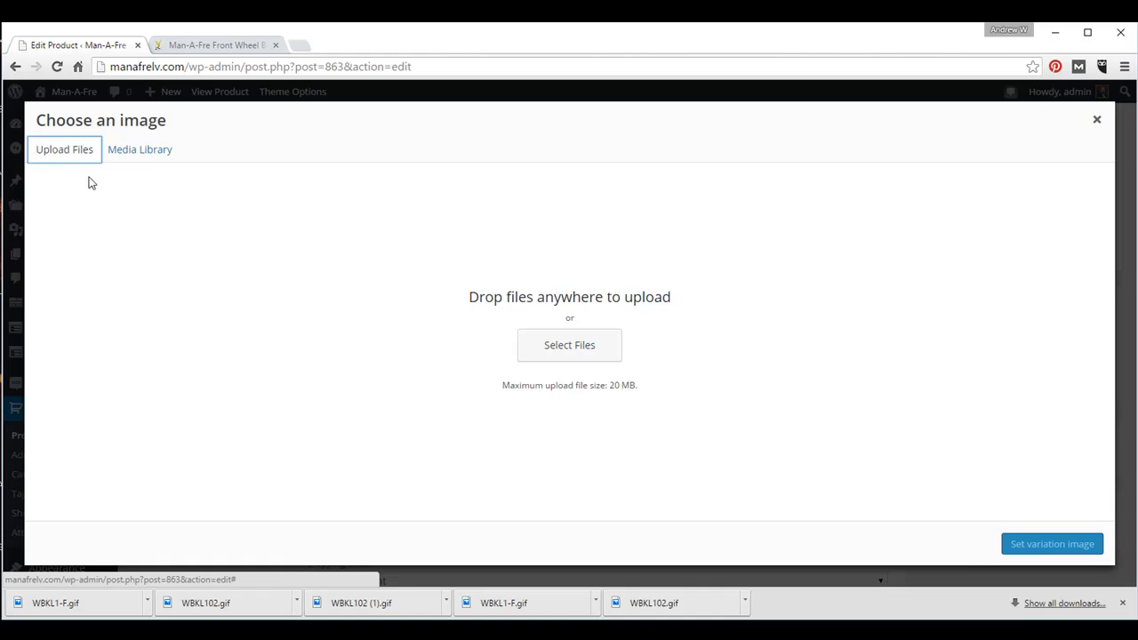
{"action": "left_click", "coordinate": [569, 344]}
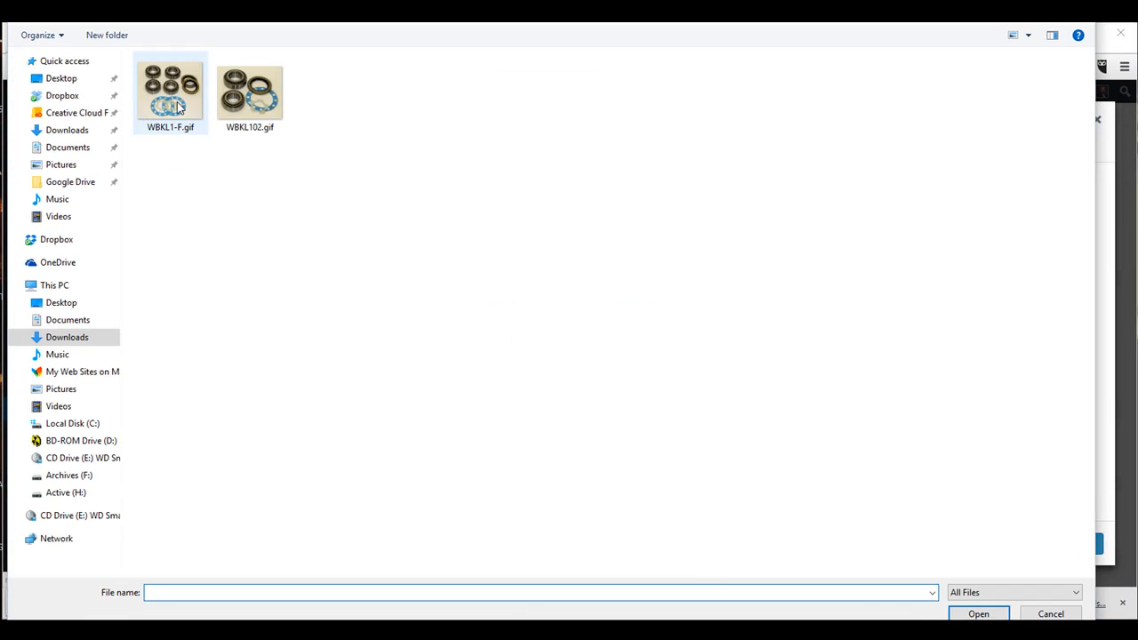
{"action": "left_click", "coordinate": [250, 84]}
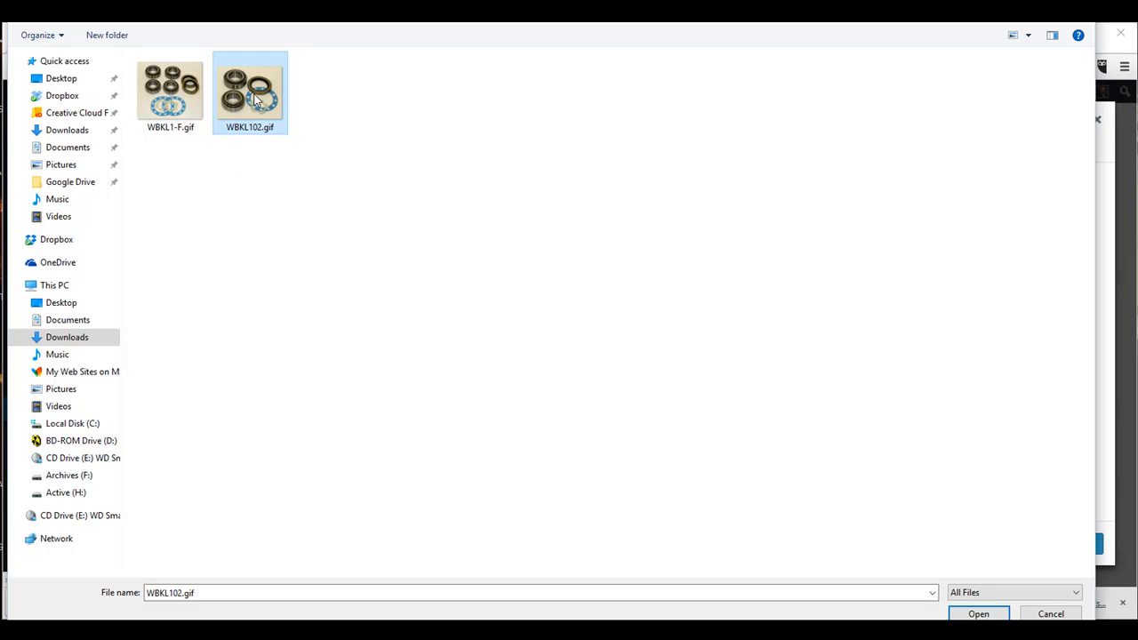
{"action": "mouse_move", "coordinate": [260, 93]}
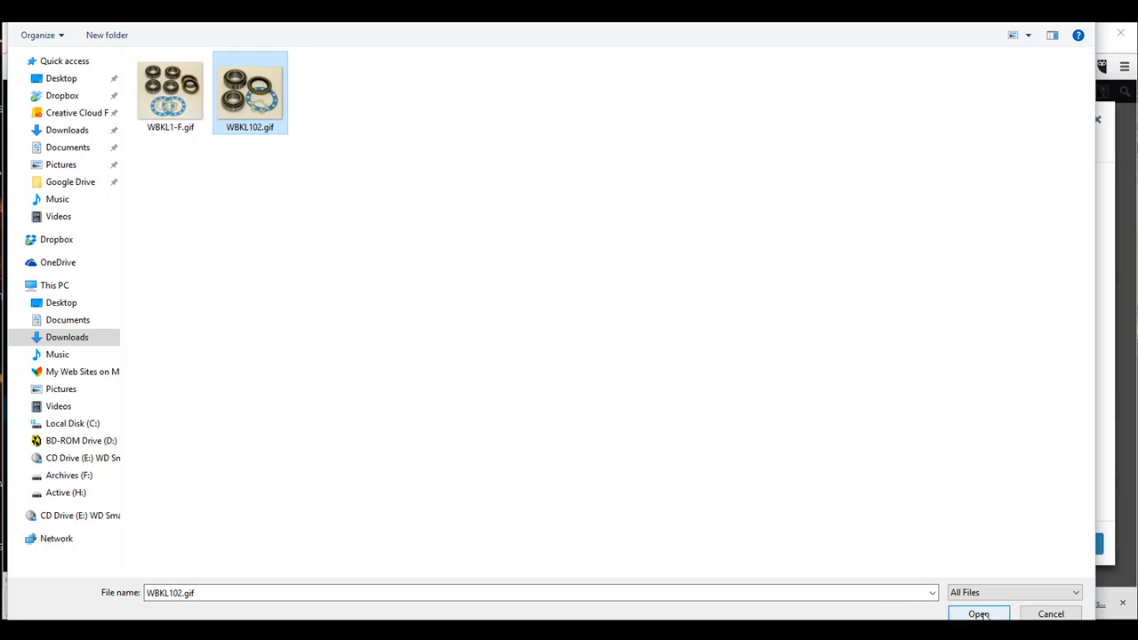
{"action": "left_click", "coordinate": [983, 614]}
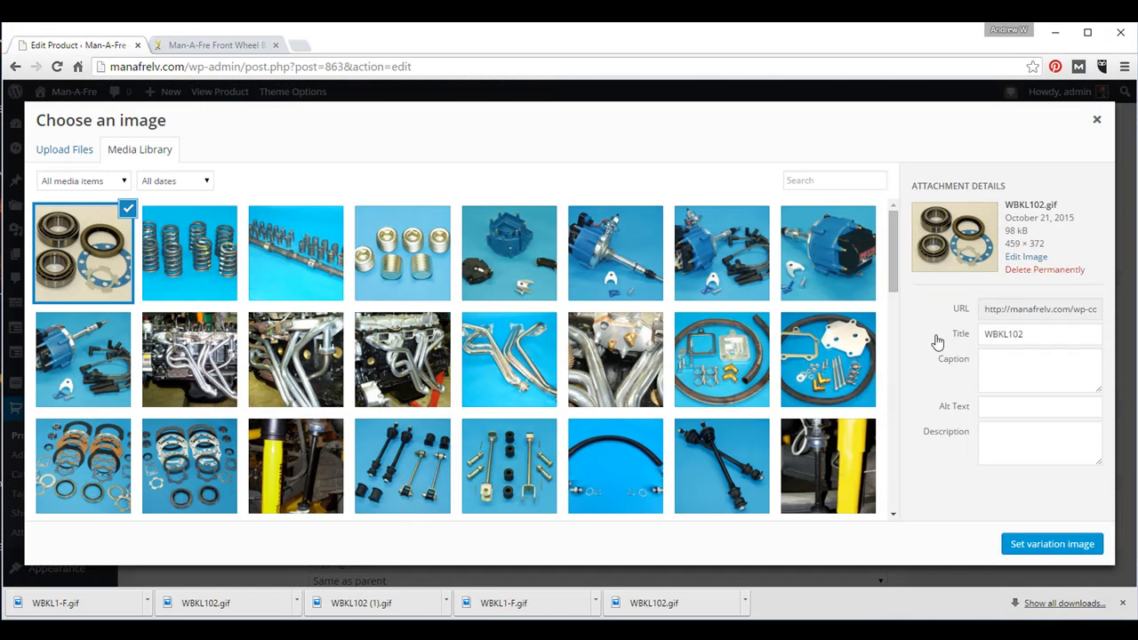
{"action": "left_click", "coordinate": [1052, 544]}
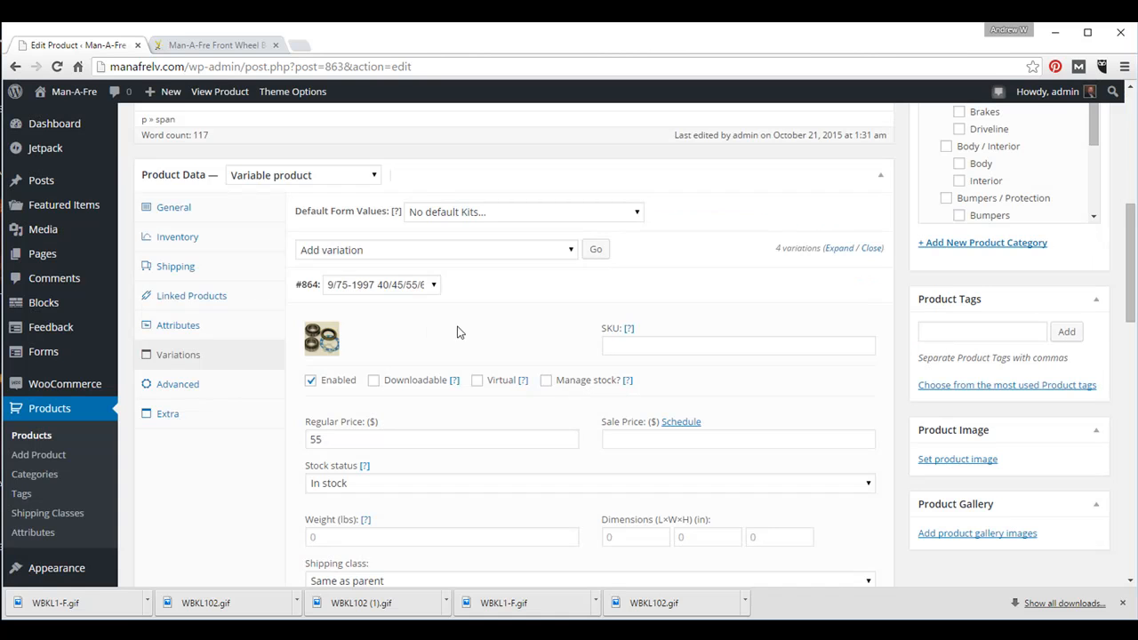
{"action": "mouse_move", "coordinate": [840, 291]}
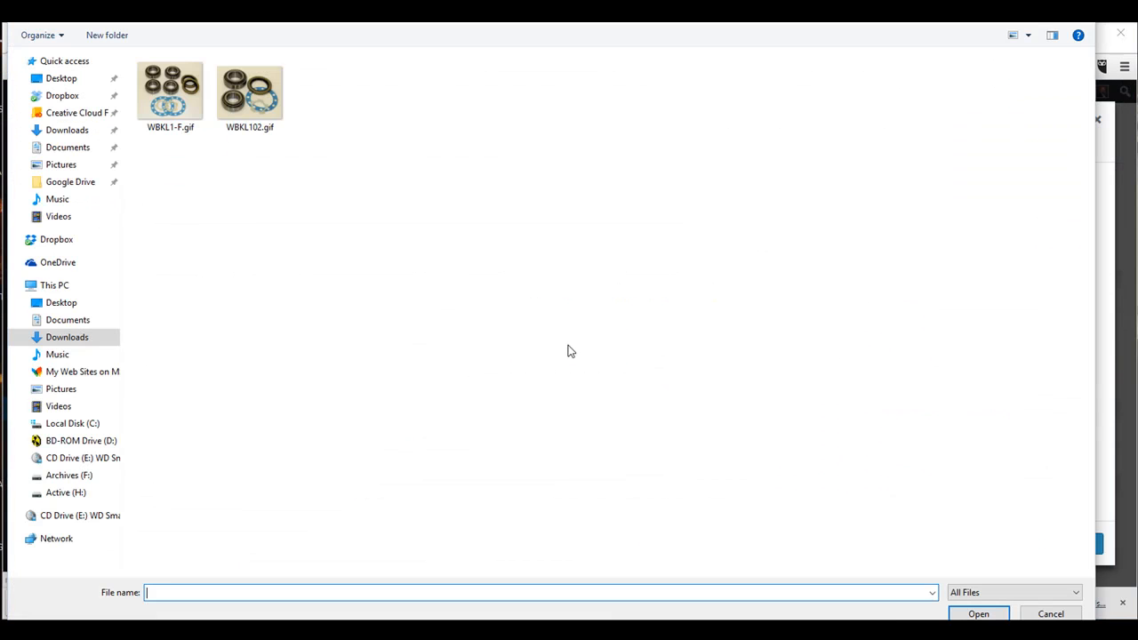
Upload WBKL1-F.gif as variation #865's image and update the product
{"action": "left_click", "coordinate": [176, 89]}
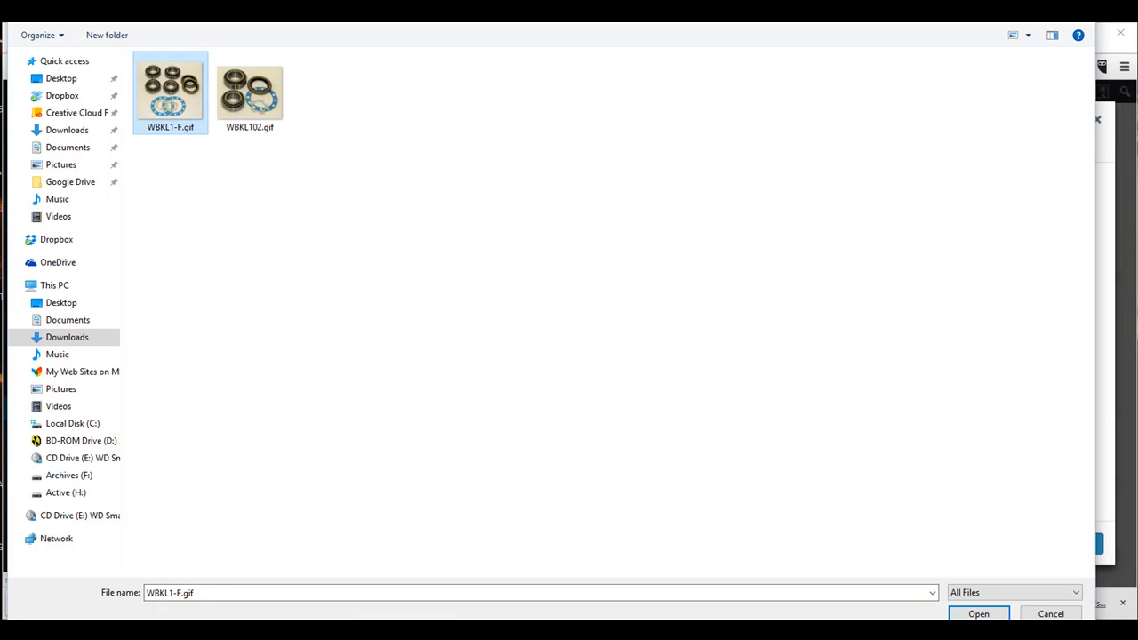
{"action": "left_click", "coordinate": [984, 613]}
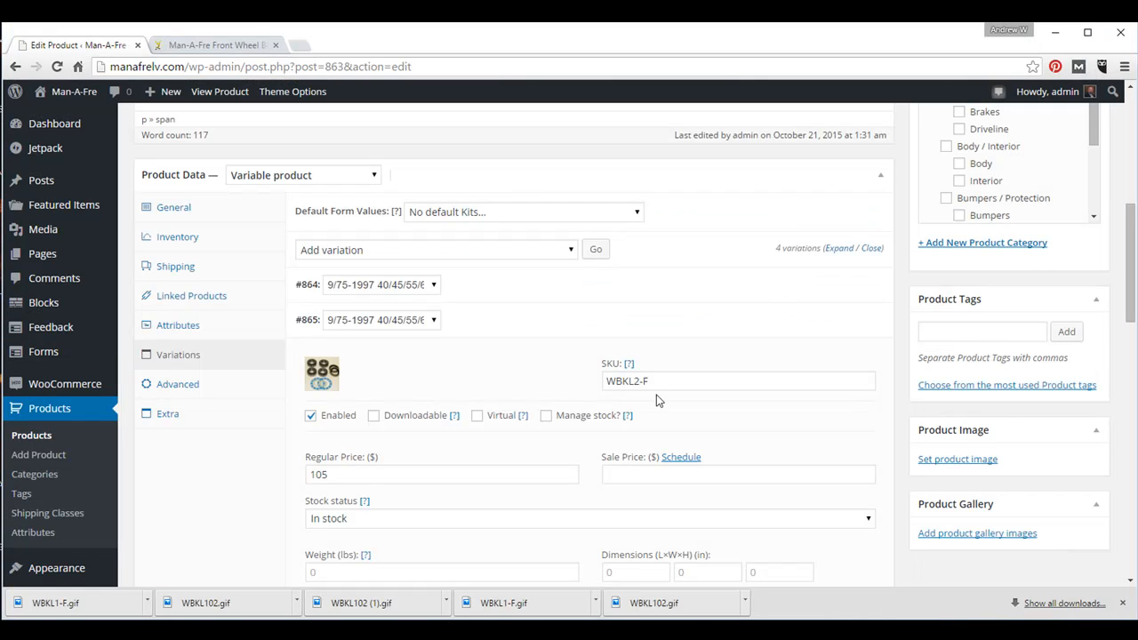
{"action": "mouse_move", "coordinate": [838, 327]}
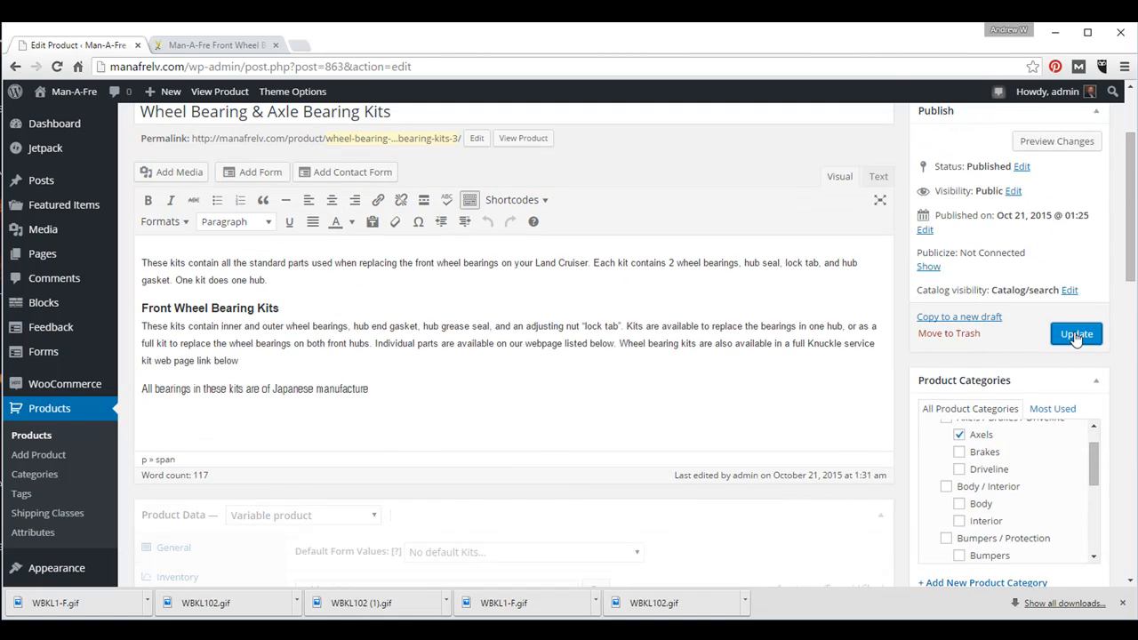
{"action": "left_click", "coordinate": [1075, 334]}
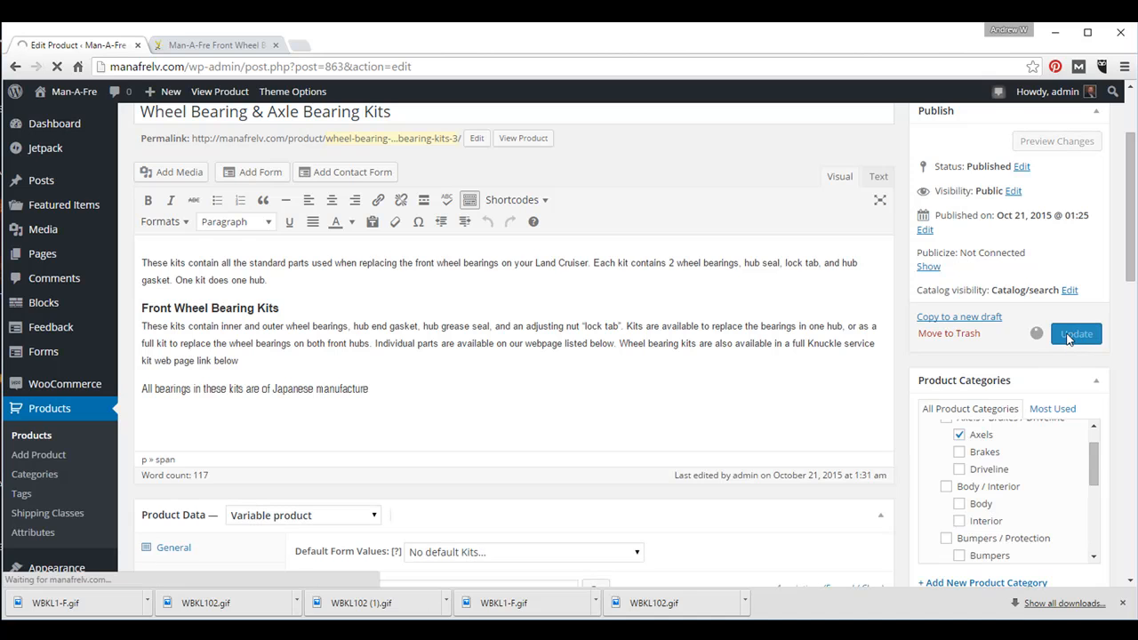
{"action": "left_click", "coordinate": [1075, 333]}
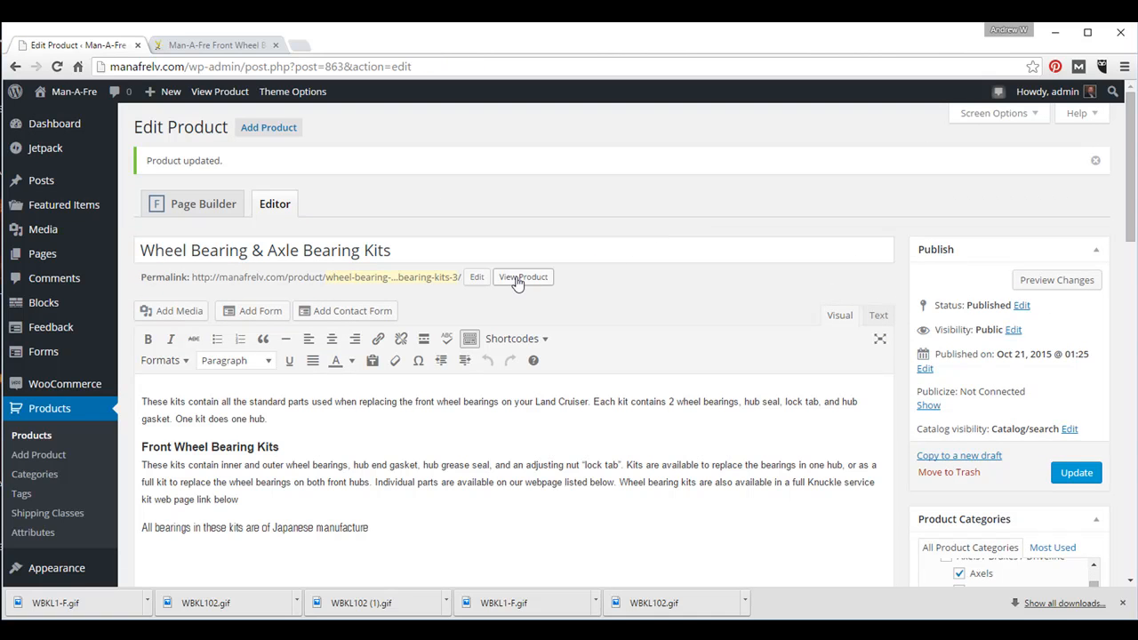
{"action": "mouse_move", "coordinate": [520, 280]}
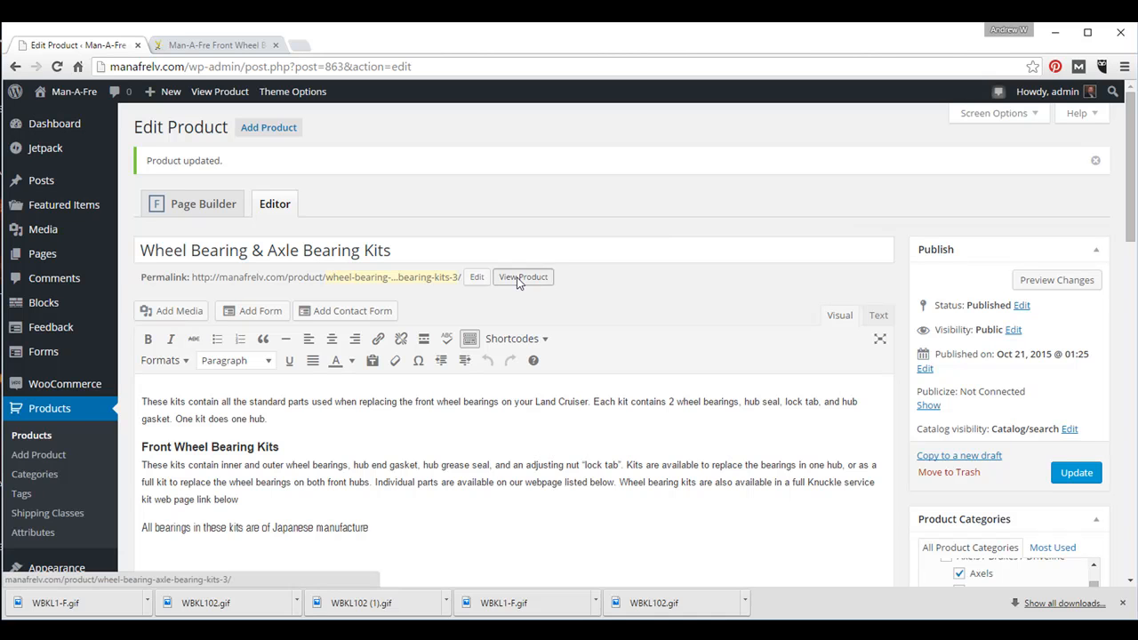
View the product on the storefront and try the 9/75-1997 and FJ/FZJ80 kit options
{"action": "left_click", "coordinate": [523, 276]}
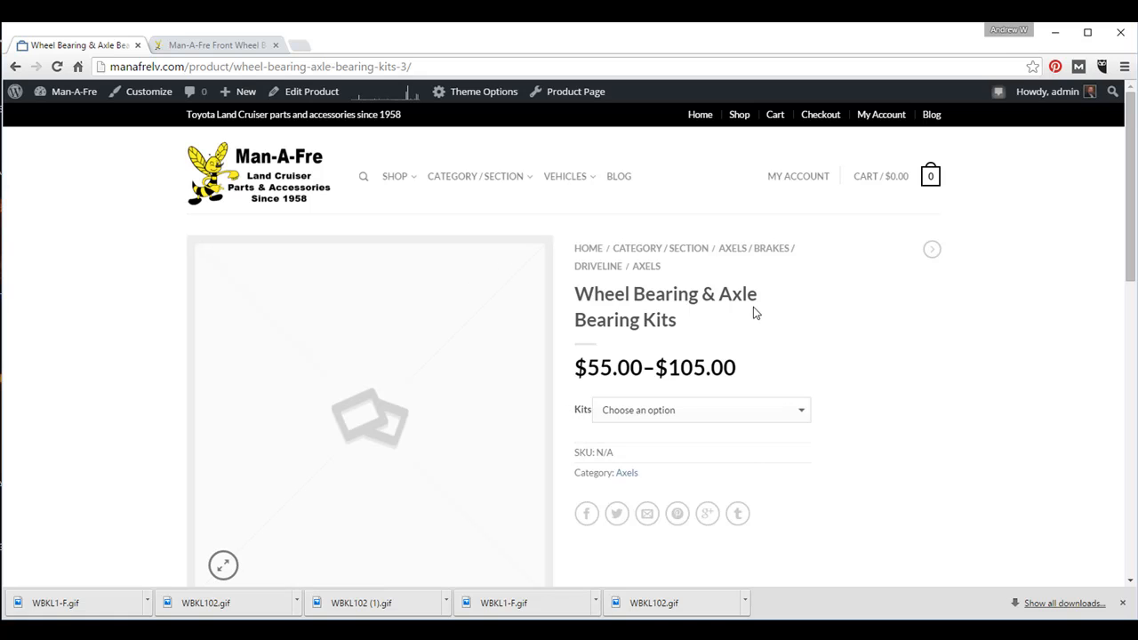
{"action": "left_click", "coordinate": [701, 410]}
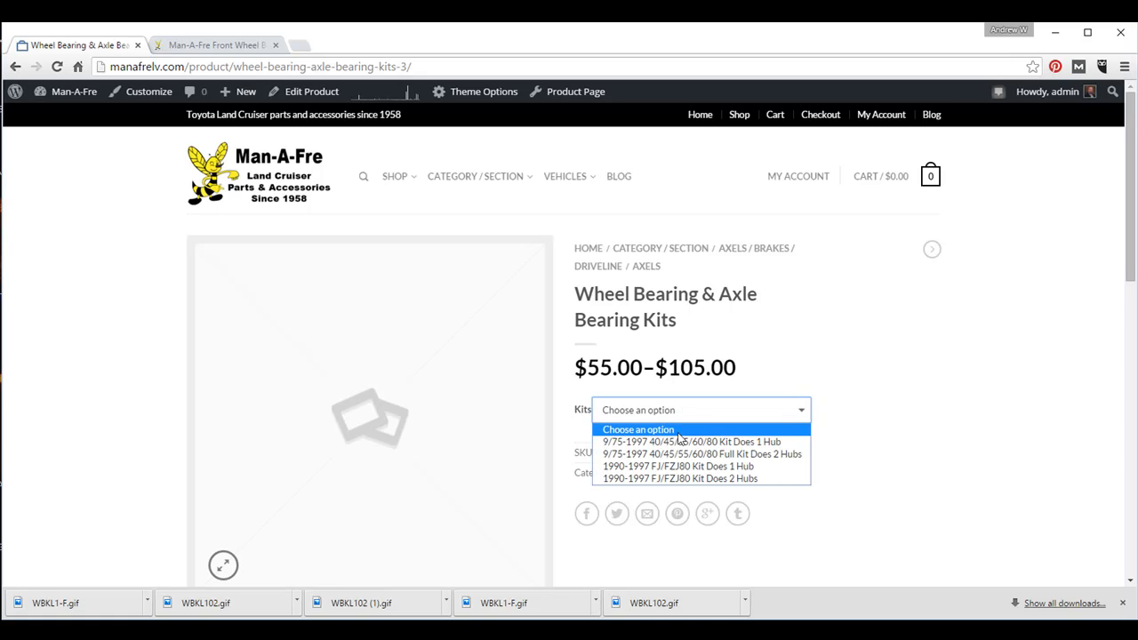
{"action": "left_click", "coordinate": [695, 442]}
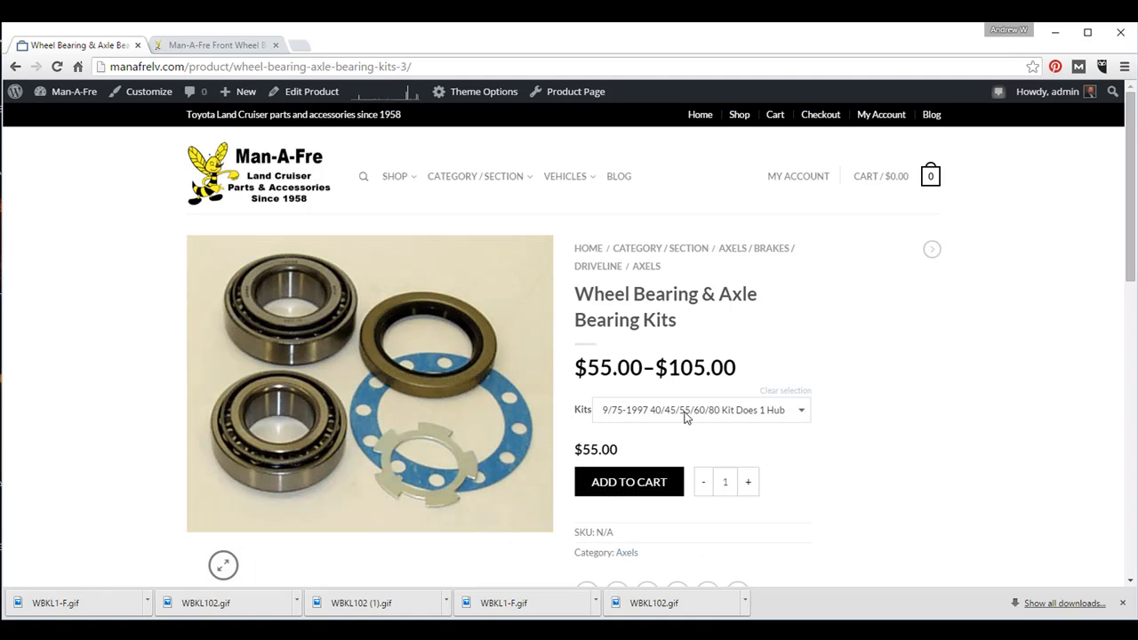
{"action": "left_click", "coordinate": [701, 410]}
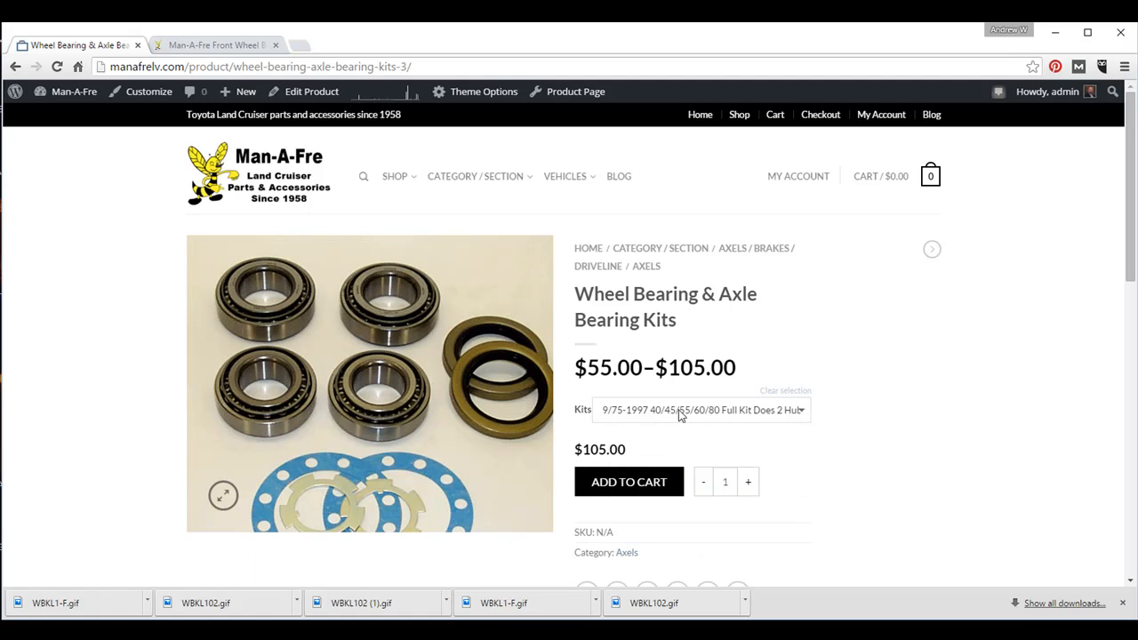
{"action": "left_click", "coordinate": [701, 410]}
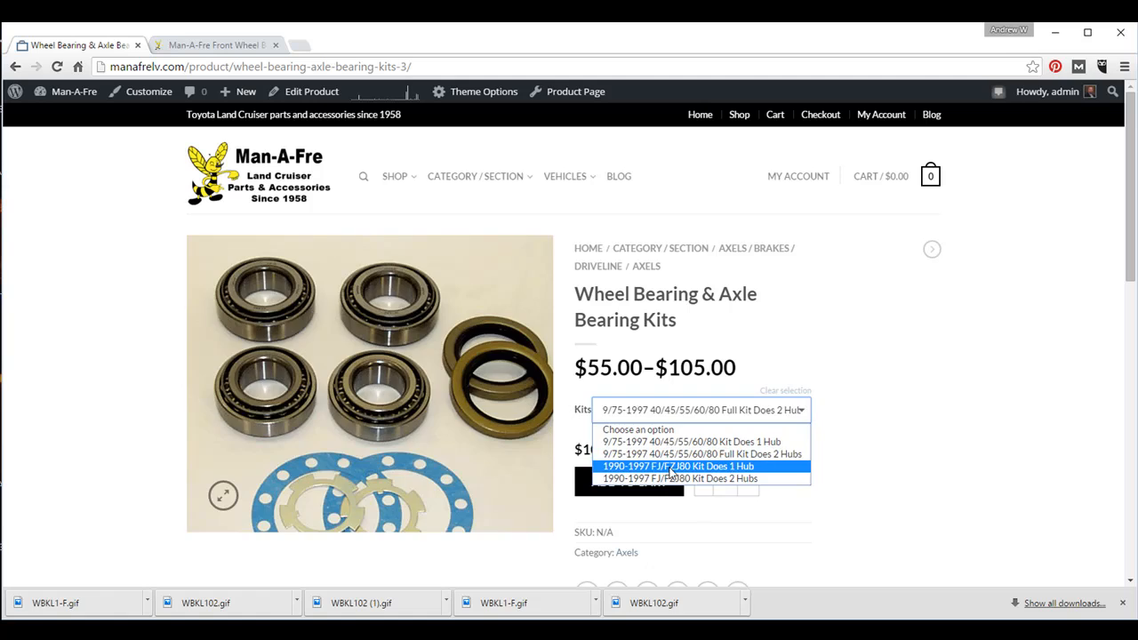
{"action": "left_click", "coordinate": [681, 478]}
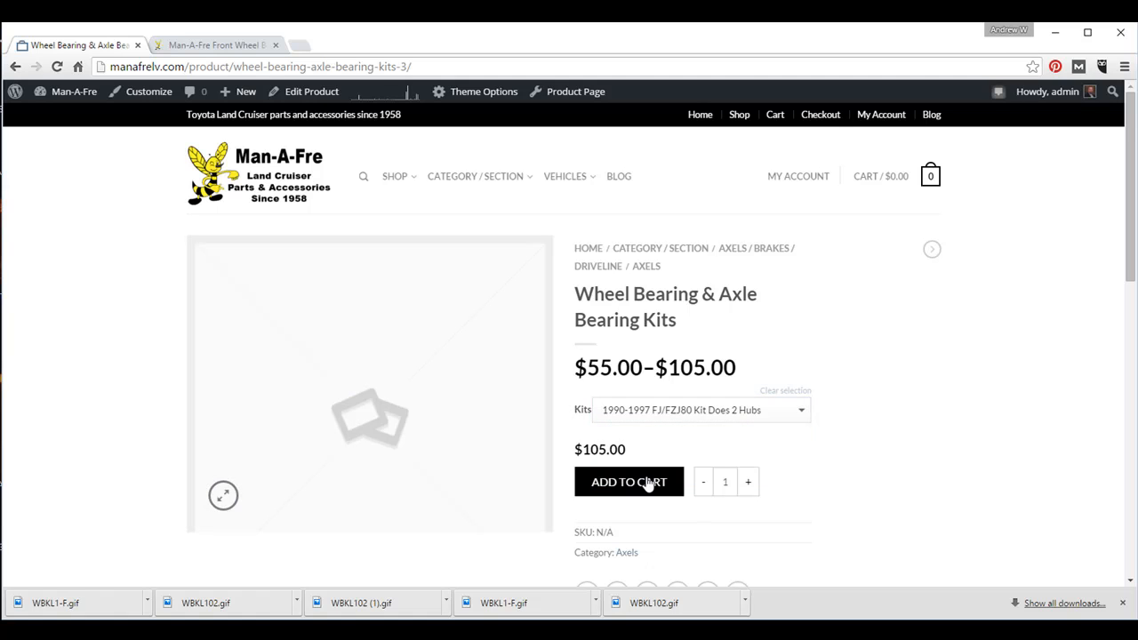
{"action": "mouse_move", "coordinate": [624, 488]}
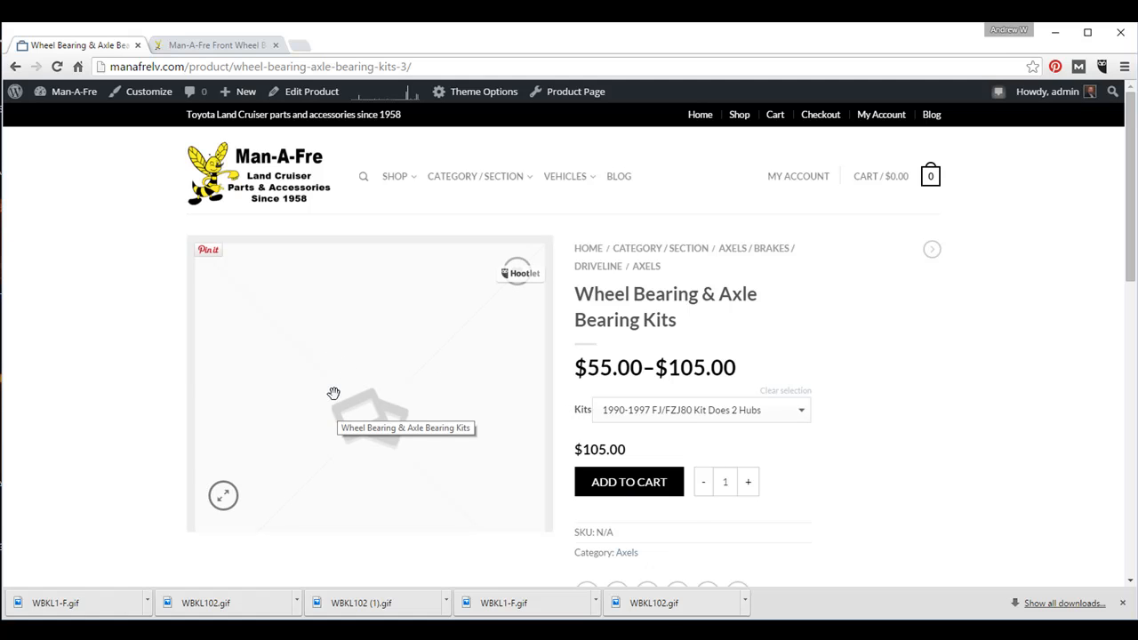
{"action": "mouse_move", "coordinate": [406, 360]}
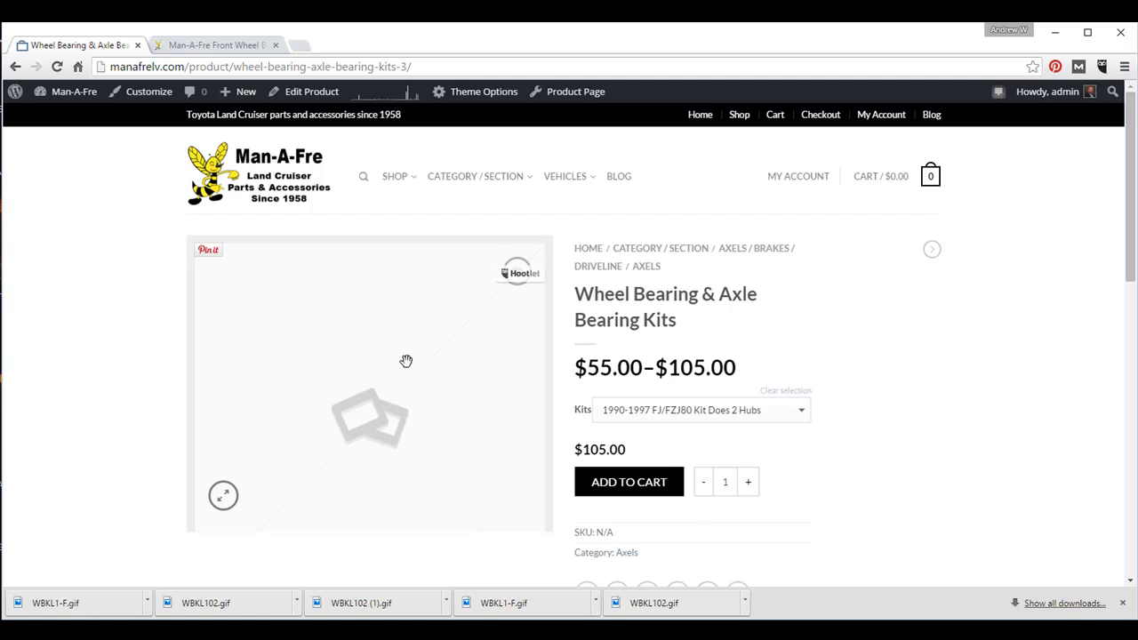
{"action": "mouse_move", "coordinate": [323, 241]}
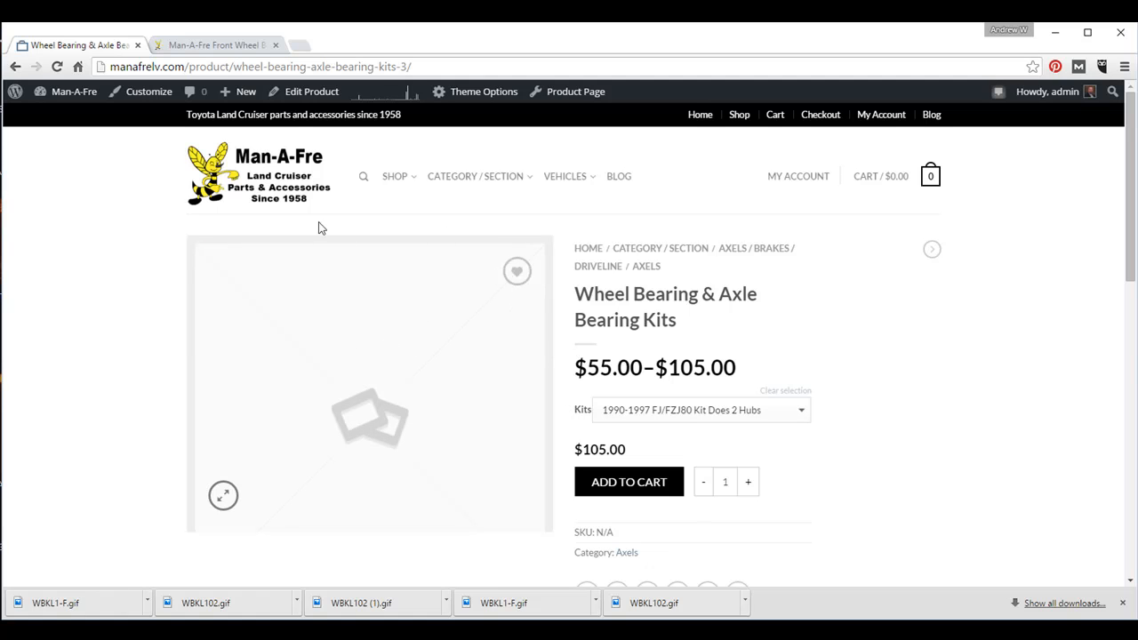
{"action": "mouse_move", "coordinate": [307, 96]}
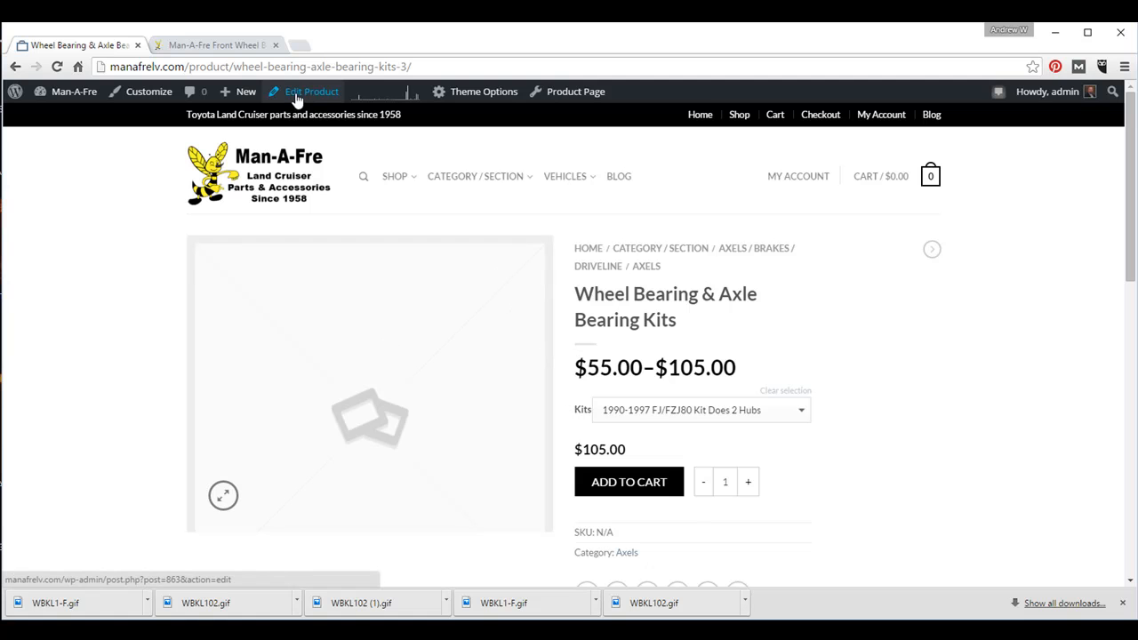
Back in the editor, set the WBKL1-F Media Library photo as the main product image
{"action": "left_click", "coordinate": [311, 92]}
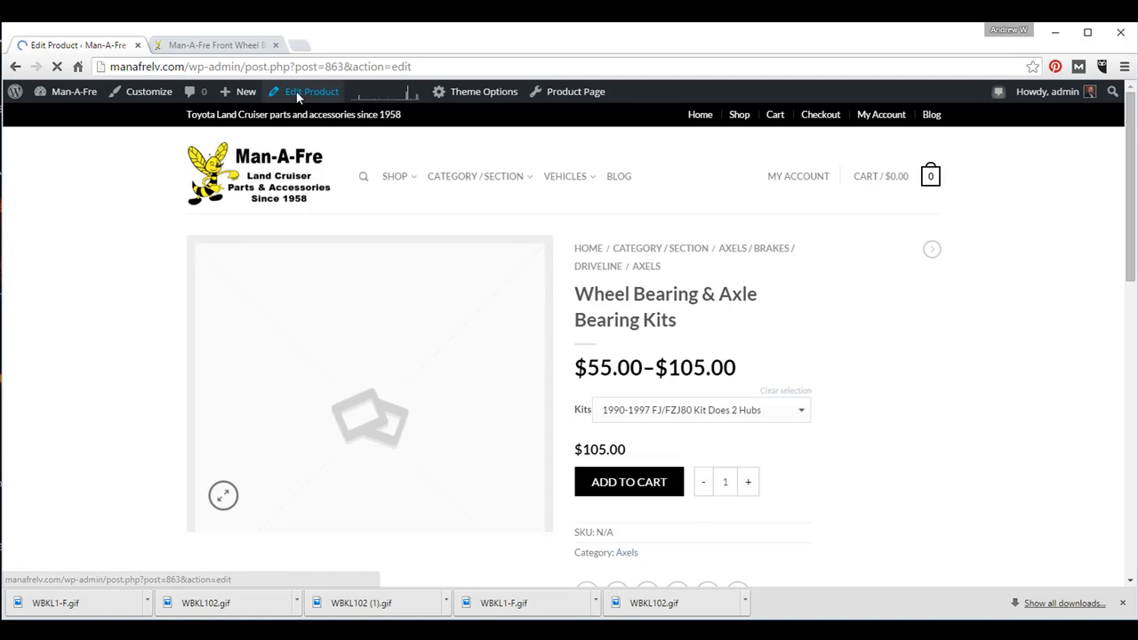
{"action": "left_click", "coordinate": [307, 91]}
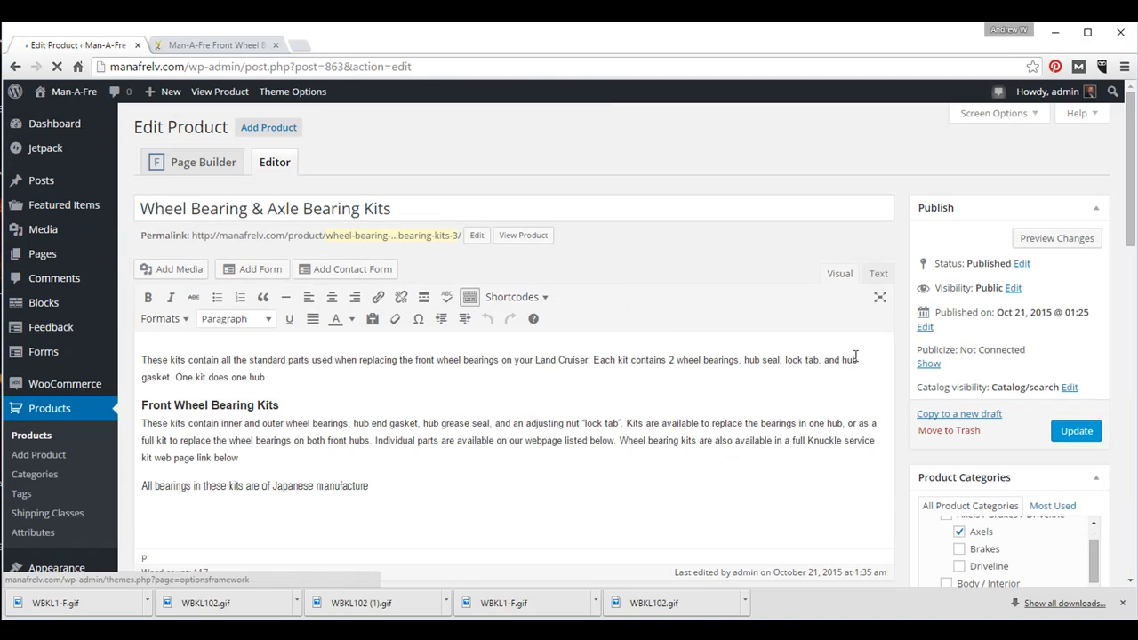
{"action": "scroll", "scroll_direction": "down", "scroll_amount": 3}
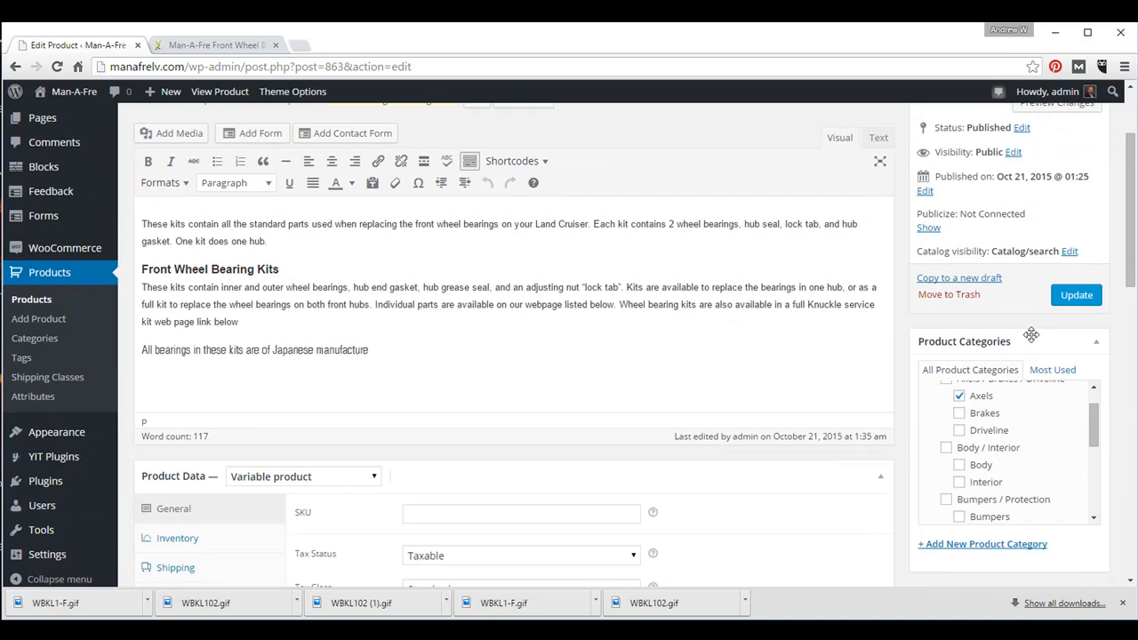
{"action": "scroll", "scroll_direction": "down", "scroll_amount": 3}
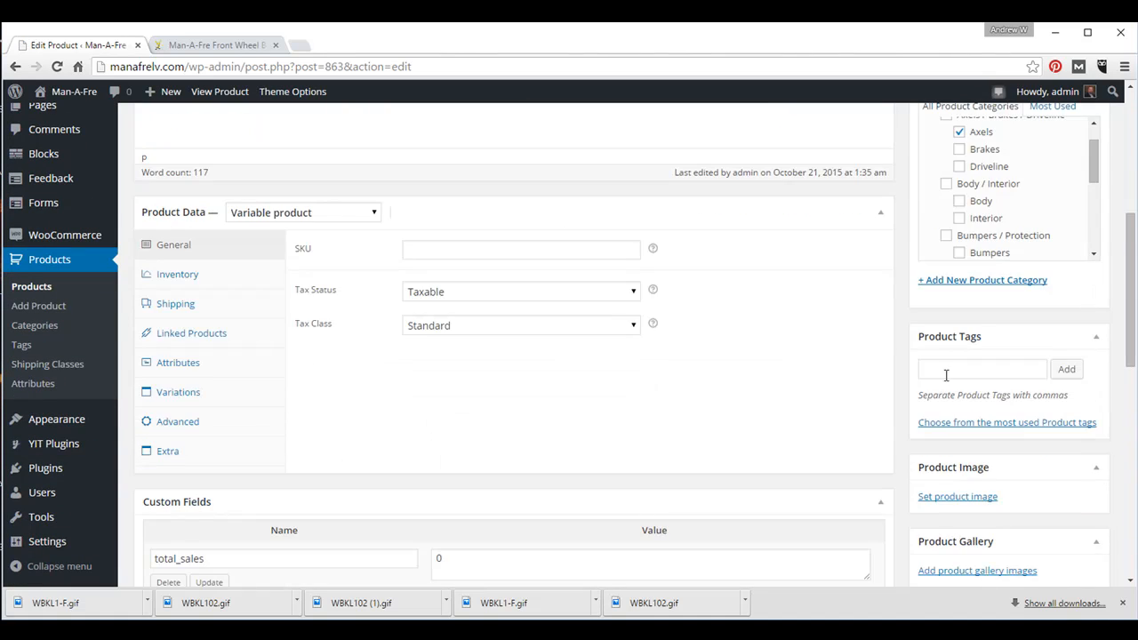
{"action": "scroll", "scroll_direction": "down", "scroll_amount": 3}
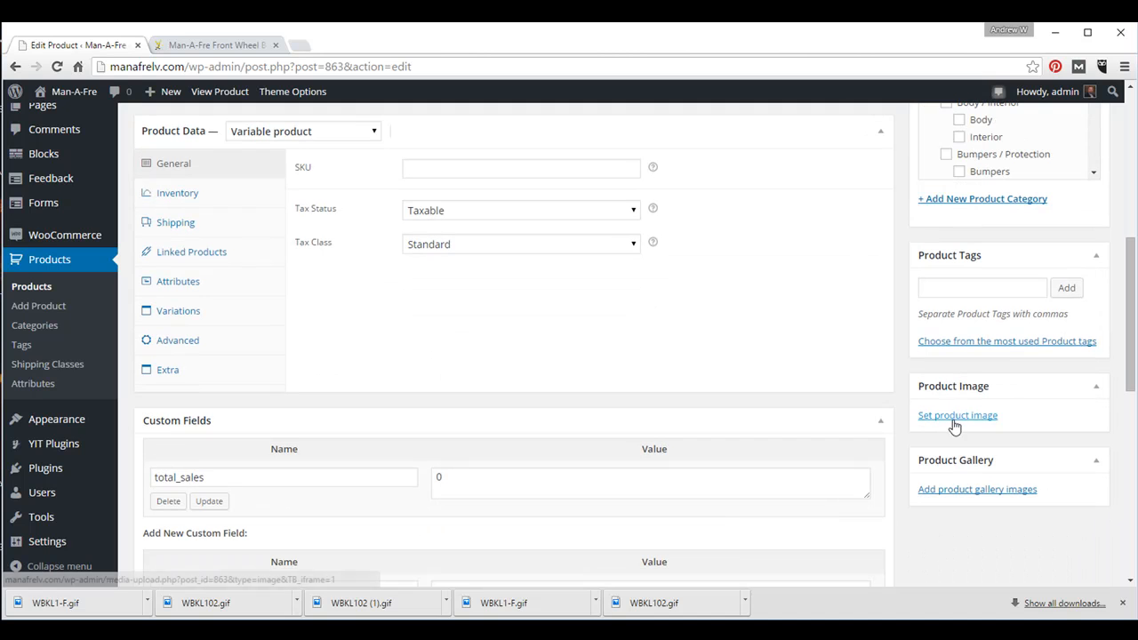
{"action": "left_click", "coordinate": [958, 415]}
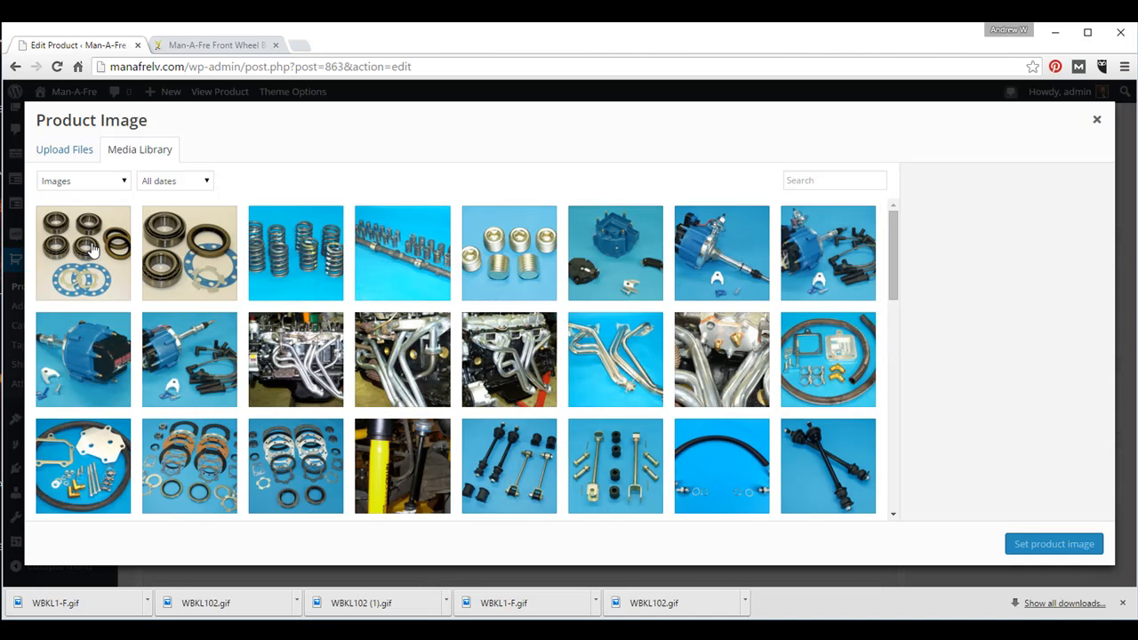
{"action": "left_click", "coordinate": [83, 253]}
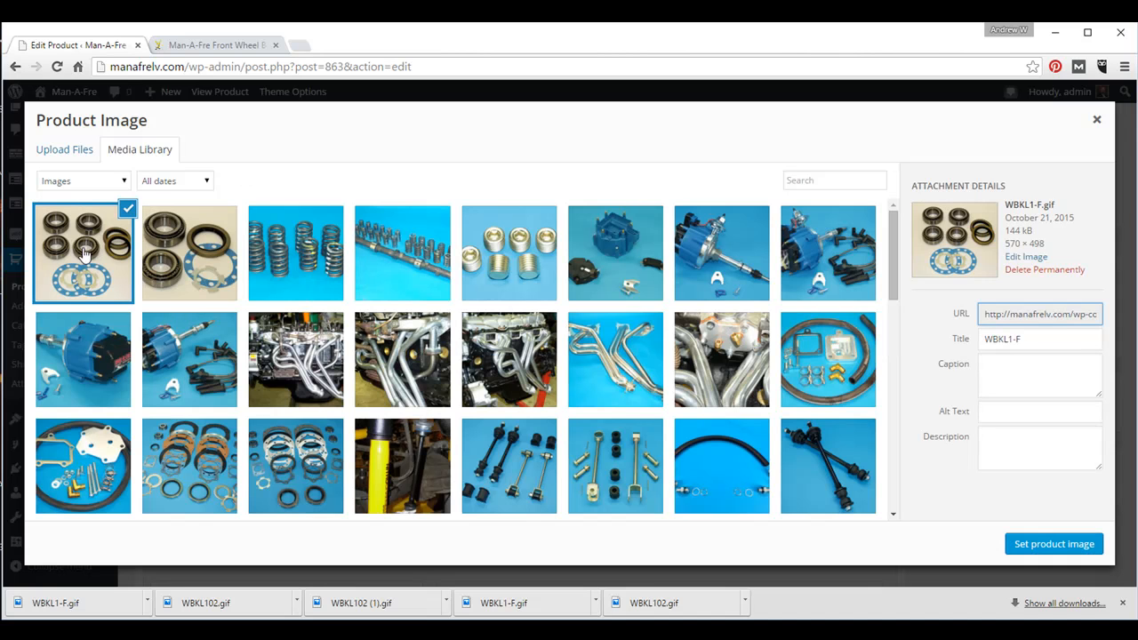
{"action": "mouse_move", "coordinate": [1054, 544]}
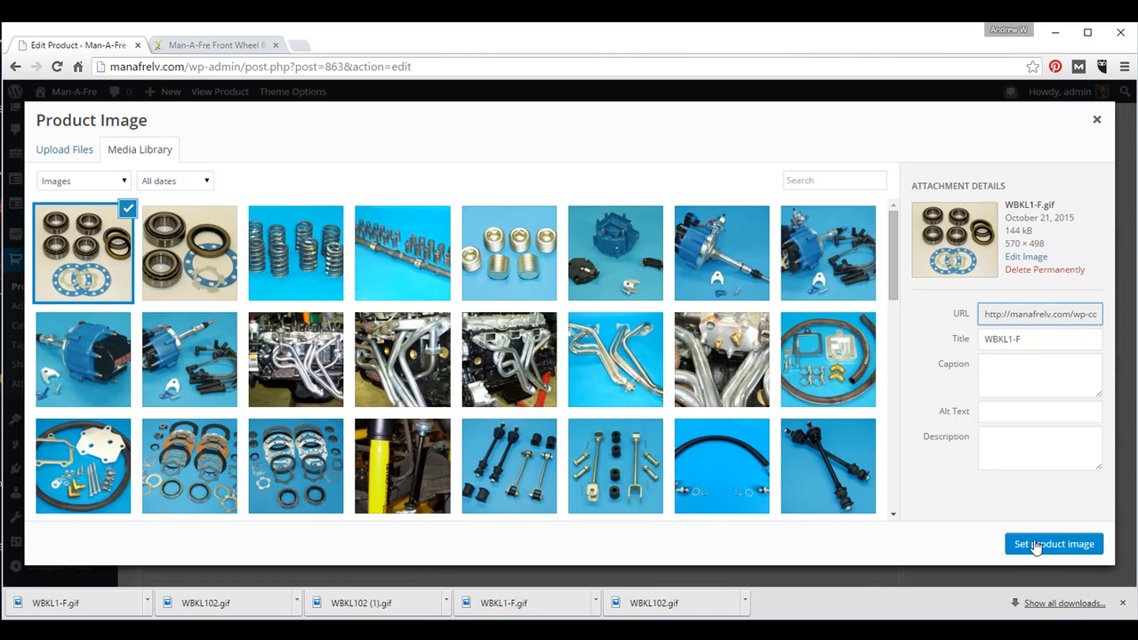
{"action": "left_click", "coordinate": [1054, 543]}
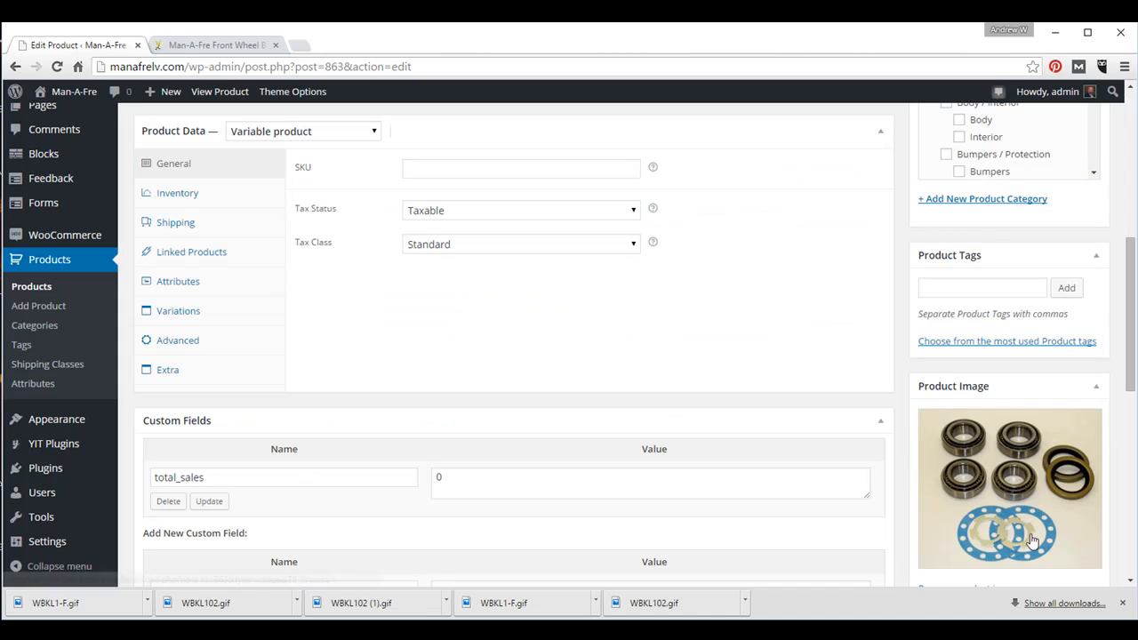
{"action": "mouse_move", "coordinate": [1132, 417]}
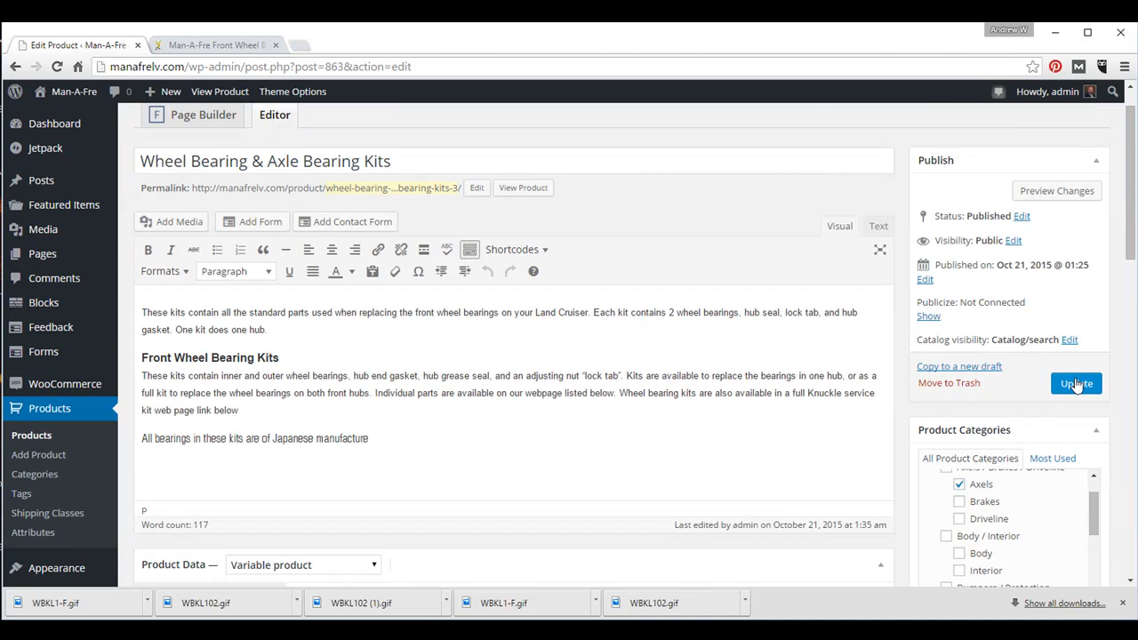
Update the product, view it live, and check the one-hub and $105 two-hub kits
{"action": "left_click", "coordinate": [1076, 384]}
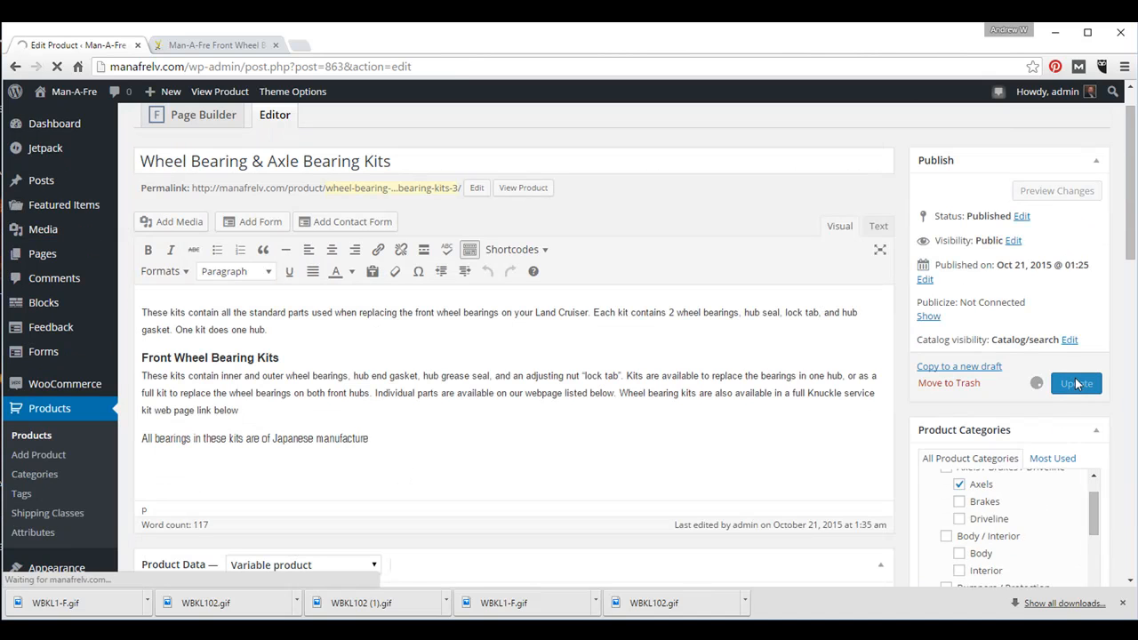
{"action": "left_click", "coordinate": [1075, 383]}
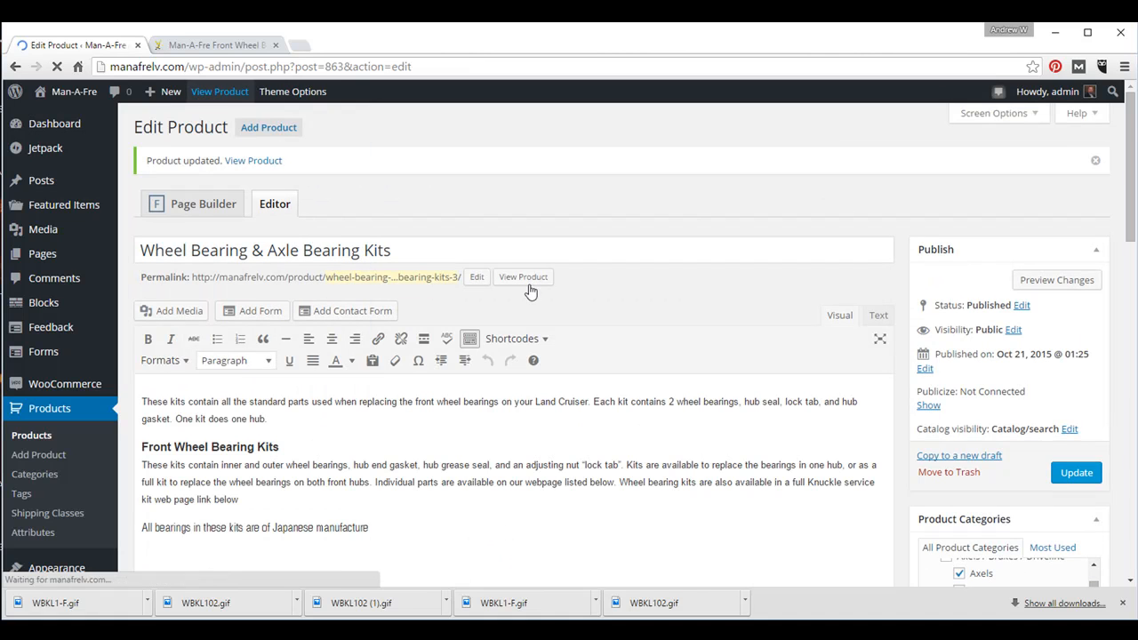
{"action": "left_click", "coordinate": [523, 277]}
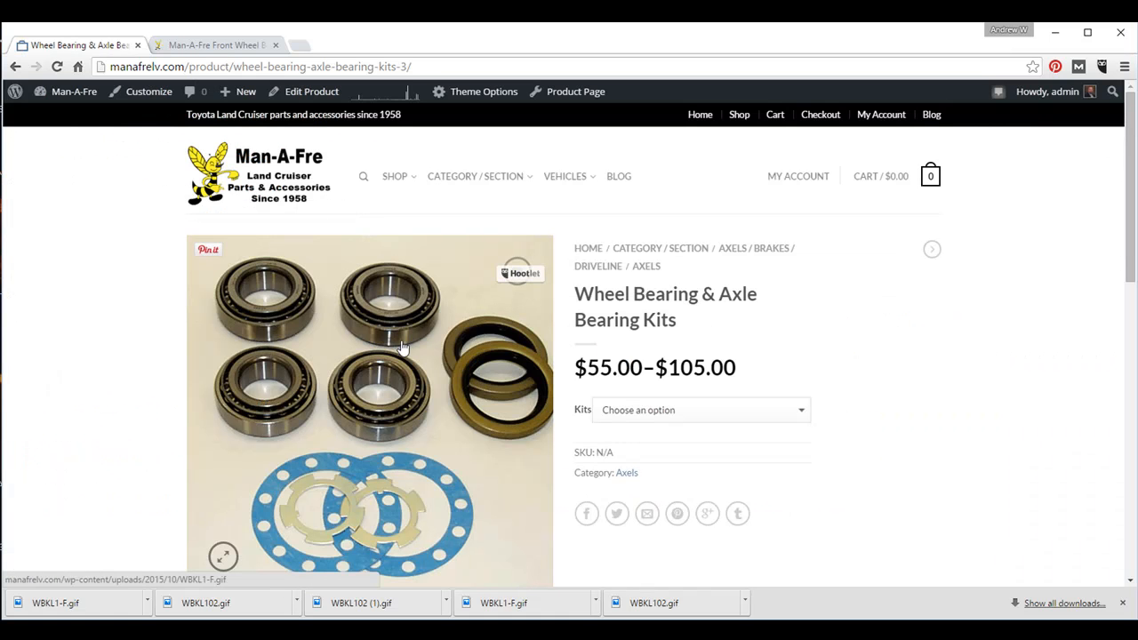
{"action": "mouse_move", "coordinate": [404, 347]}
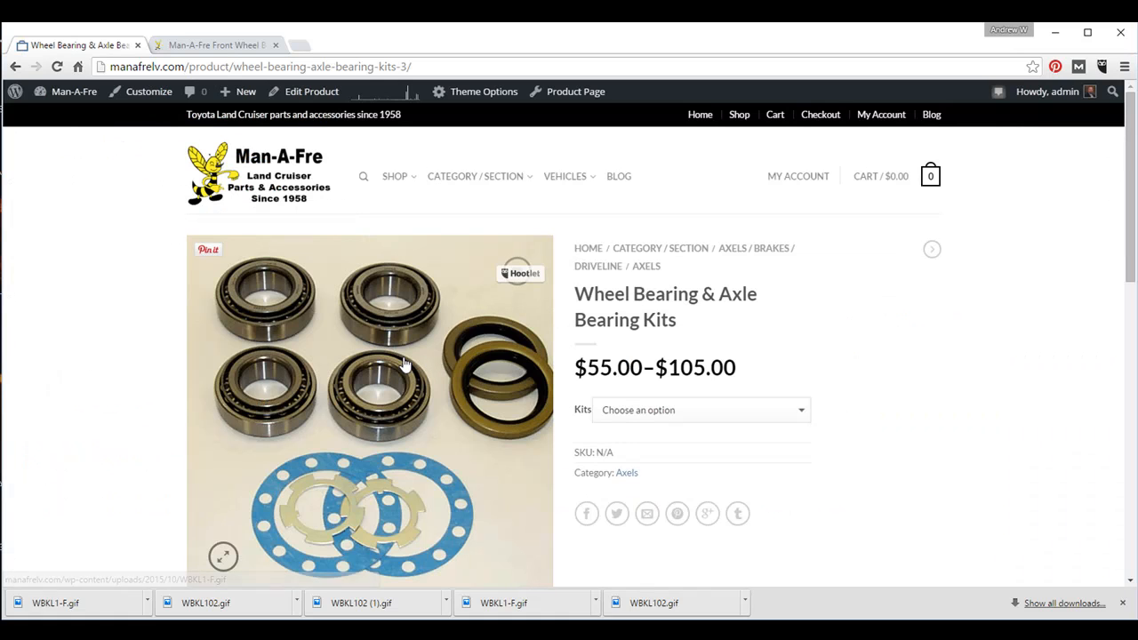
{"action": "left_click", "coordinate": [700, 410]}
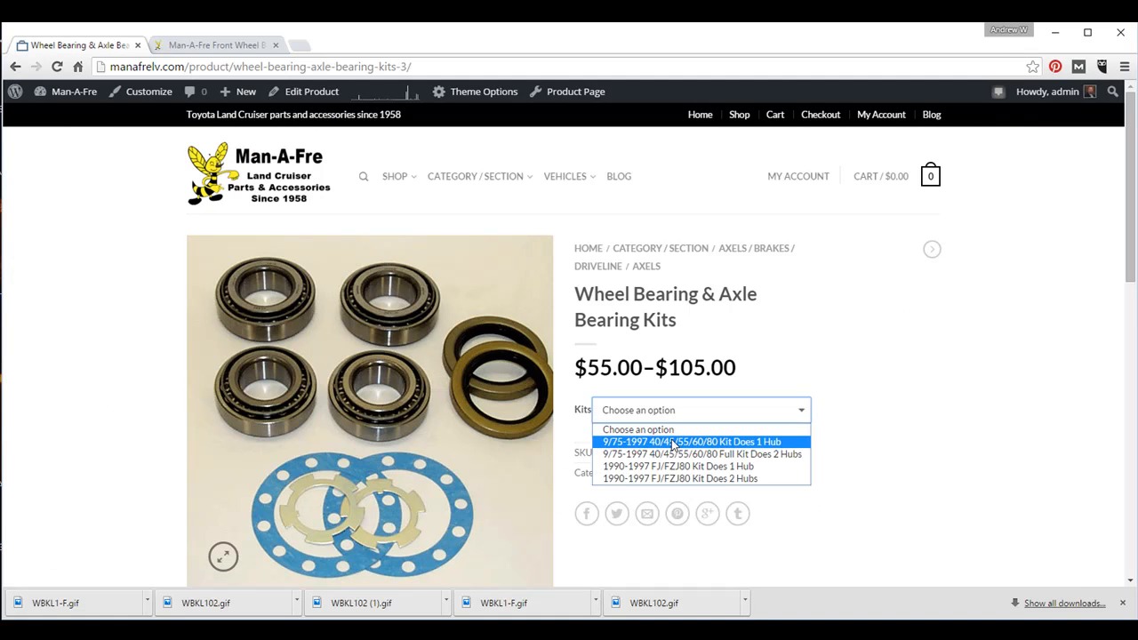
{"action": "left_click", "coordinate": [705, 441]}
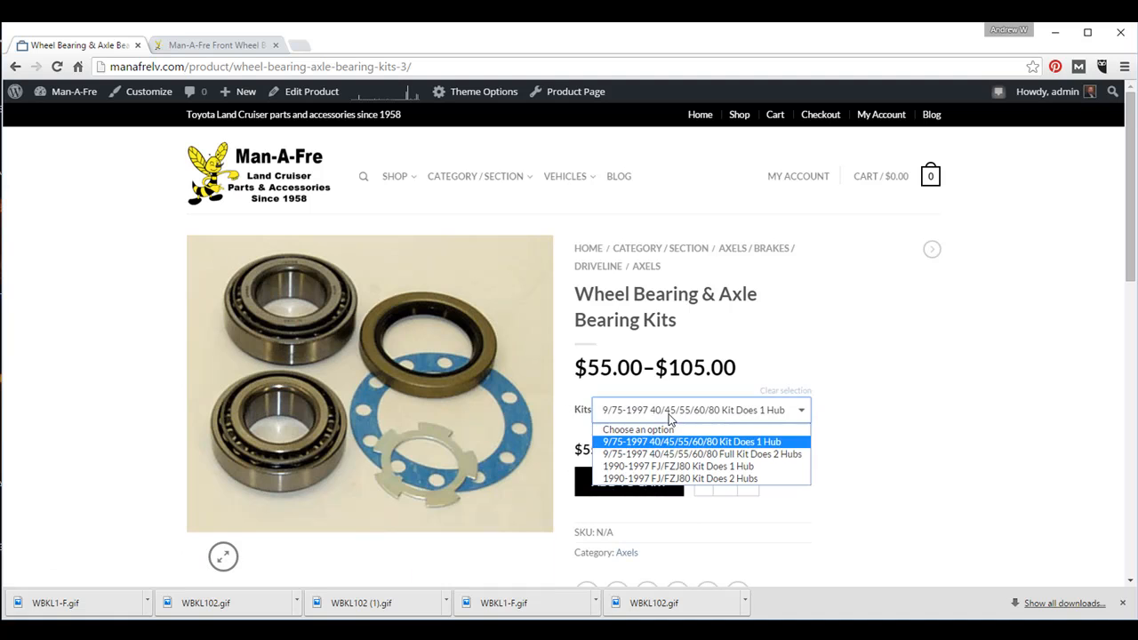
{"action": "left_click", "coordinate": [704, 453]}
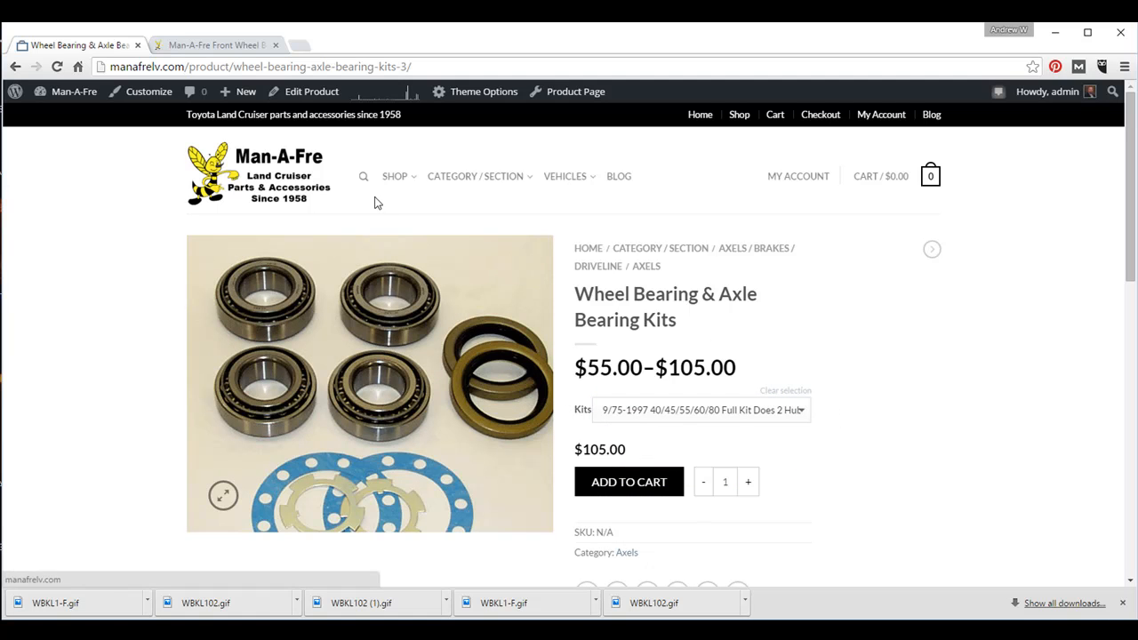
{"action": "mouse_move", "coordinate": [324, 211]}
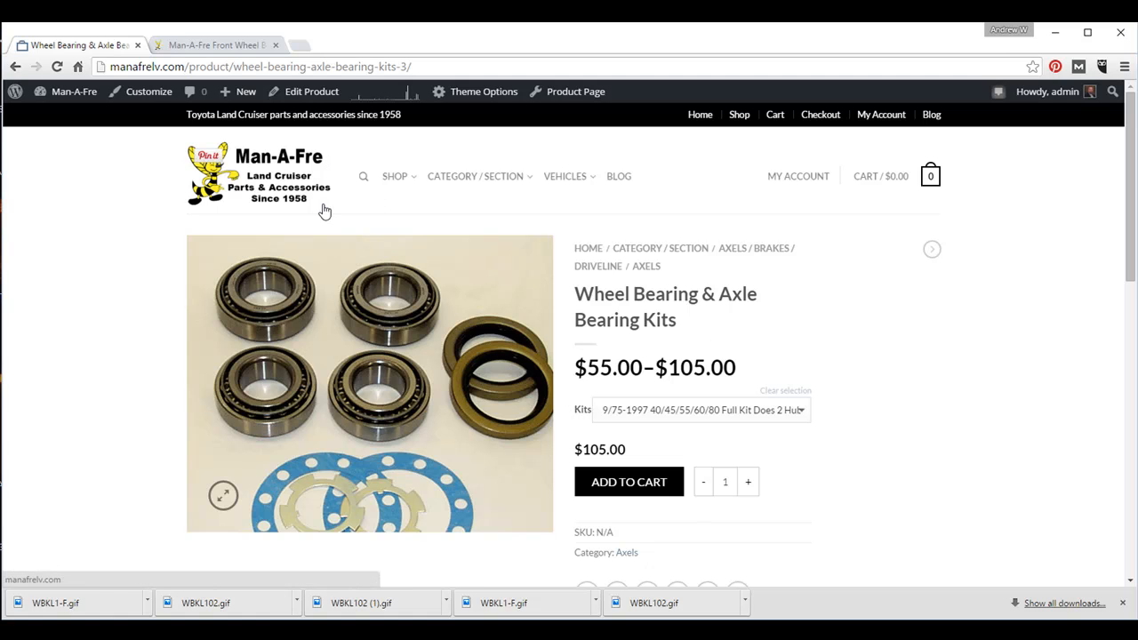
{"action": "mouse_move", "coordinate": [311, 92]}
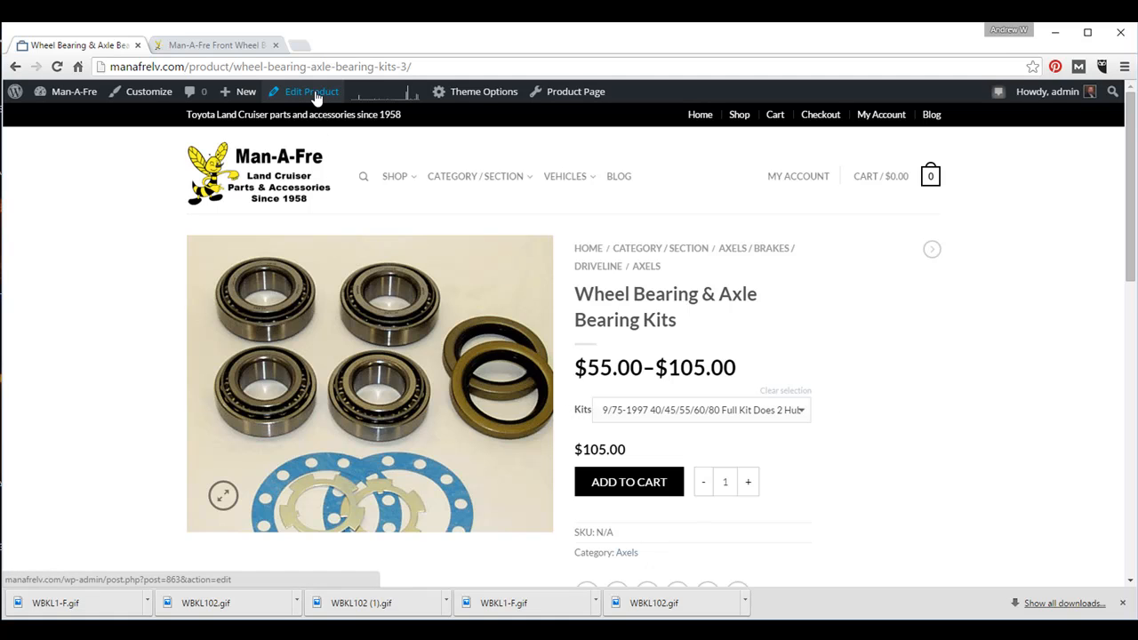
Return to editing Wheel Bearing & Axle Bearing Kits and move the product to Trash
{"action": "left_click", "coordinate": [309, 91]}
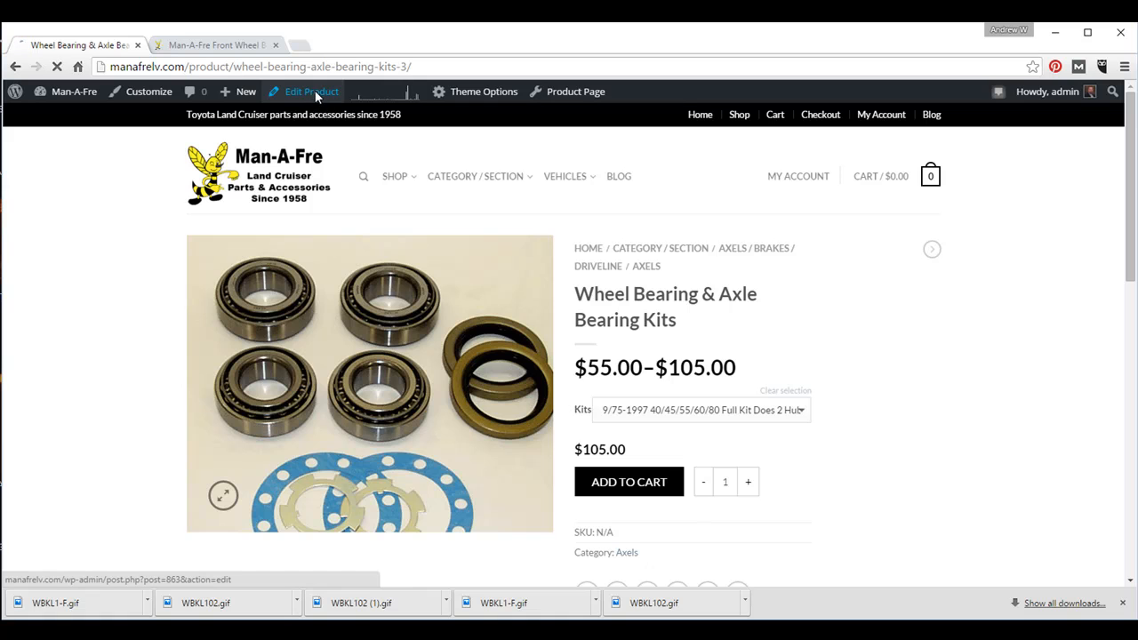
{"action": "left_click", "coordinate": [310, 91]}
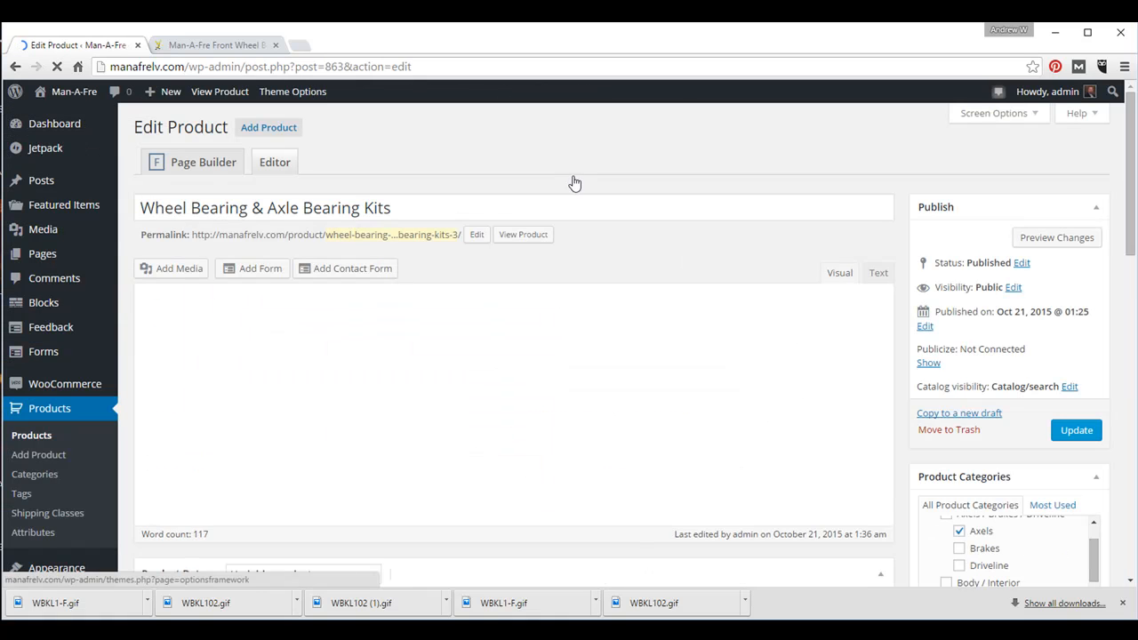
{"action": "left_click", "coordinate": [275, 162]}
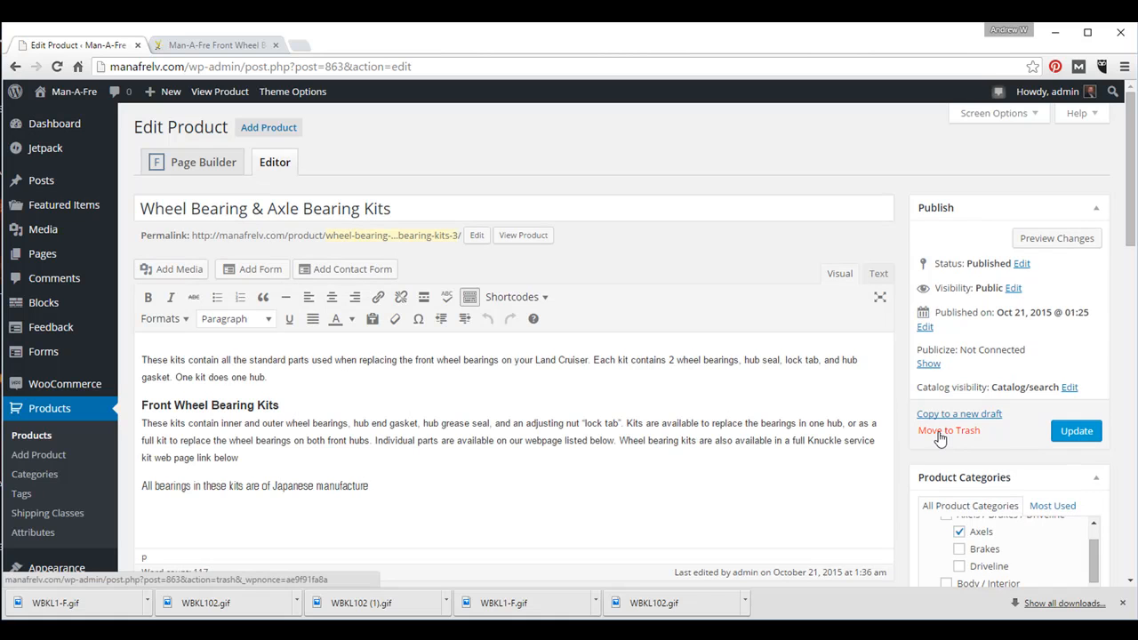
{"action": "left_click", "coordinate": [949, 431]}
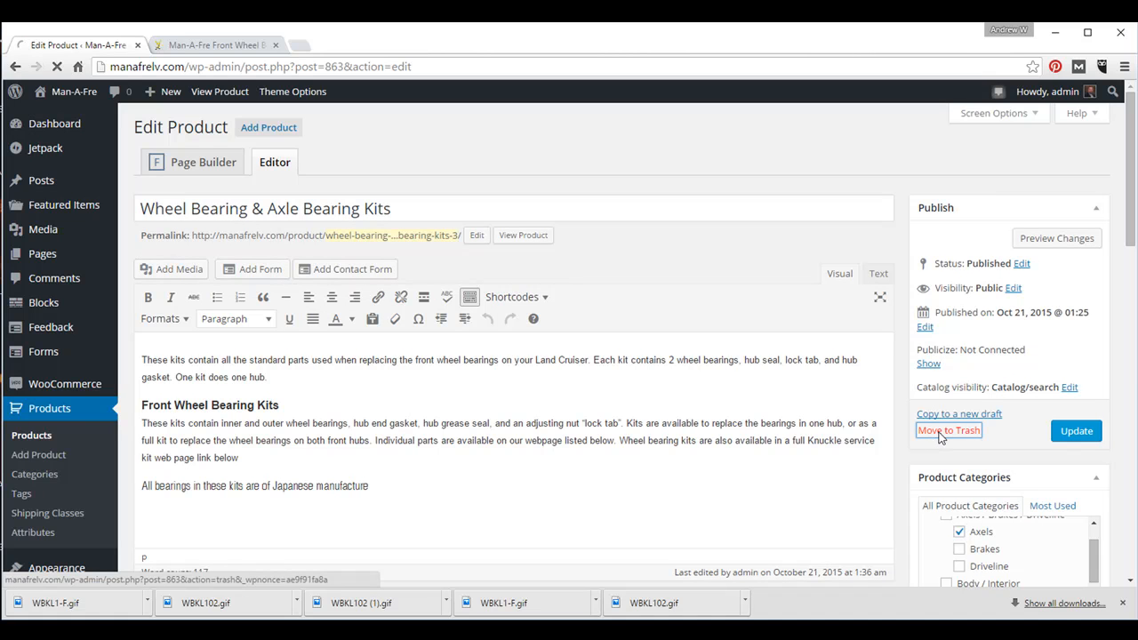
{"action": "left_click", "coordinate": [945, 432]}
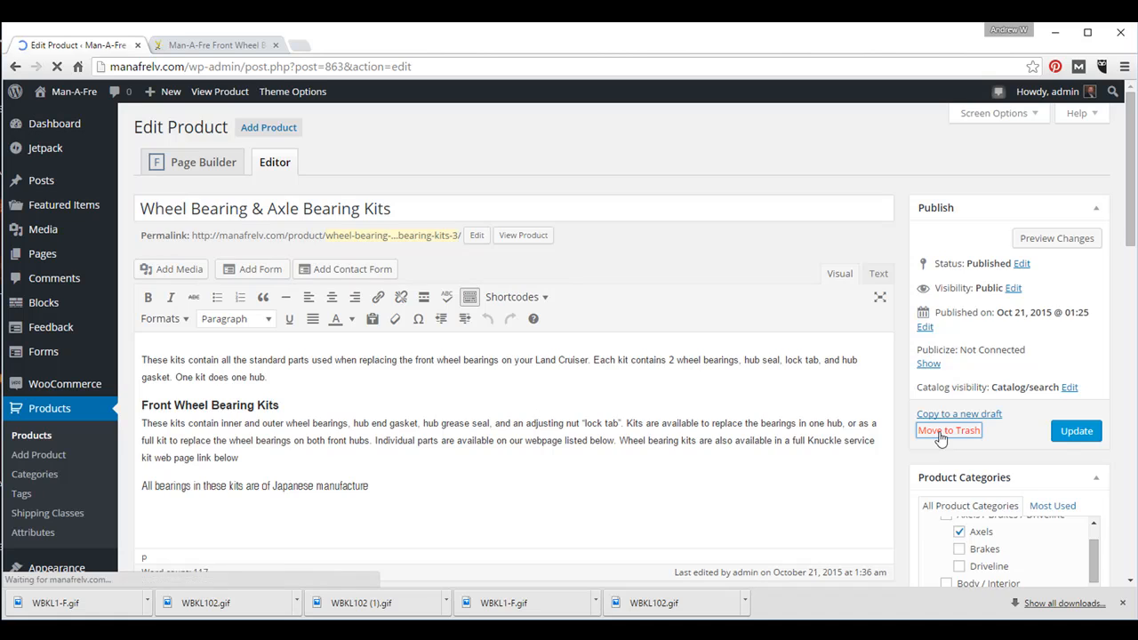
{"action": "left_click", "coordinate": [948, 430]}
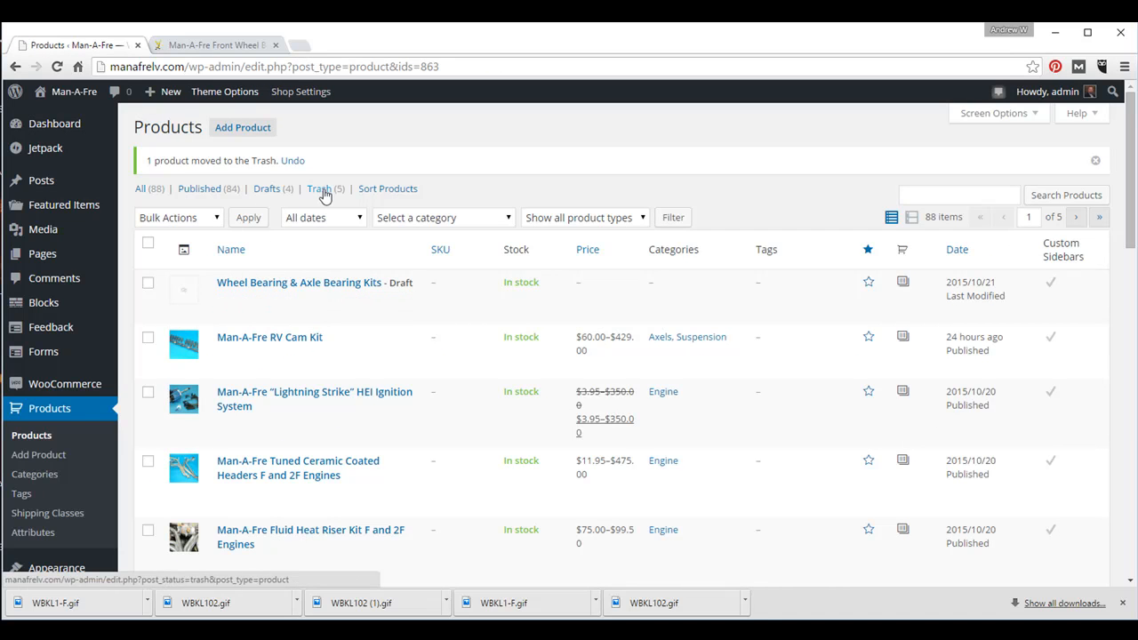
Filter the products list to Trash (5) to show the trashed products
{"action": "left_click", "coordinate": [318, 187]}
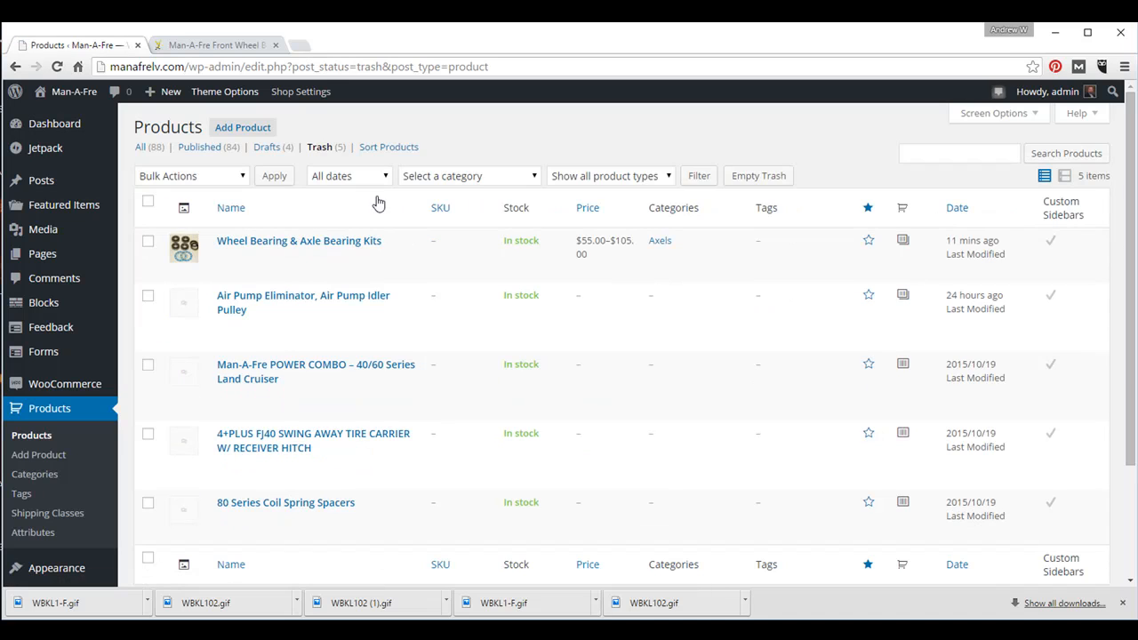
{"action": "mouse_move", "coordinate": [38, 408]}
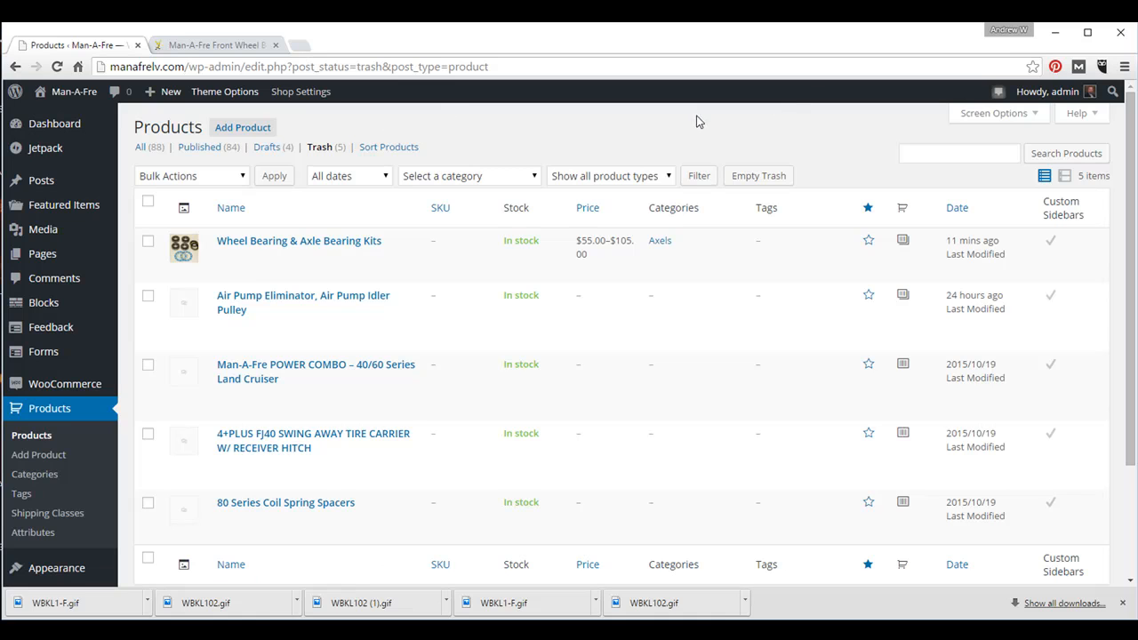
{"action": "mouse_move", "coordinate": [31, 436]}
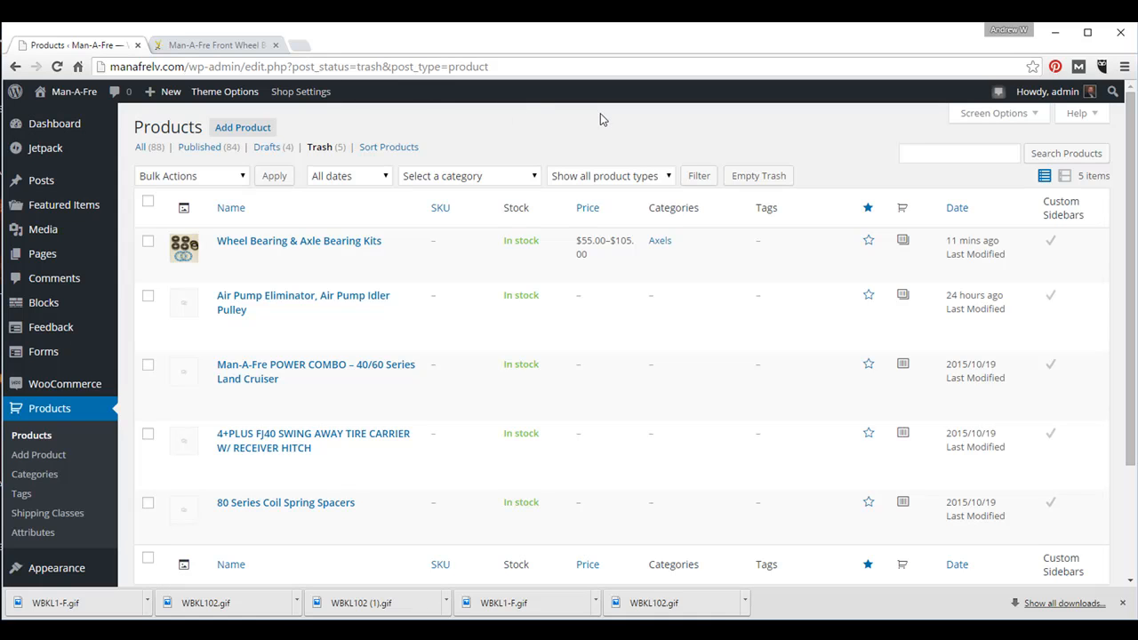
{"action": "mouse_move", "coordinate": [656, 124]}
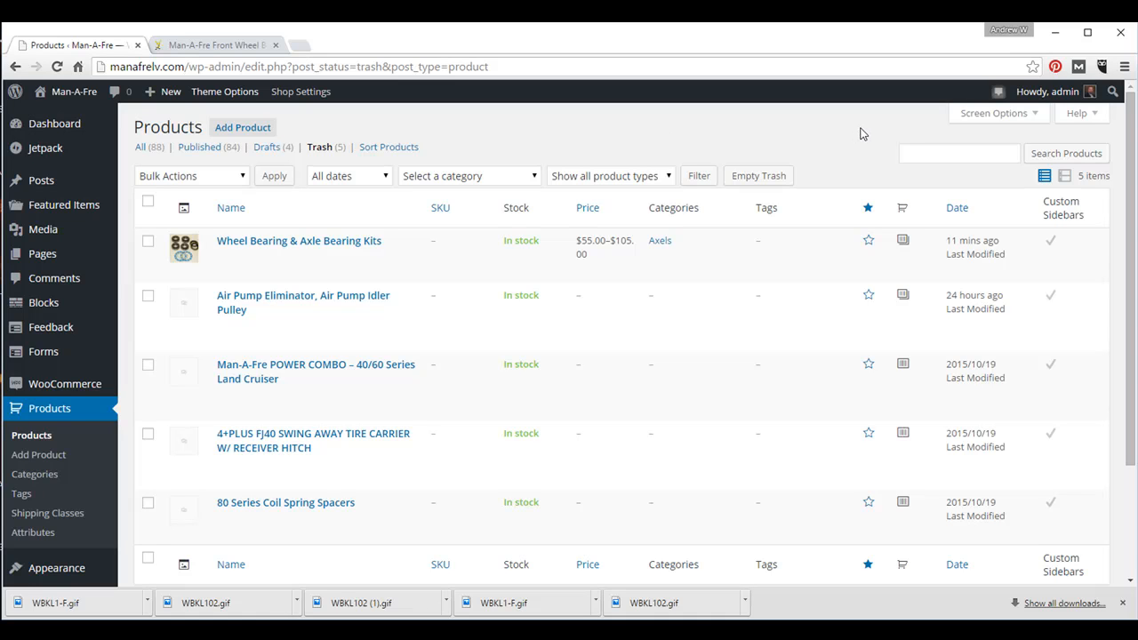
{"action": "mouse_move", "coordinate": [881, 134]}
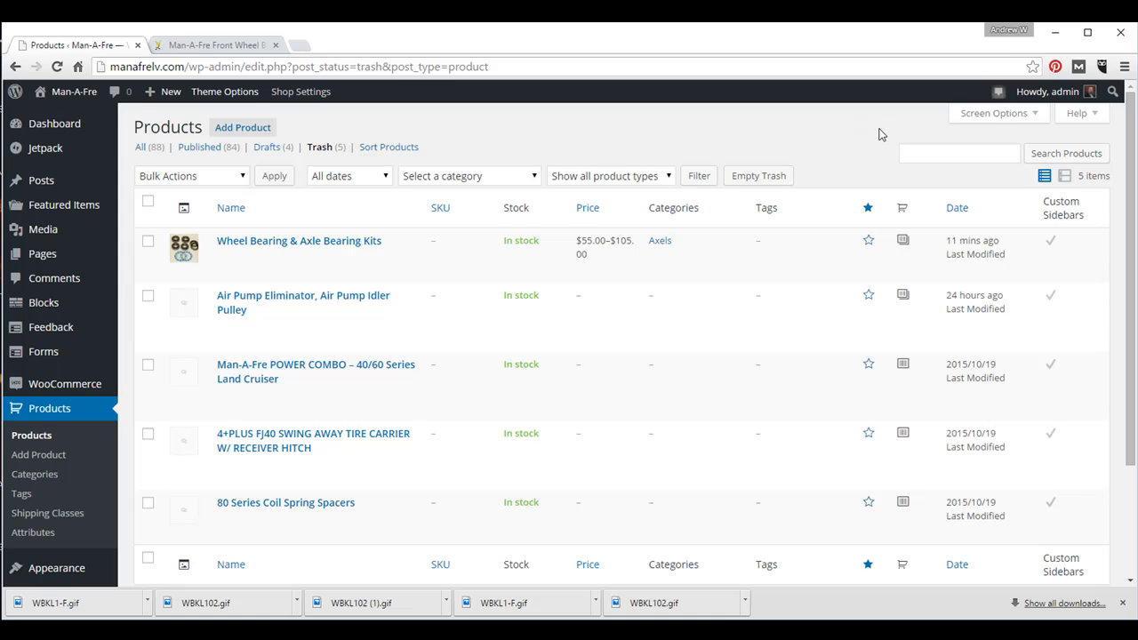